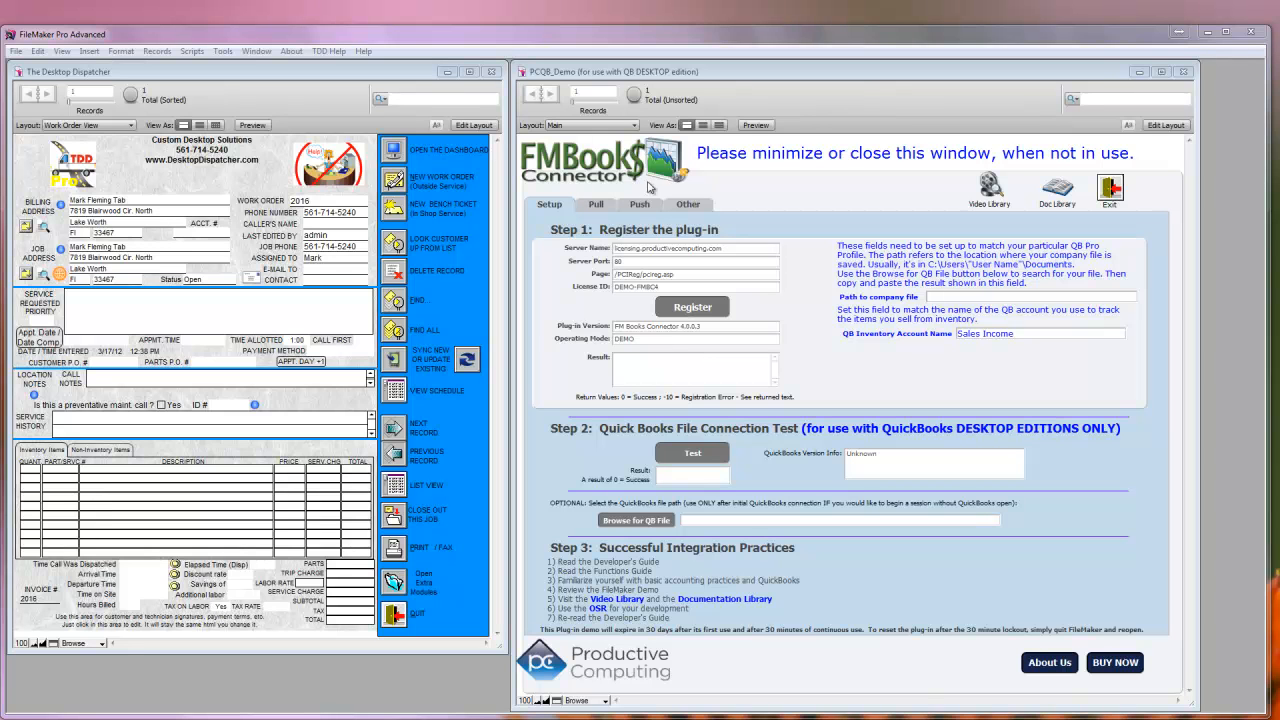
mouse_move(628, 672)
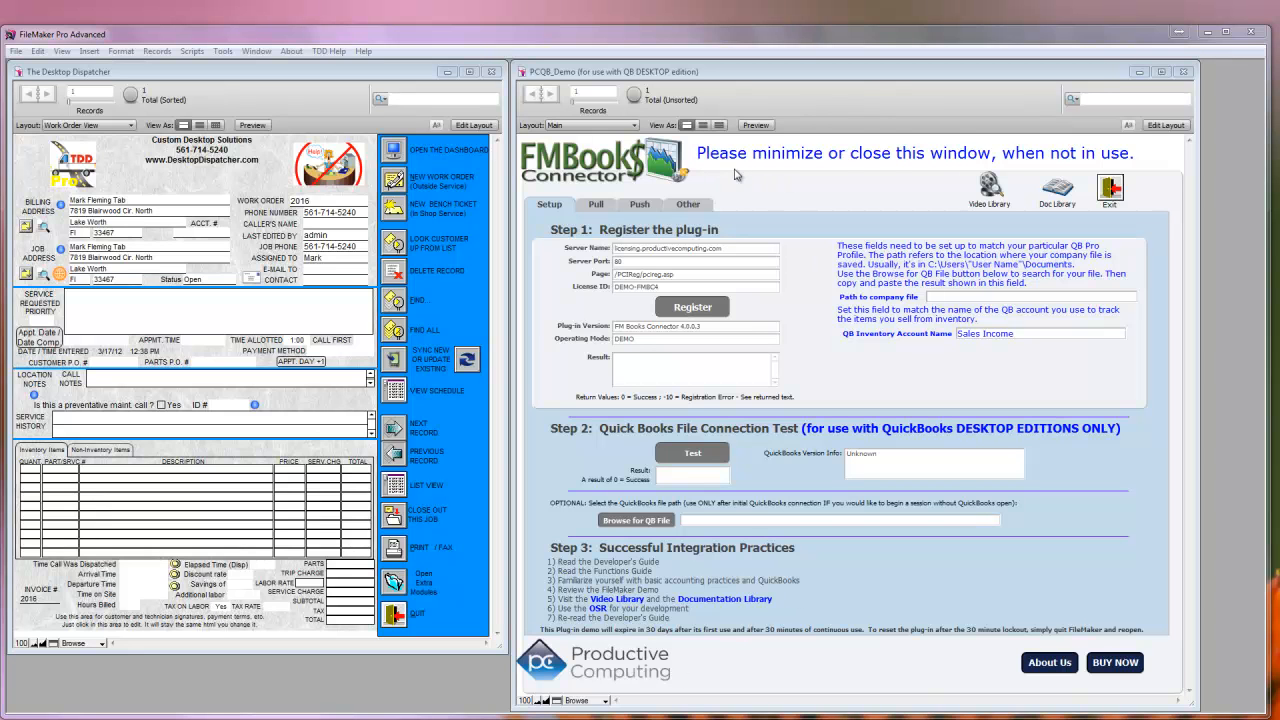
mouse_move(576, 172)
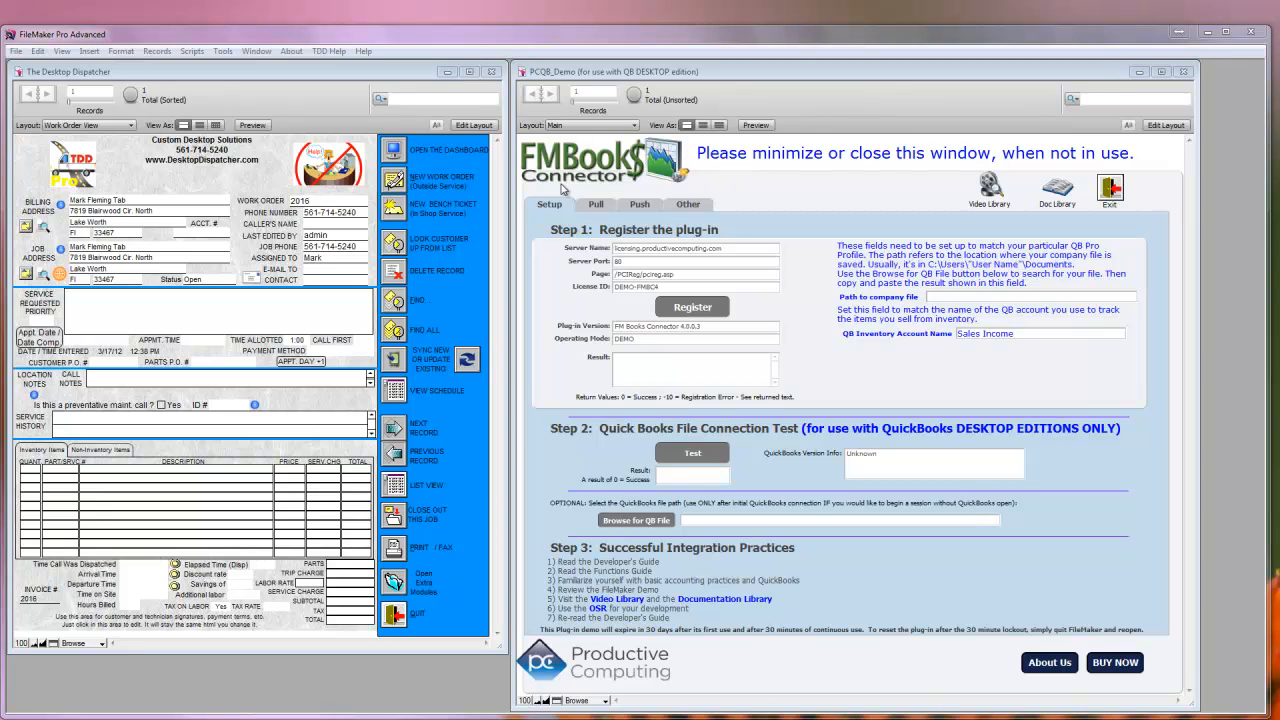
mouse_move(528, 200)
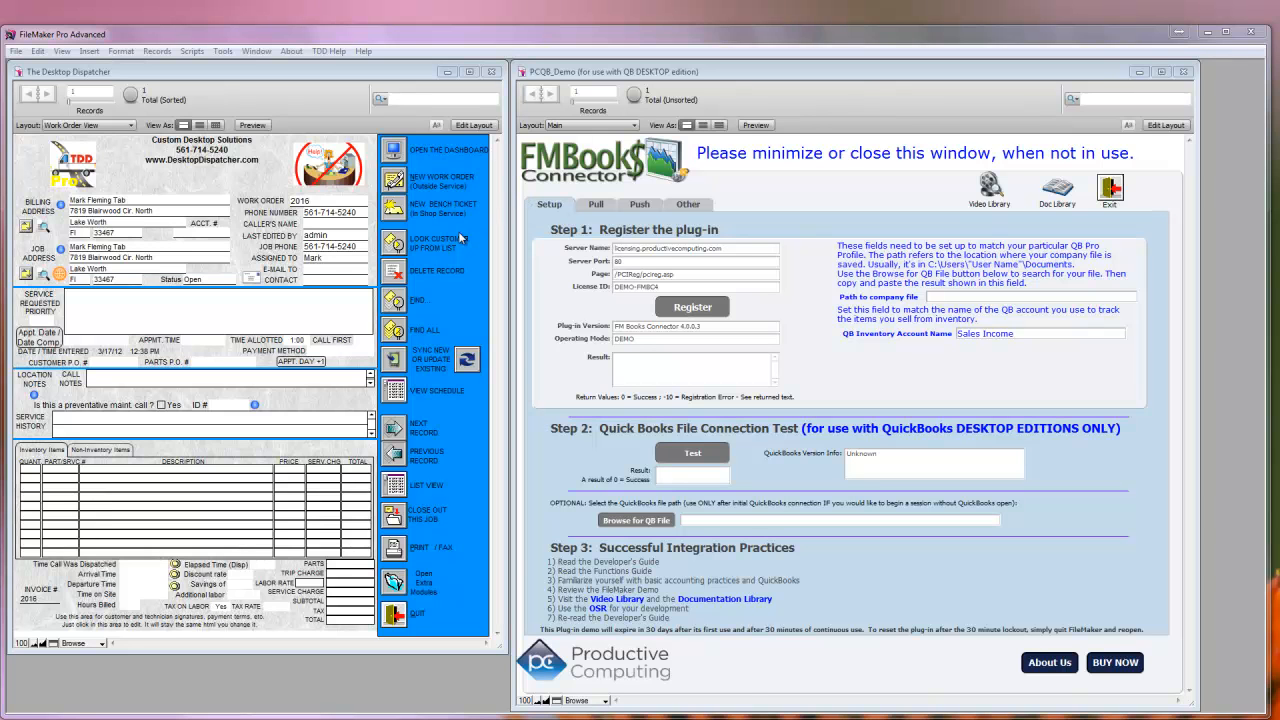
mouse_move(404, 232)
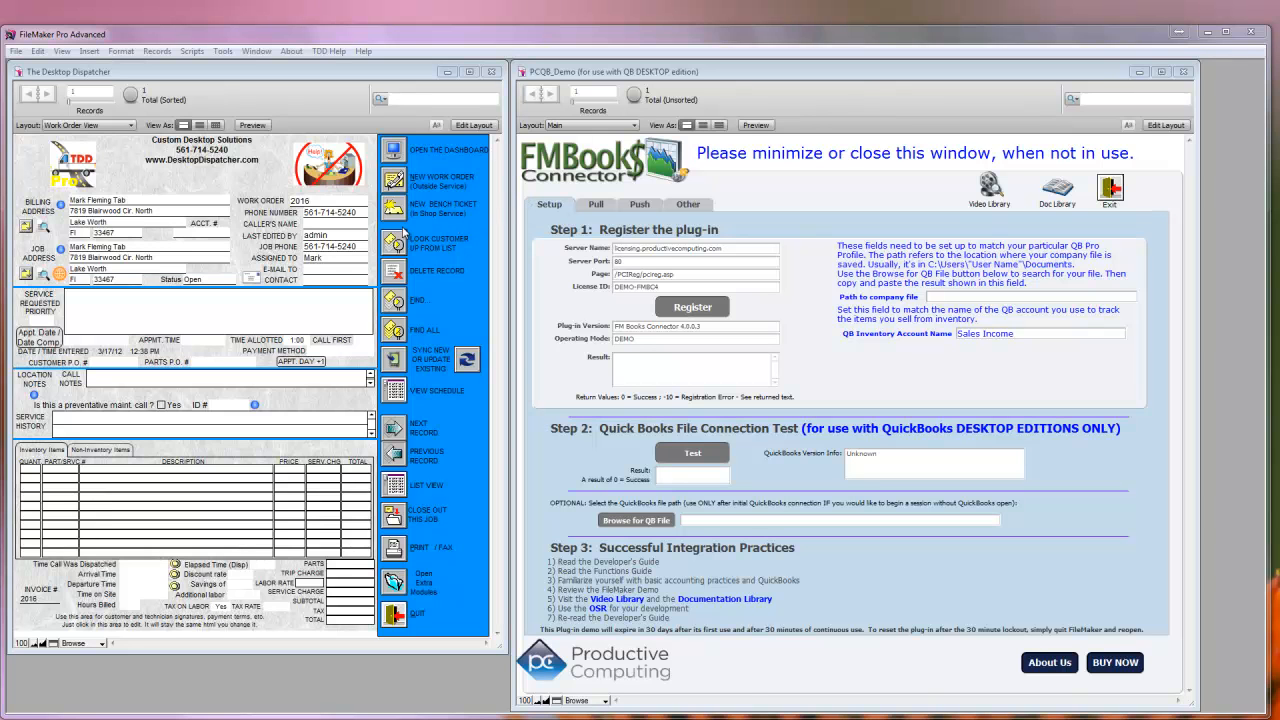
mouse_move(730, 198)
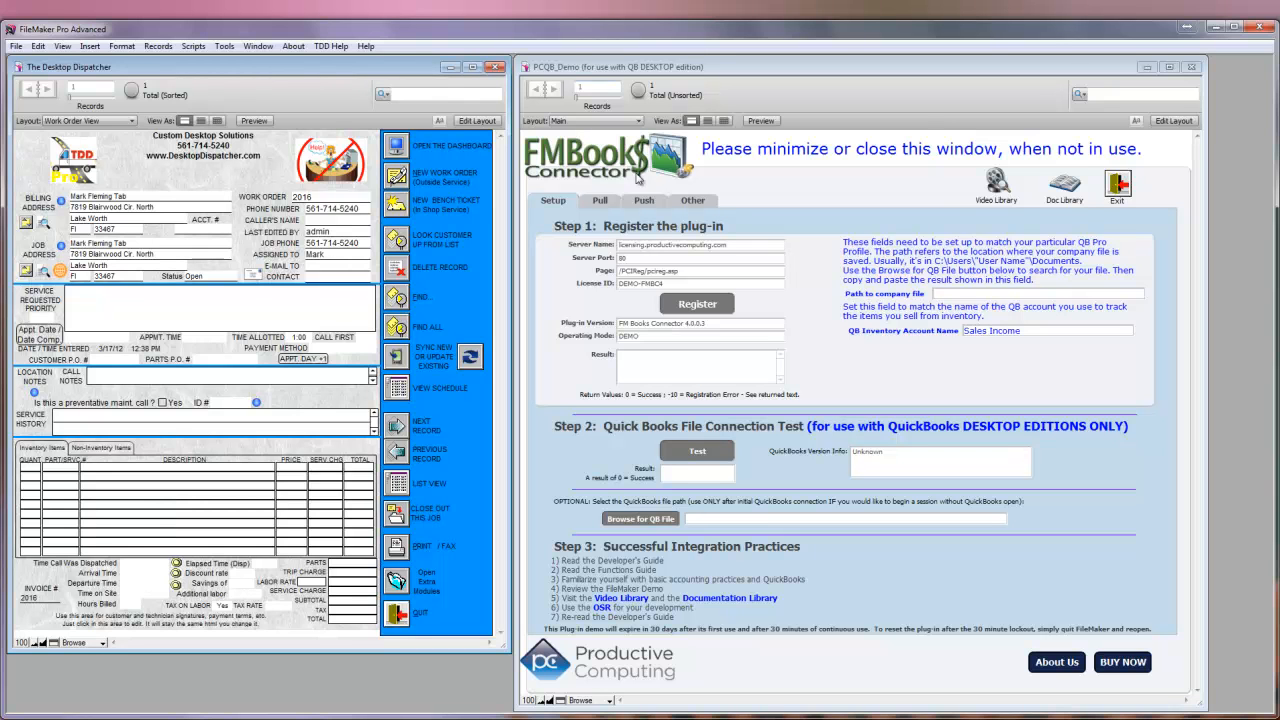
mouse_move(836, 388)
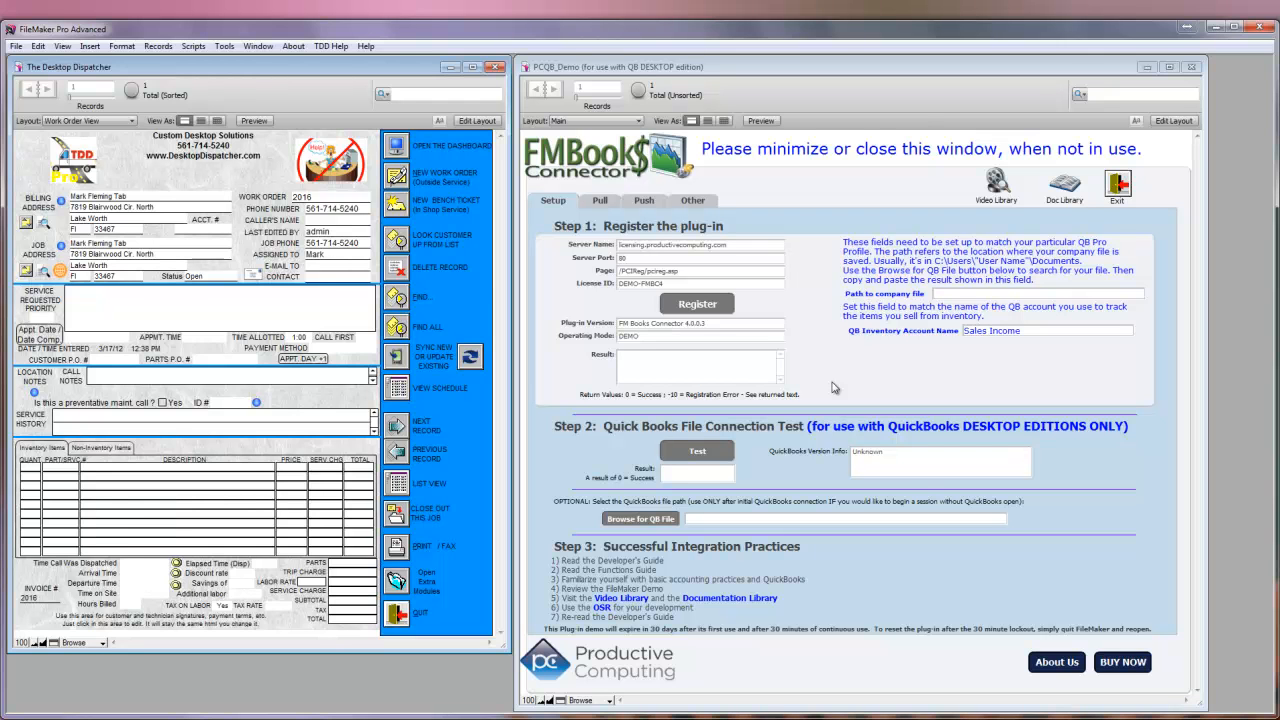
mouse_move(322, 88)
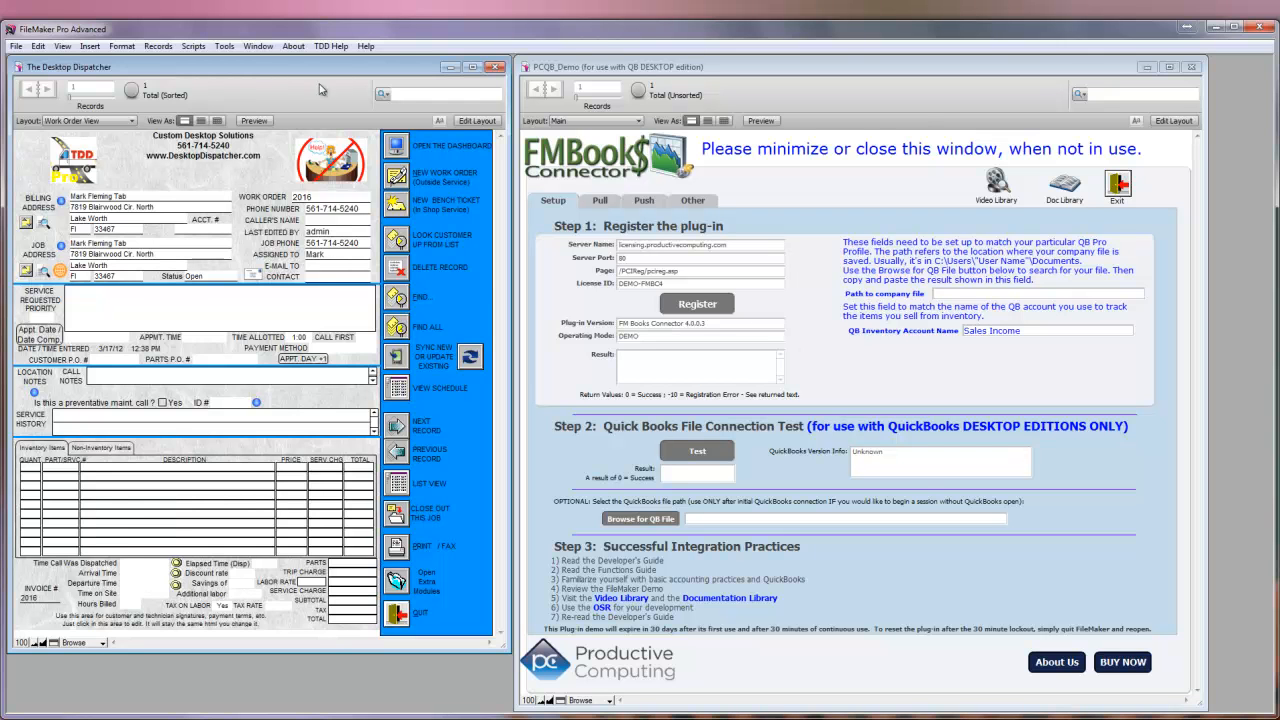
mouse_move(322, 90)
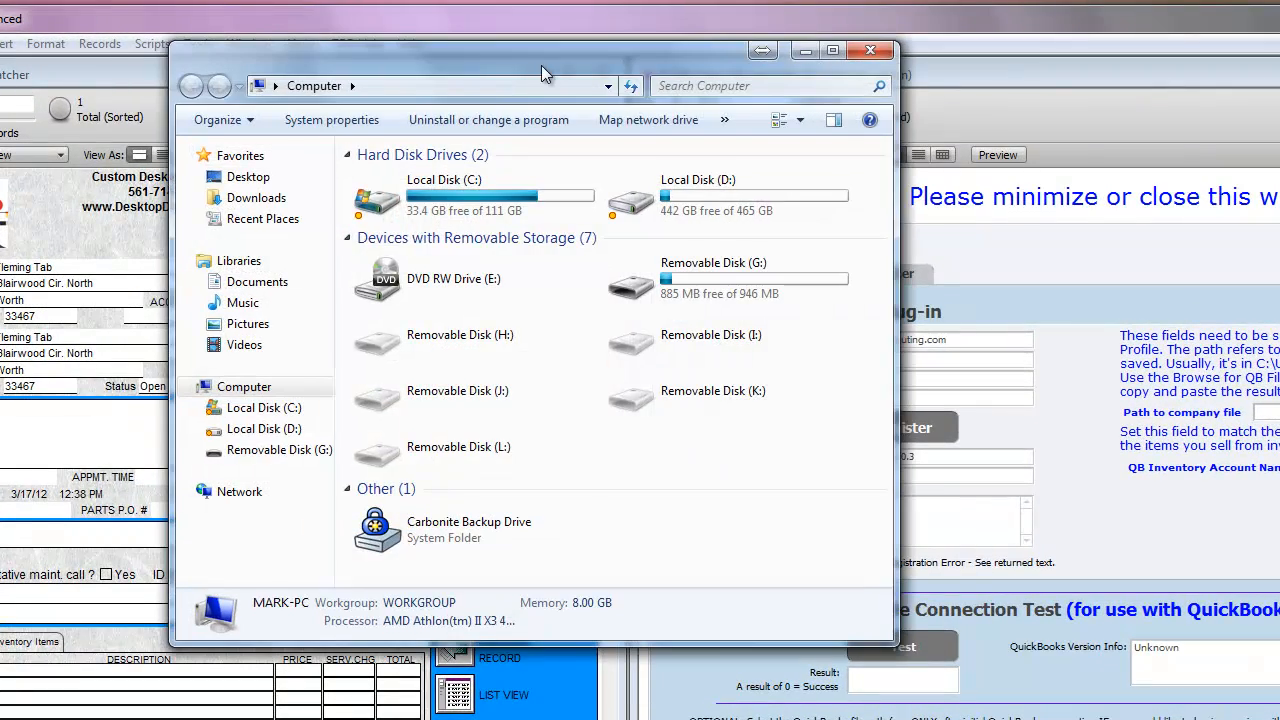
Browse into C:\Program Files (x86)\Custom Desktop Solutions from the Computer window
drag(544, 68, 756, 100)
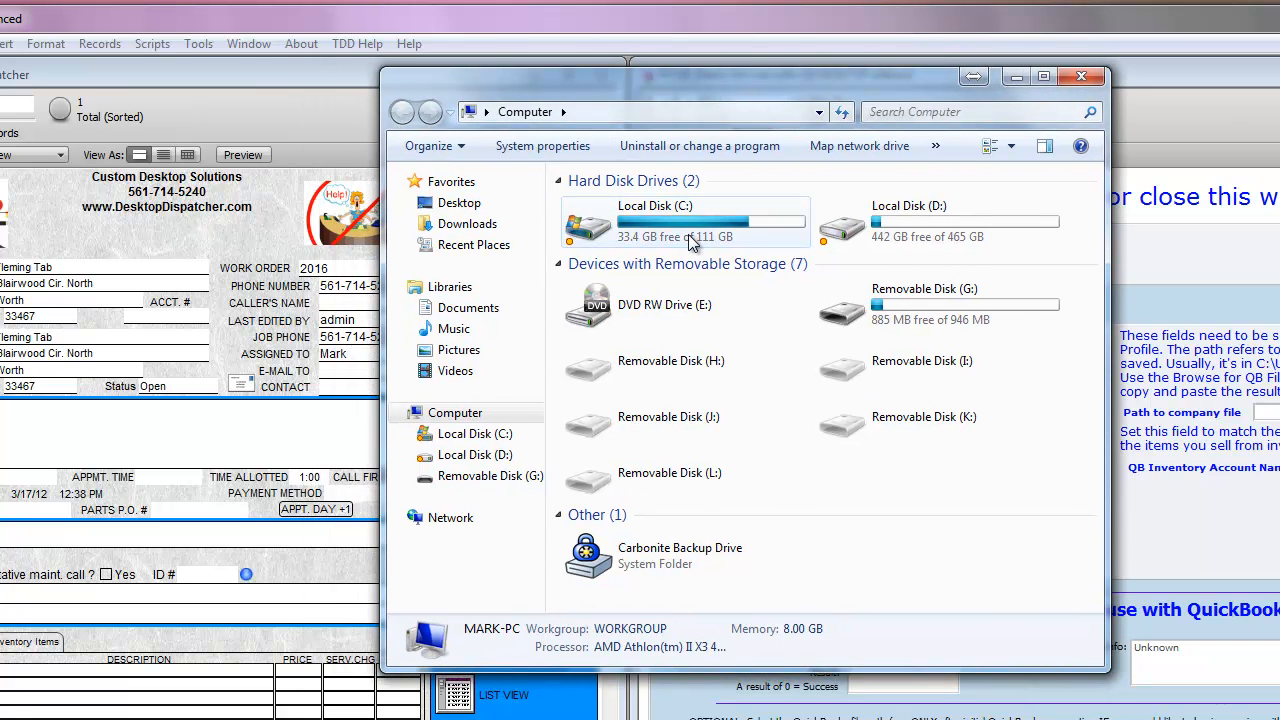
mouse_move(636, 240)
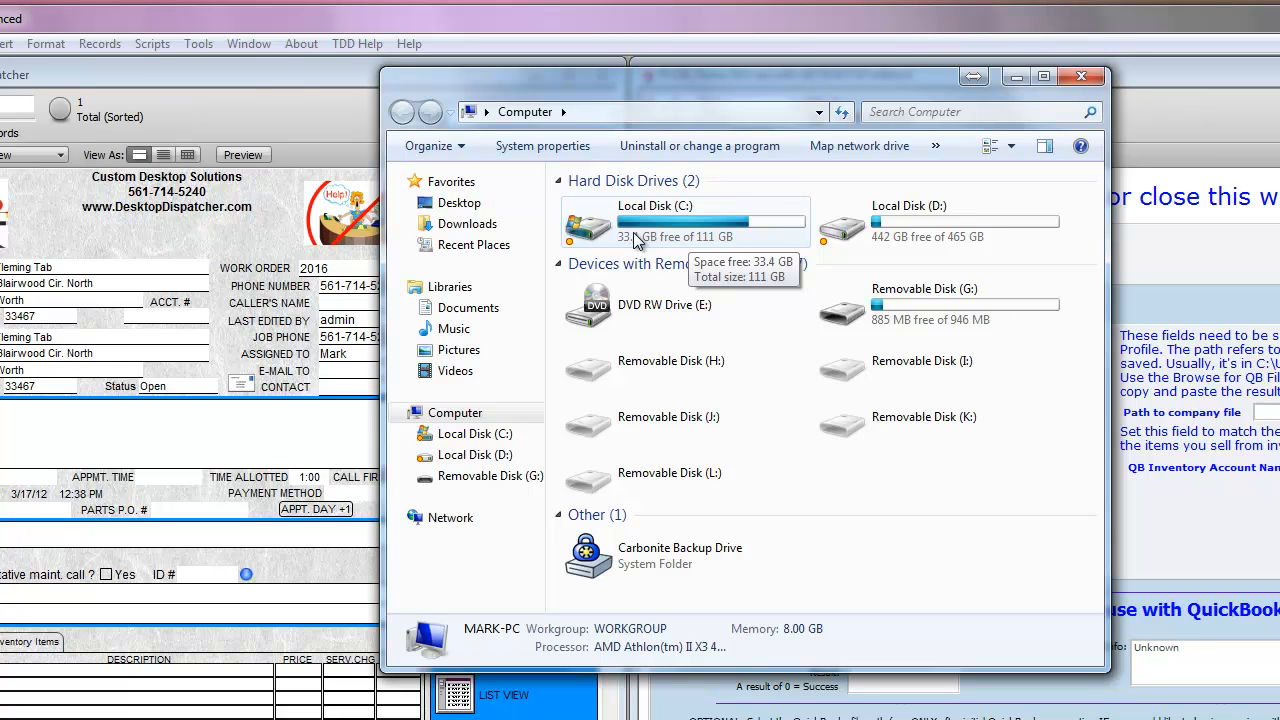
mouse_move(644, 236)
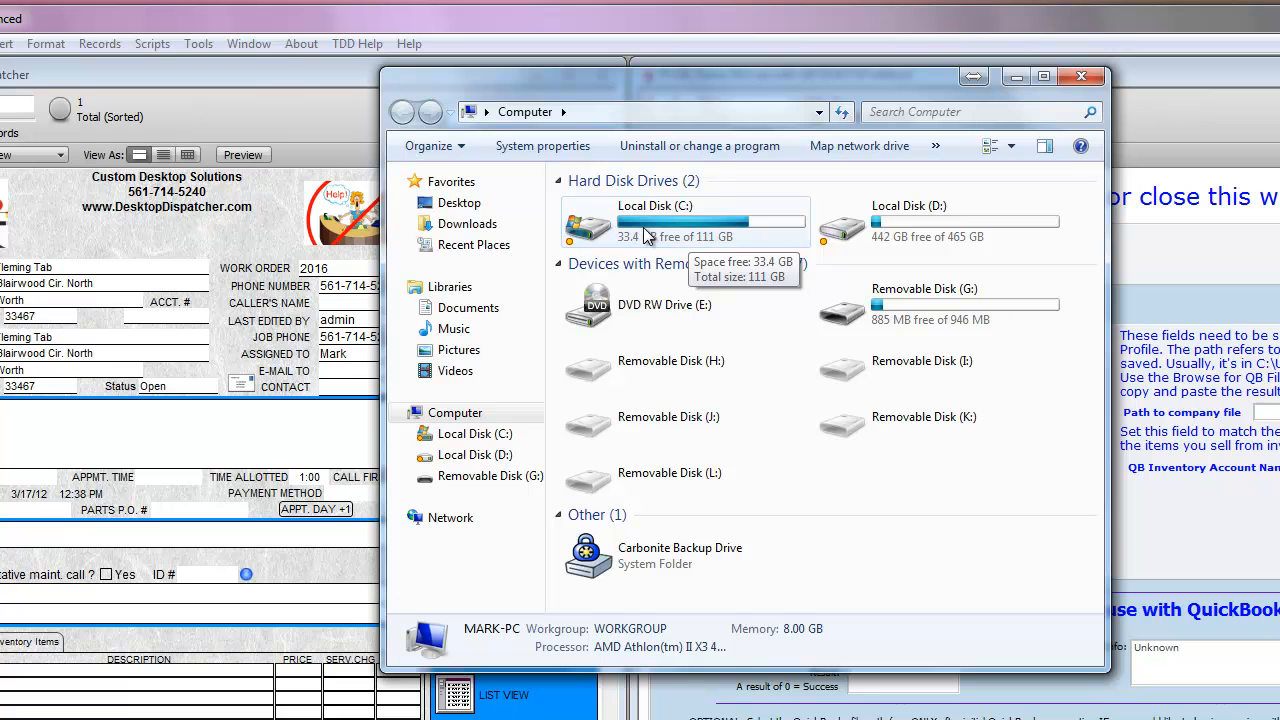
mouse_move(660, 212)
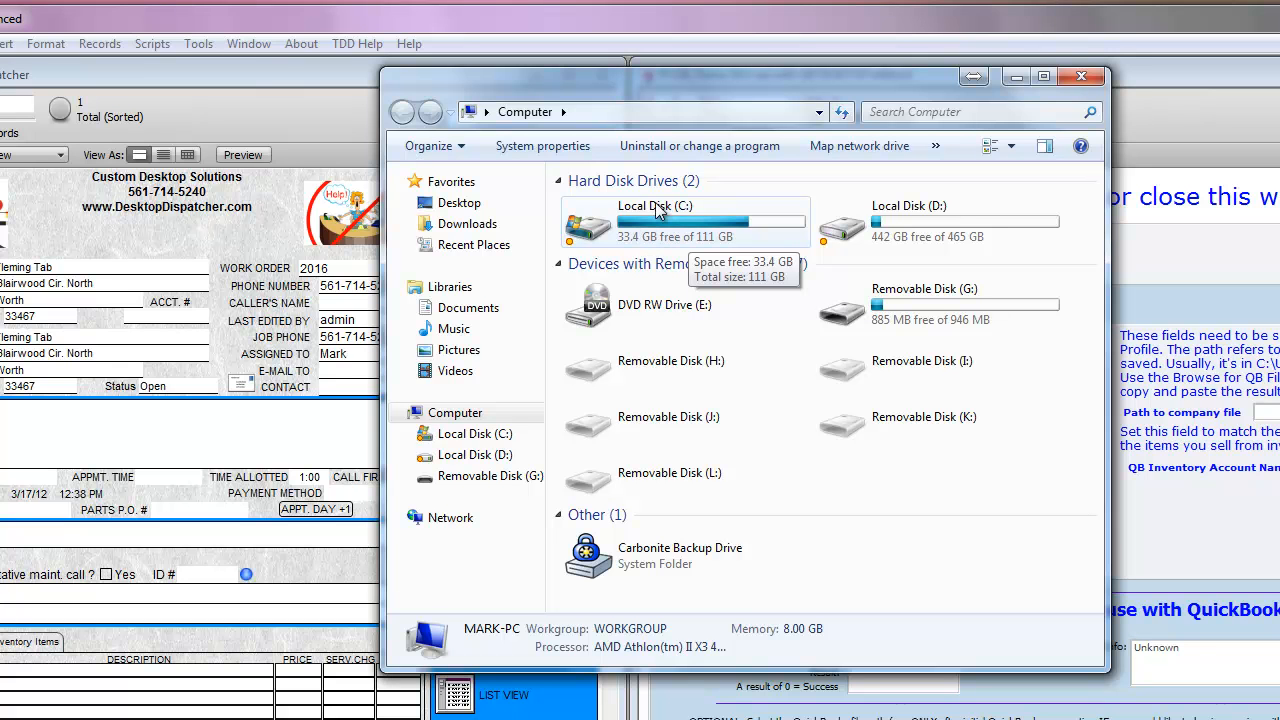
mouse_move(672, 236)
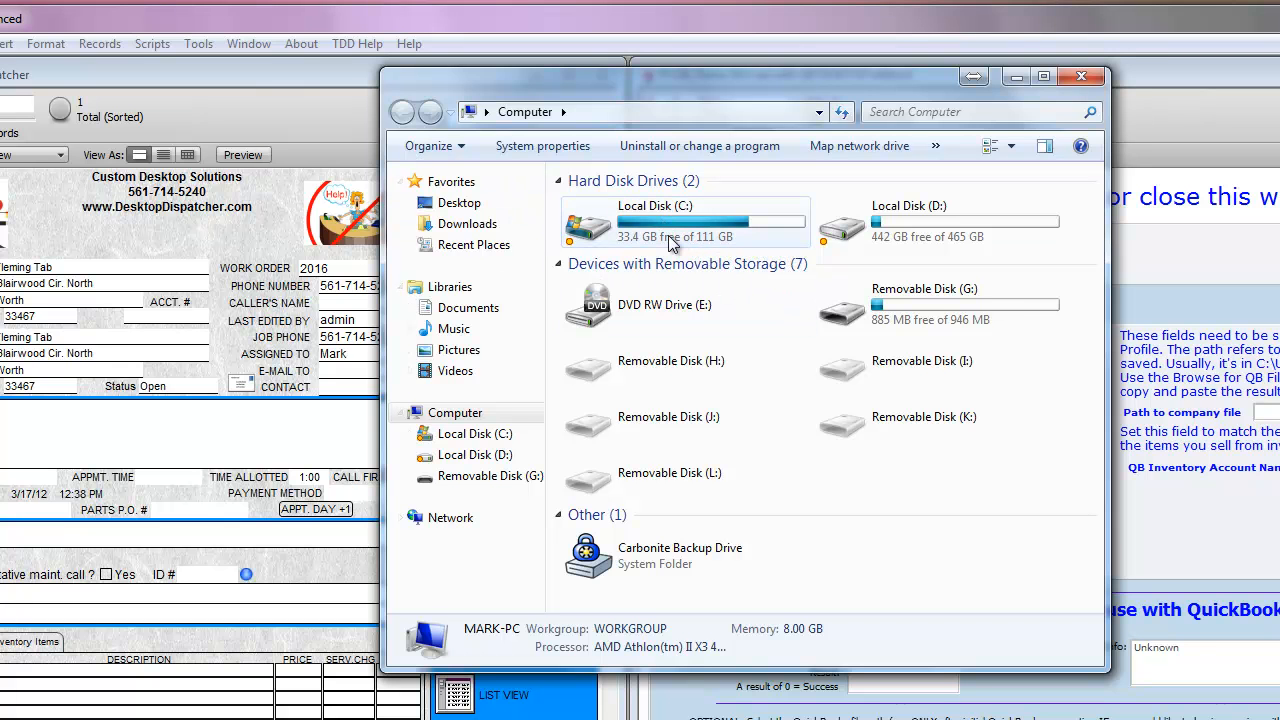
mouse_move(670, 224)
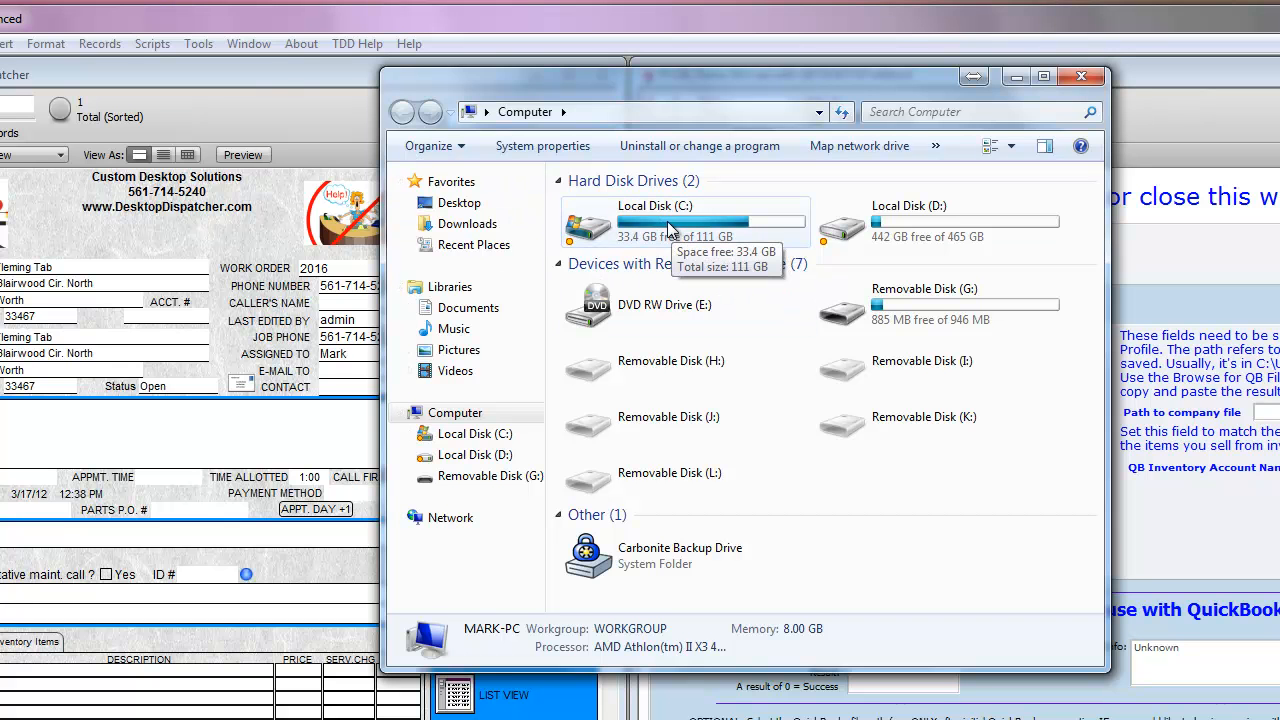
double_click(656, 220)
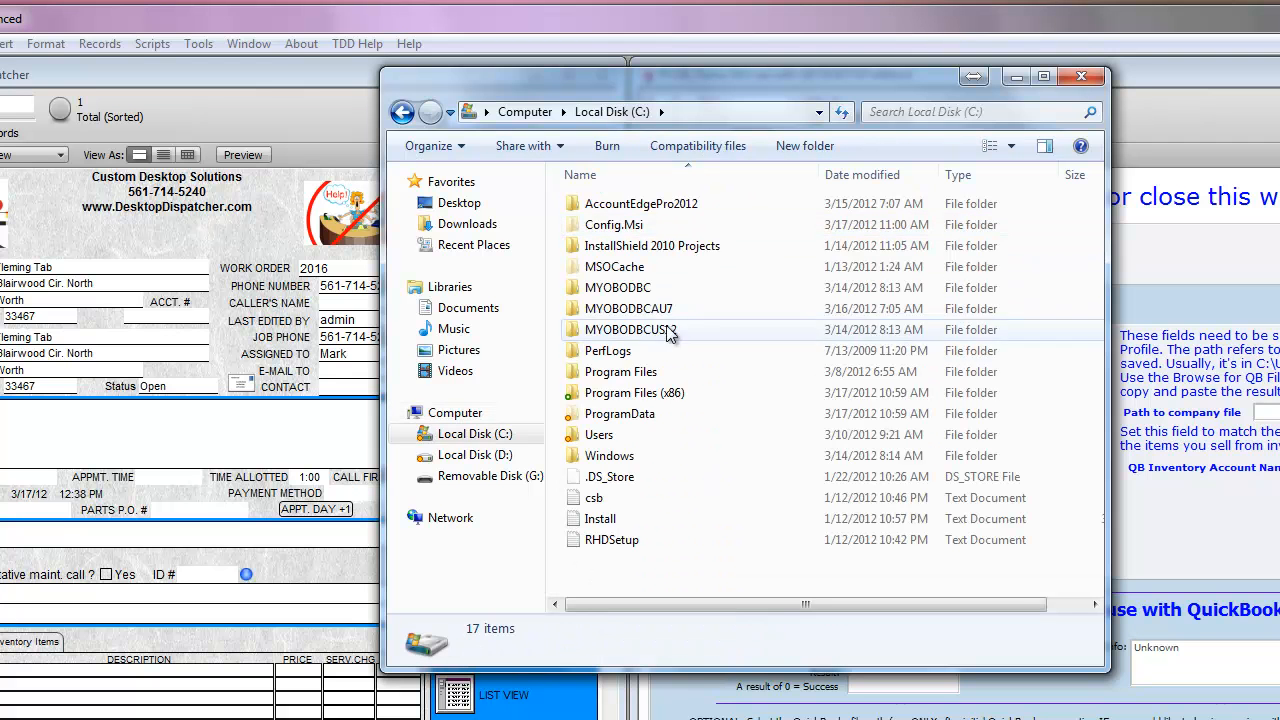
mouse_move(634, 392)
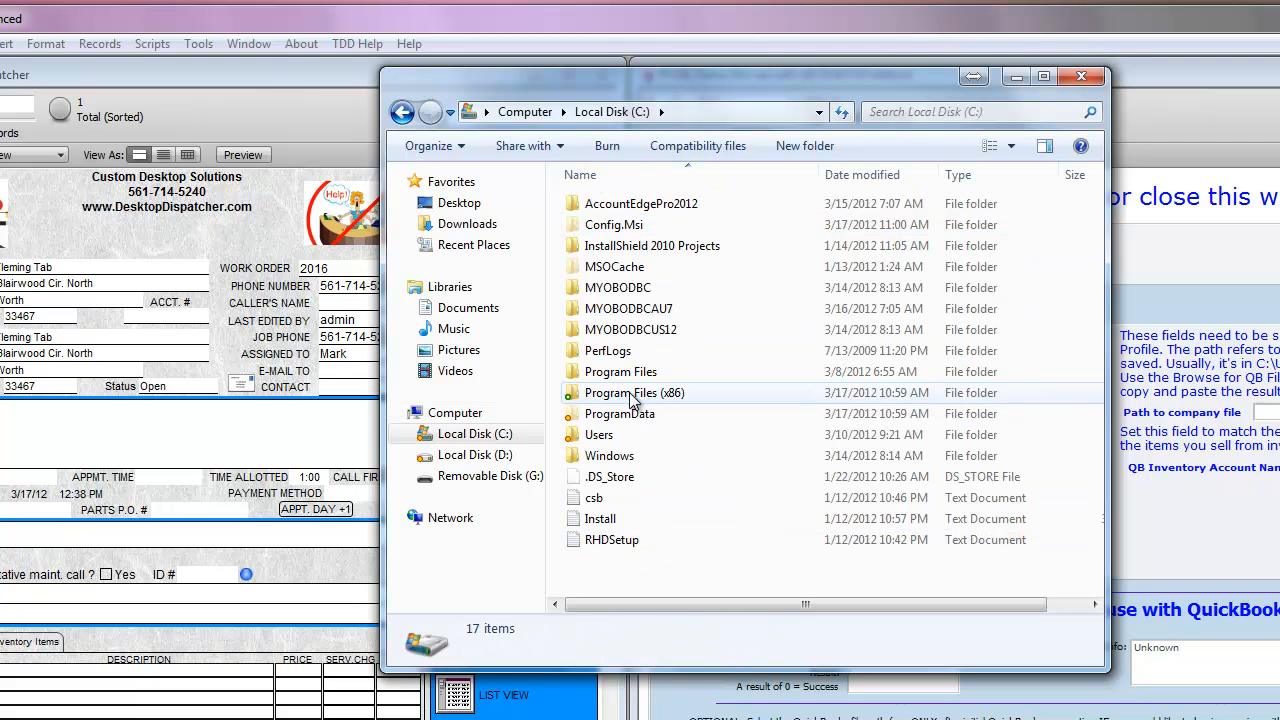
double_click(634, 392)
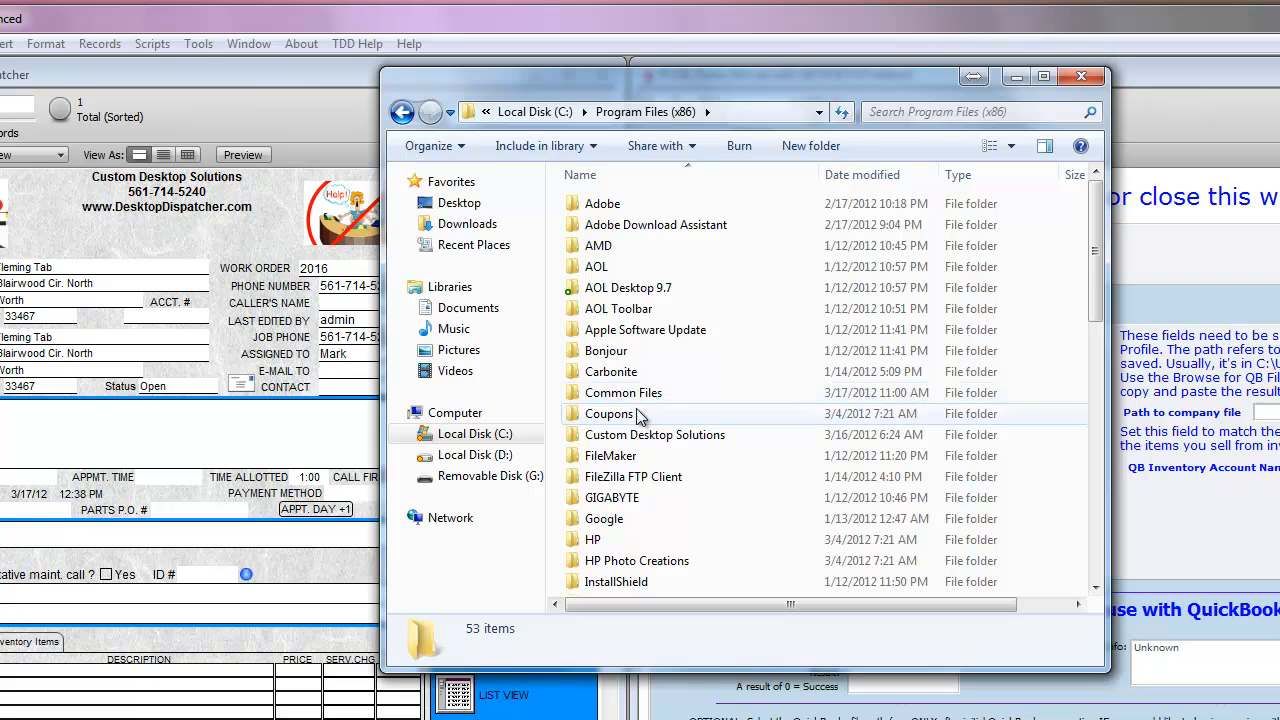
double_click(654, 434)
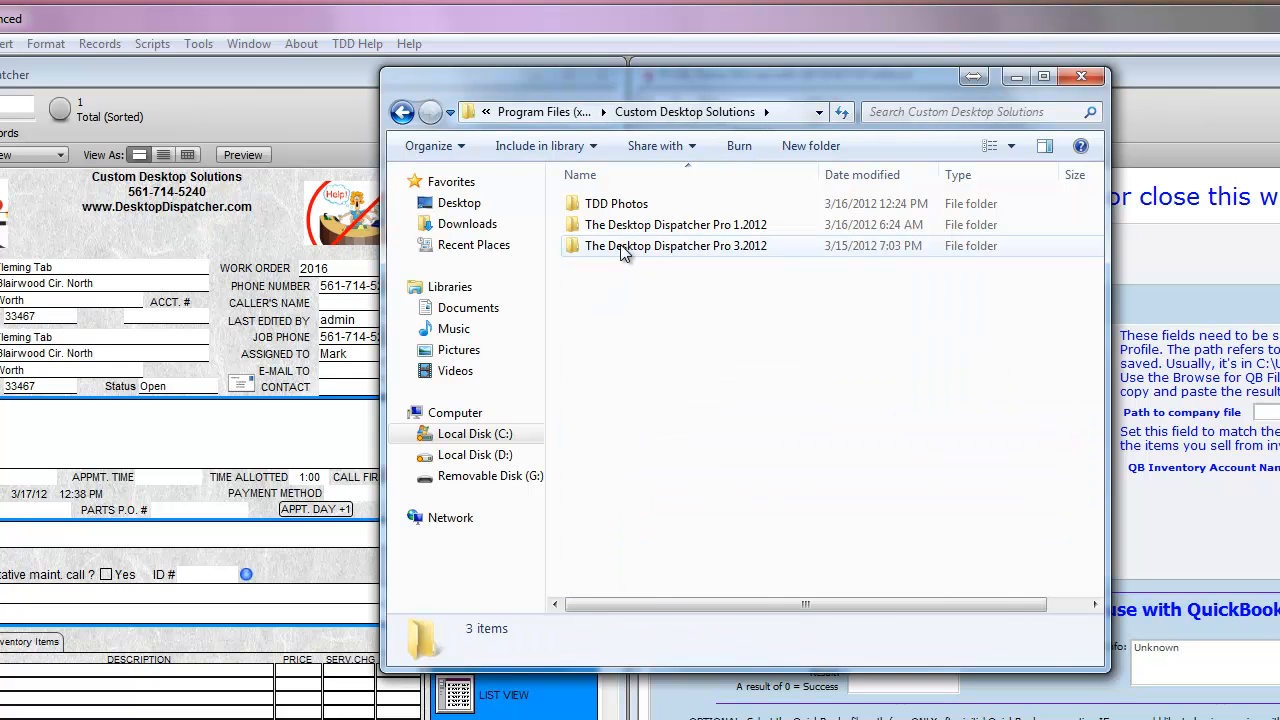
mouse_move(676, 246)
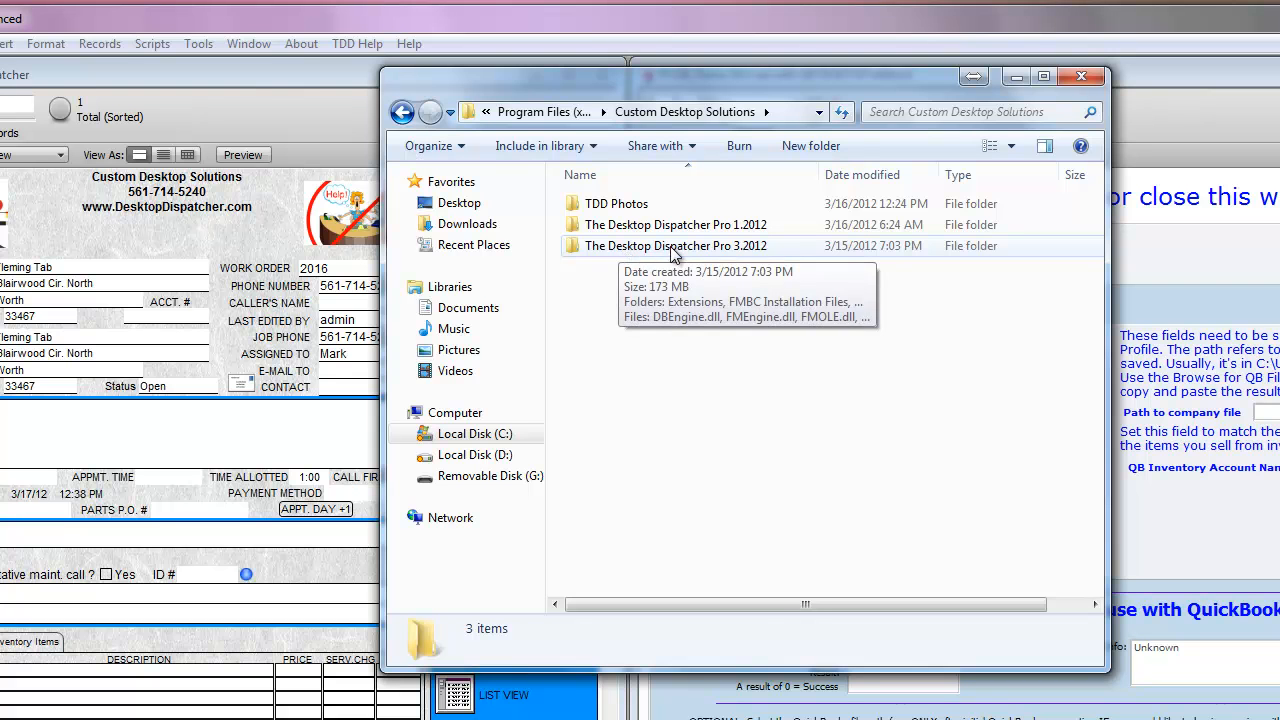
Enter The Desktop Dispatcher Pro 3.2012 folder and its FMBC Installation Files subfolder
double_click(676, 246)
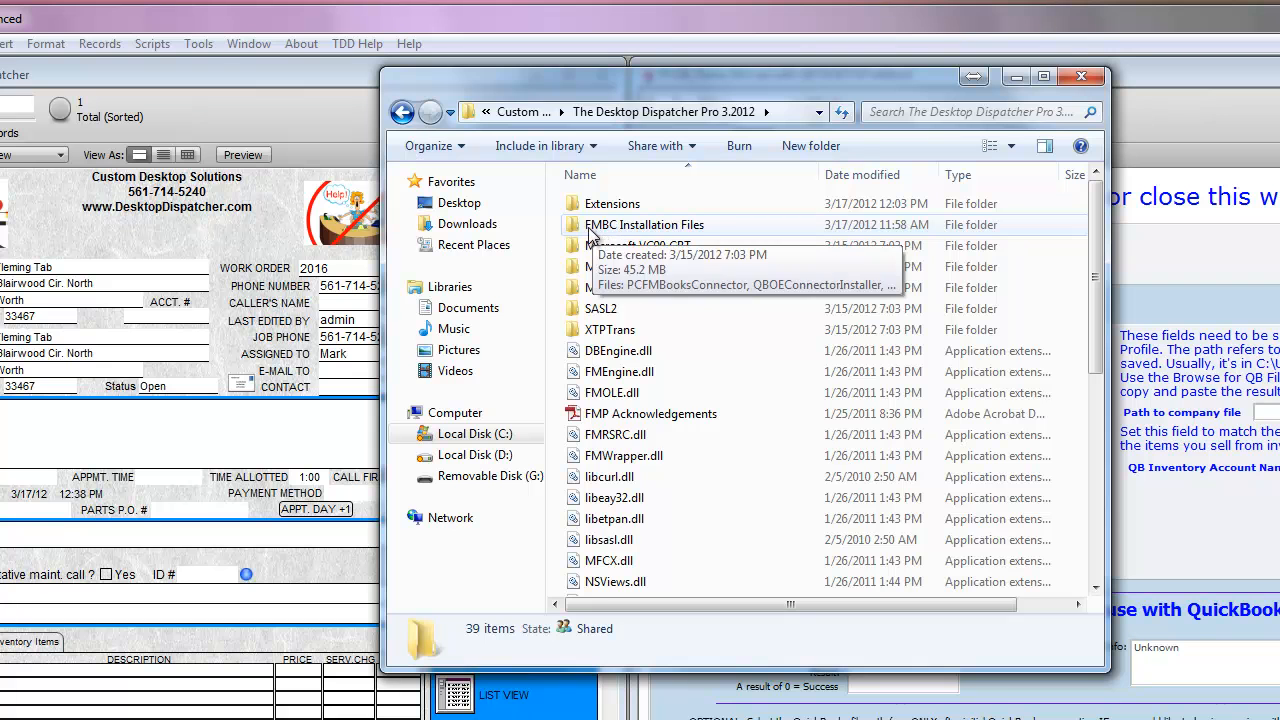
click(644, 224)
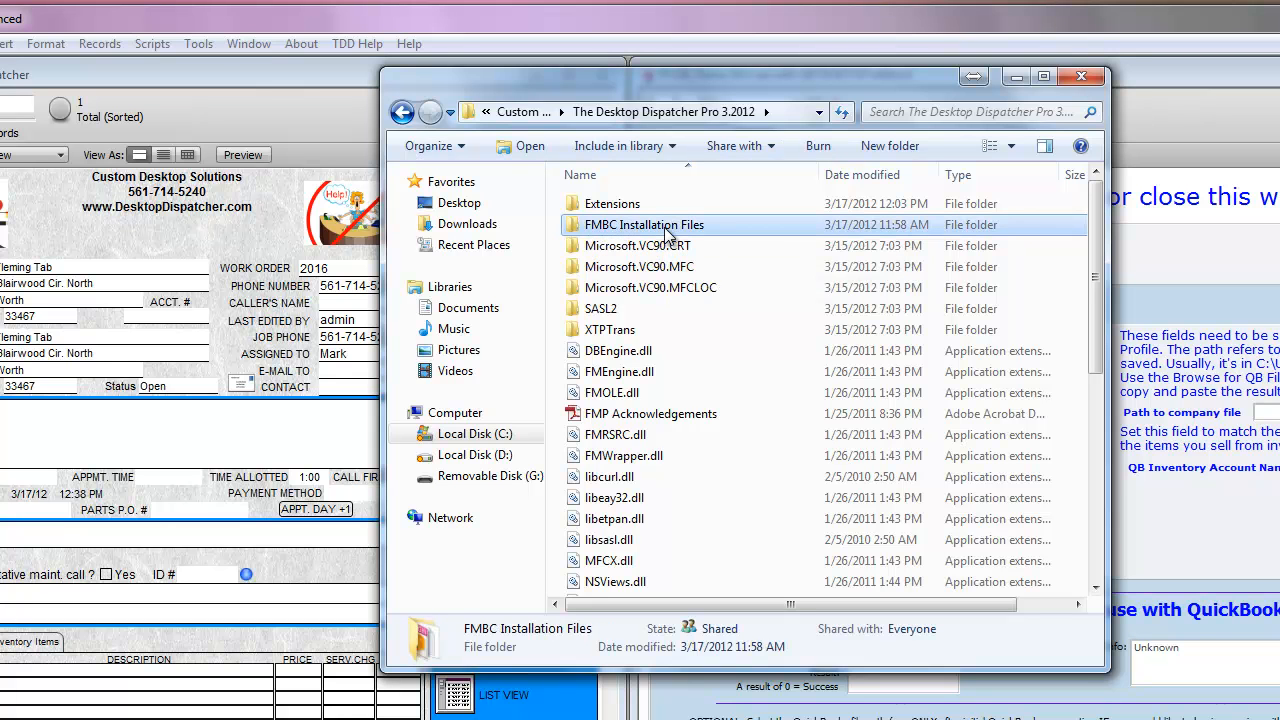
double_click(644, 224)
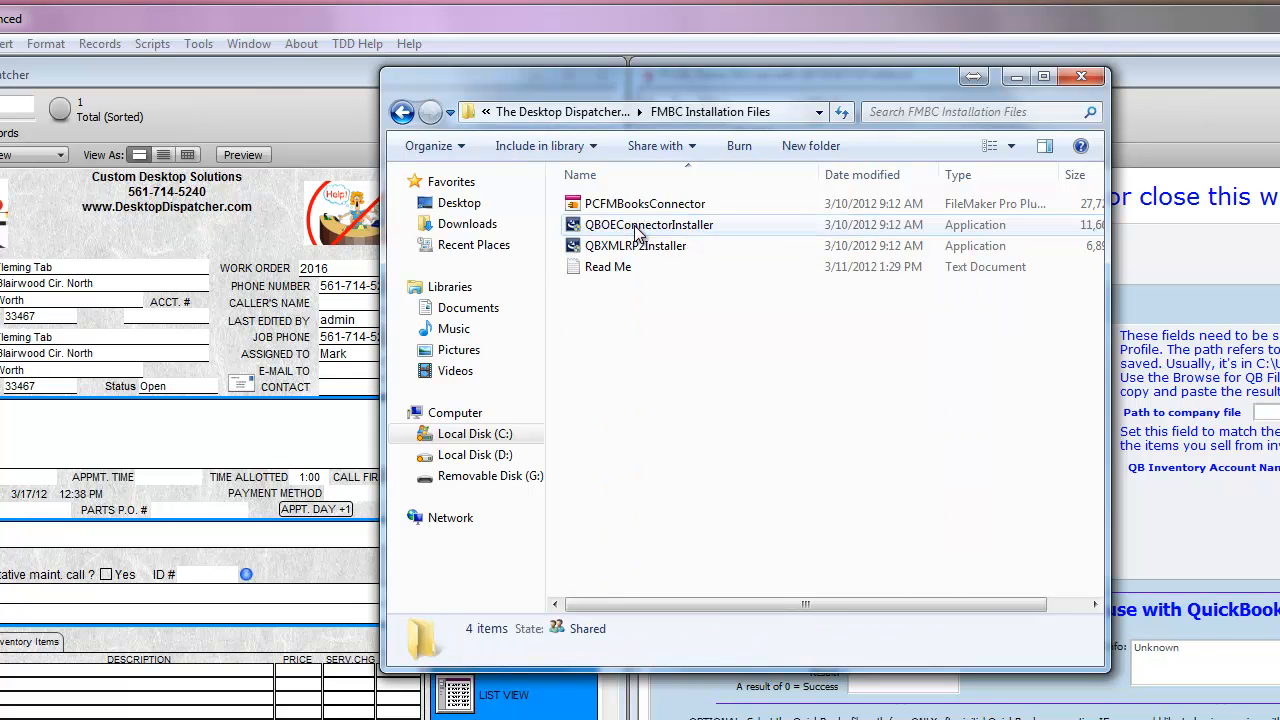
Copy the PCFMBooksConnector plug-in file from the installation folder
click(636, 244)
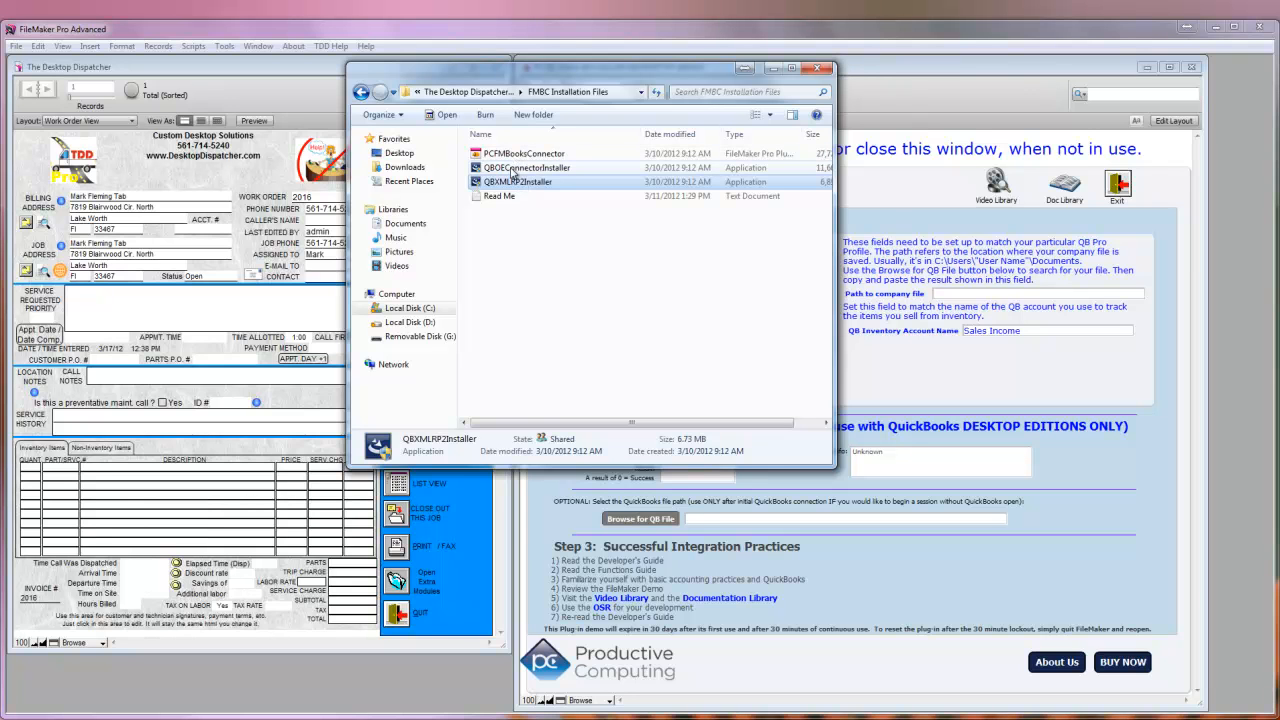
click(524, 152)
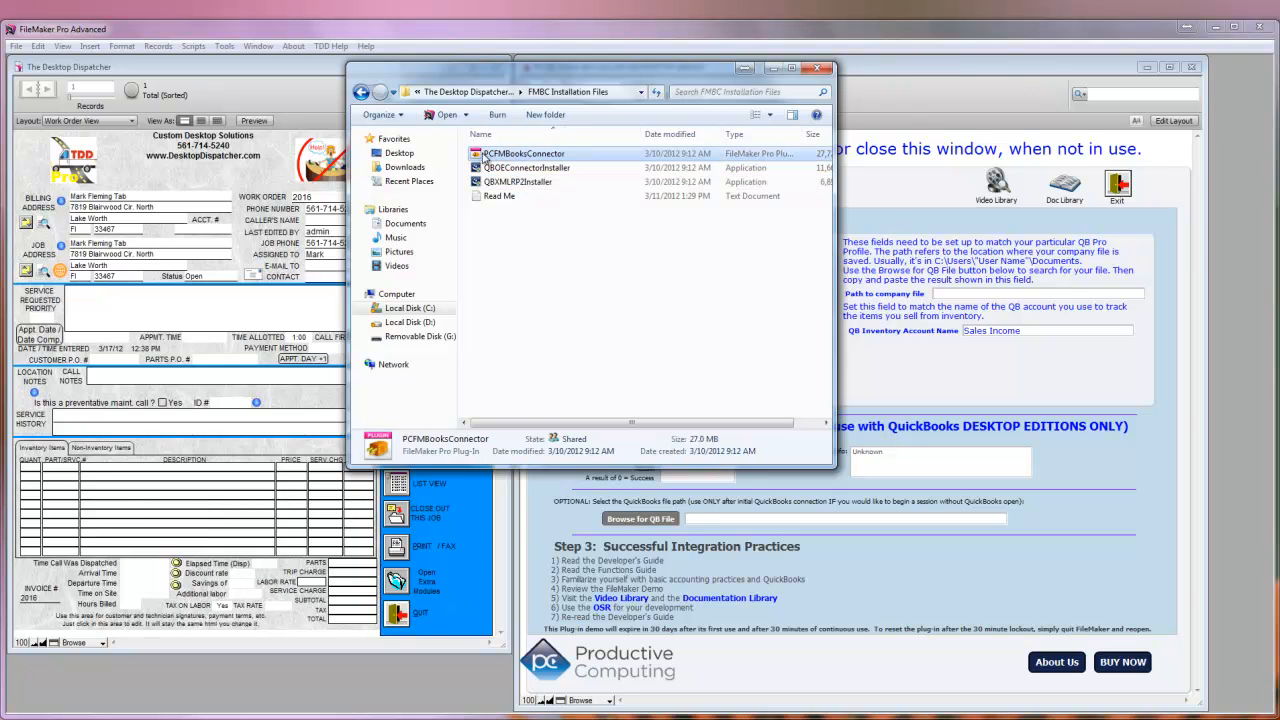
right_click(524, 152)
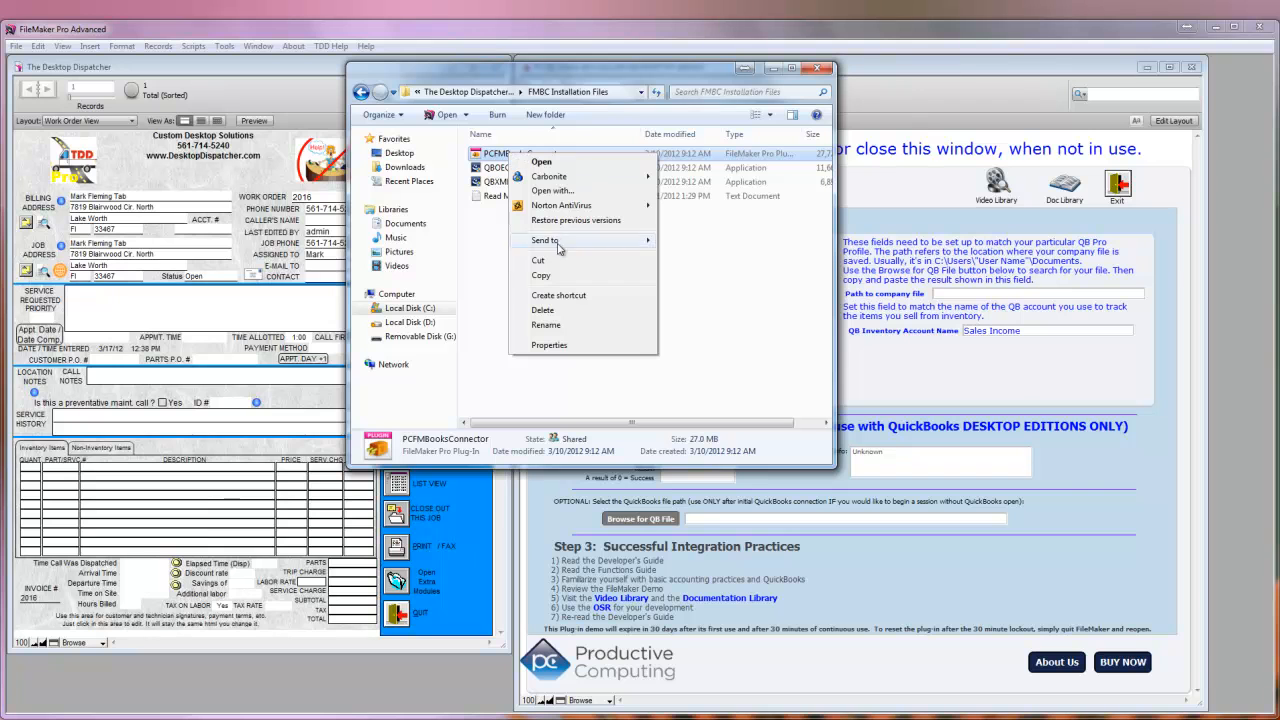
click(560, 270)
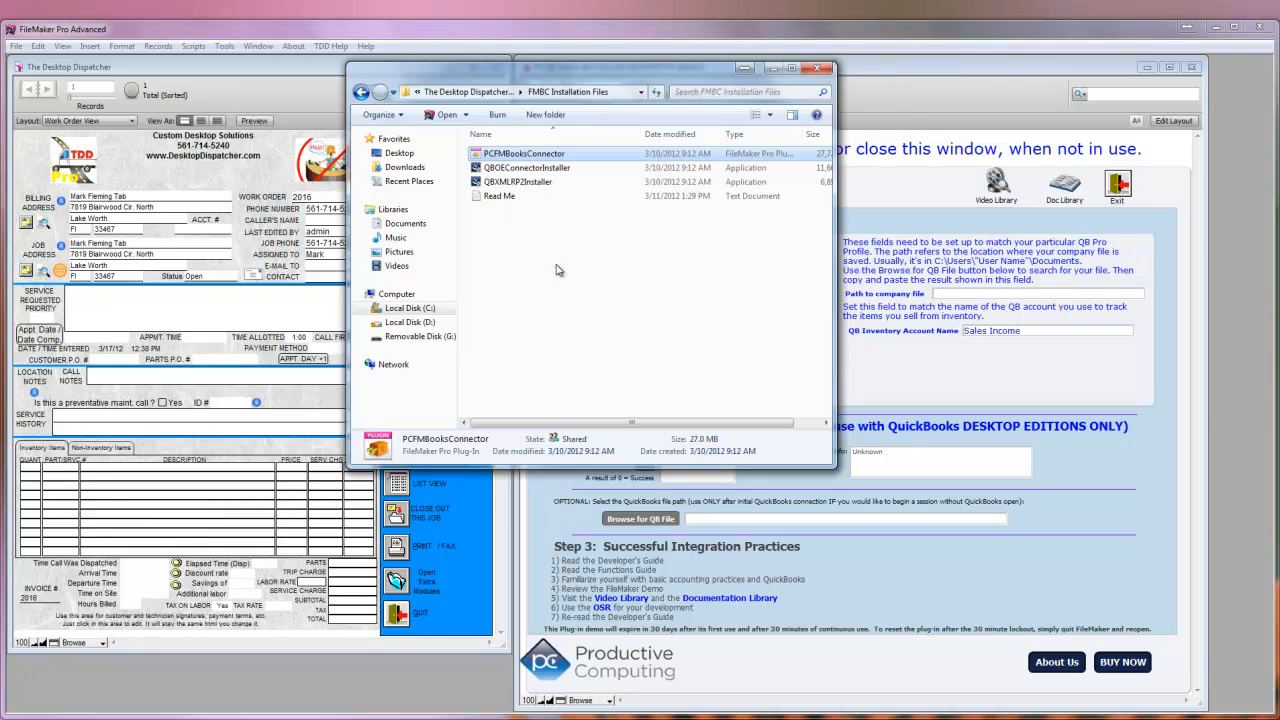
mouse_move(524, 152)
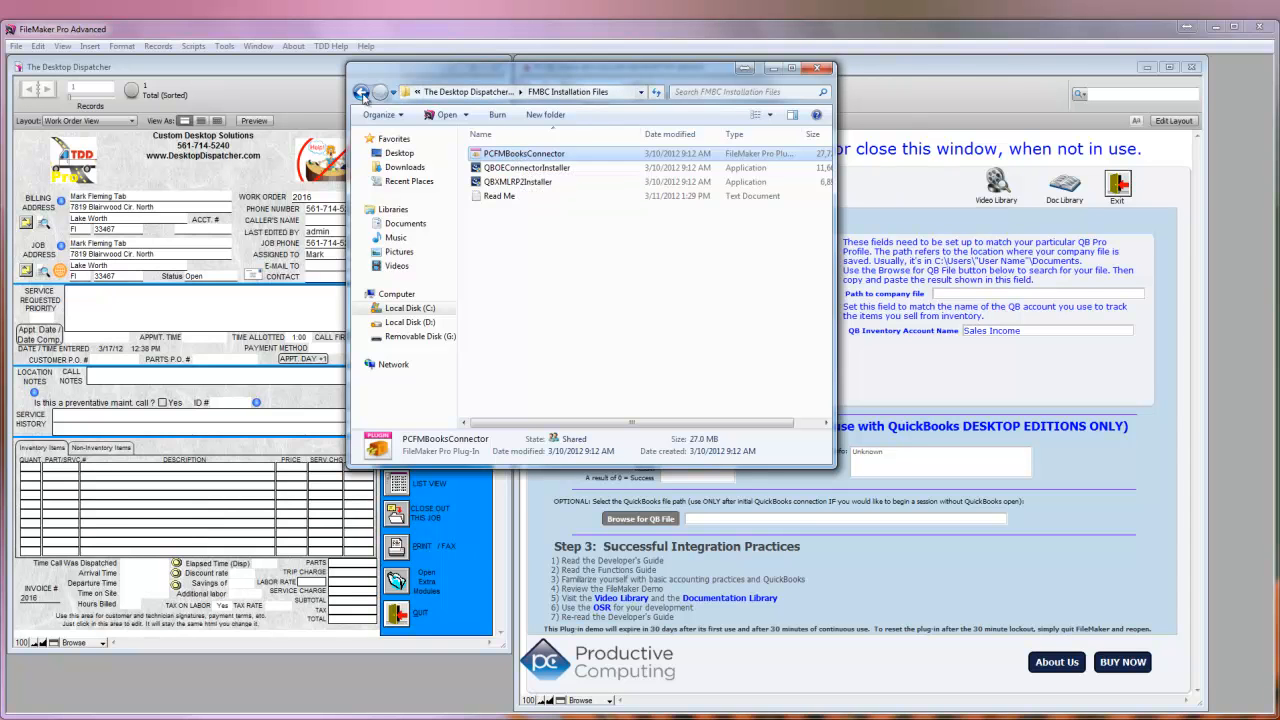
Paste the plug-in into the program's Extensions folder one level up
click(362, 92)
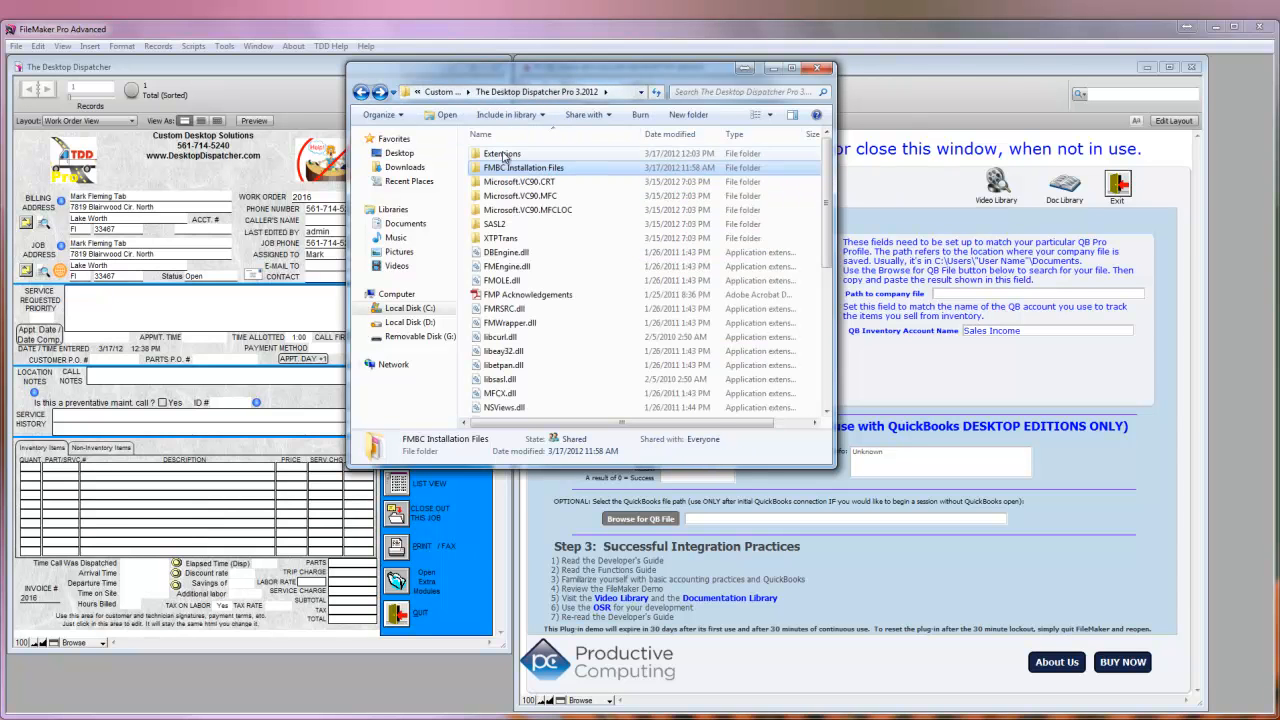
double_click(504, 152)
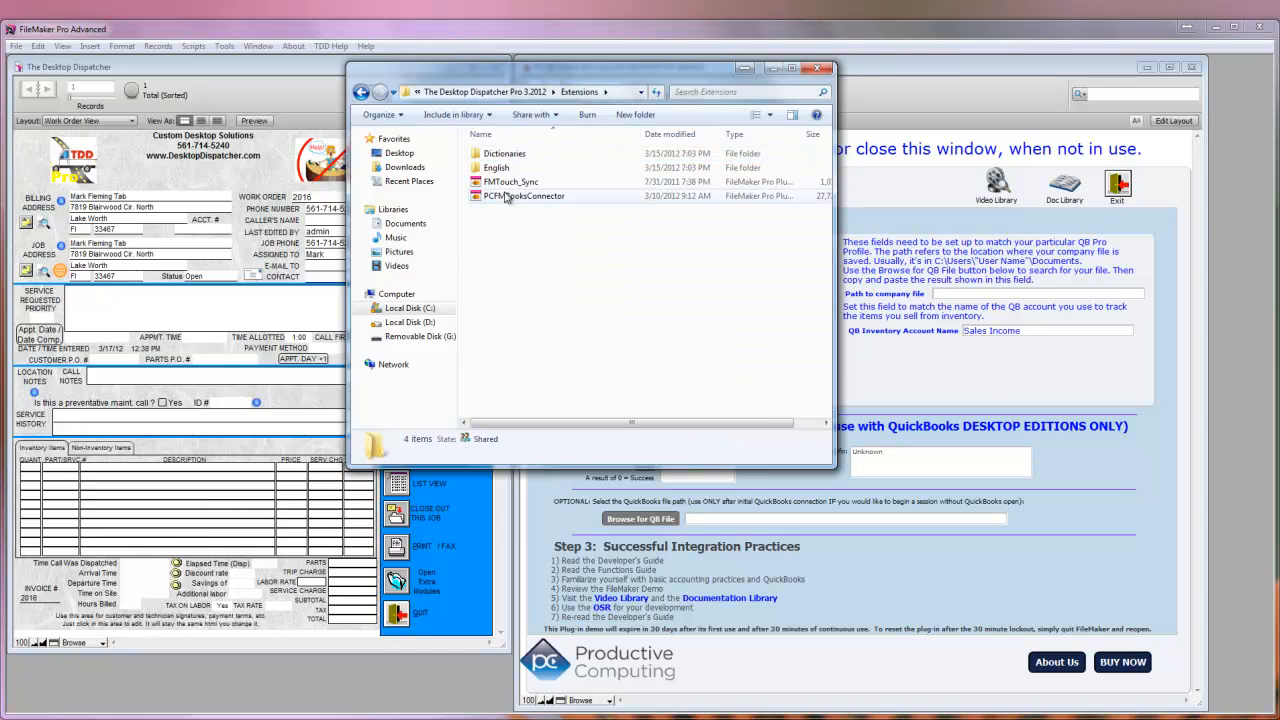
click(524, 196)
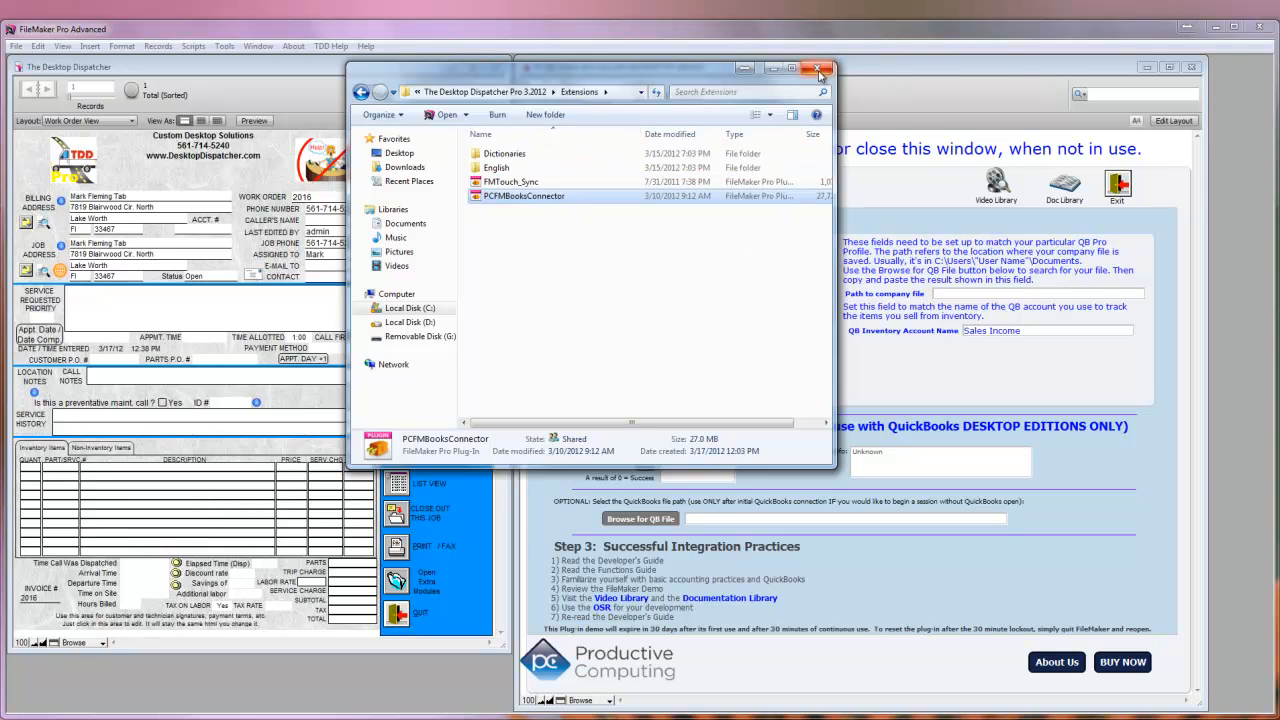
mouse_move(818, 68)
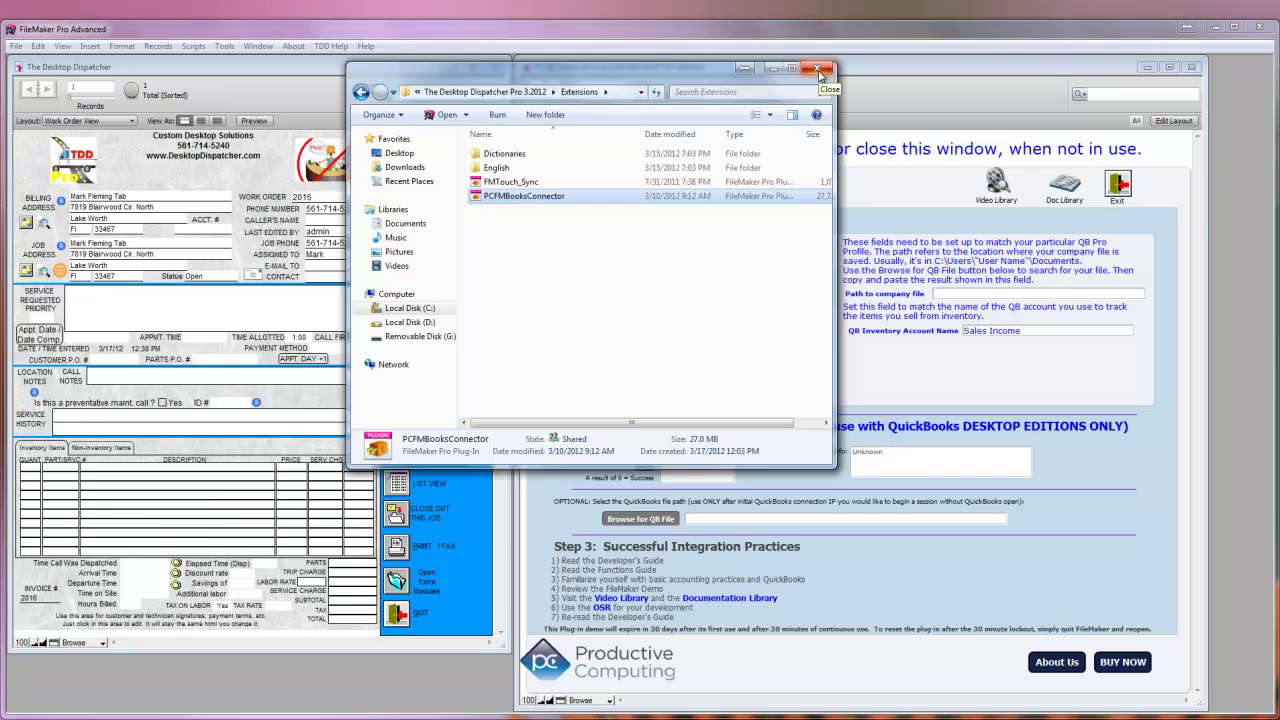
click(816, 68)
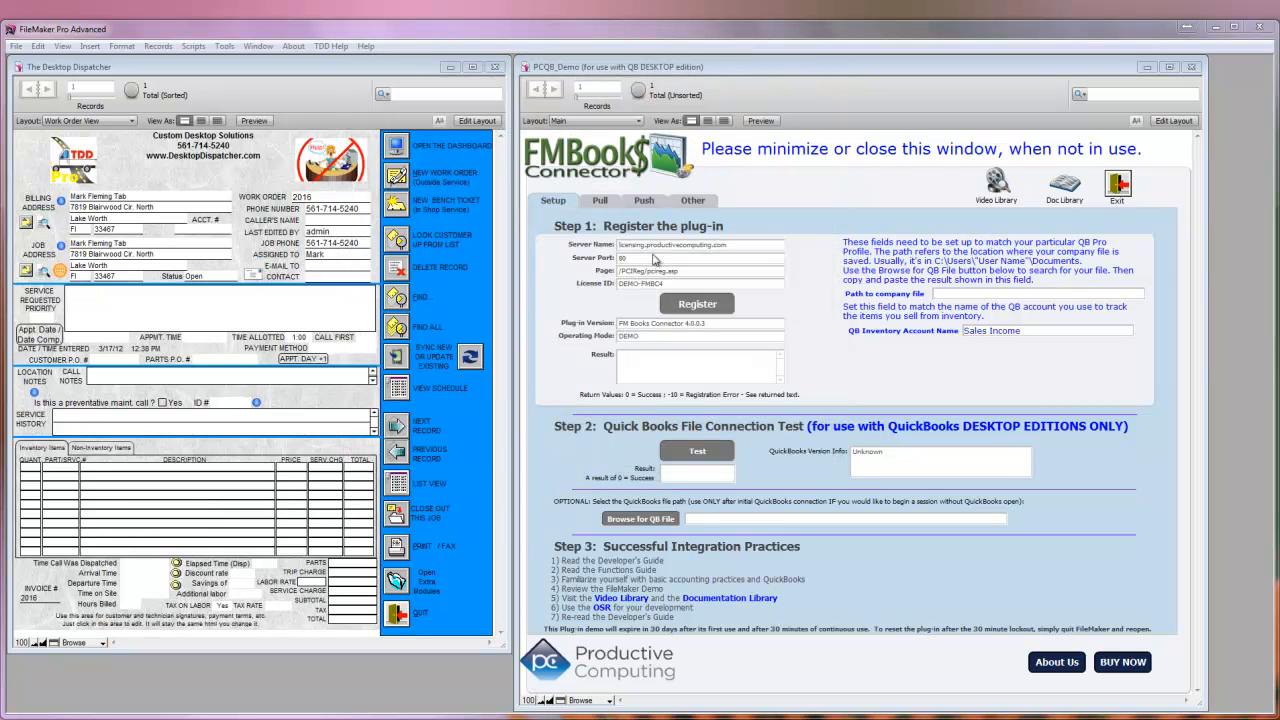
mouse_move(838, 358)
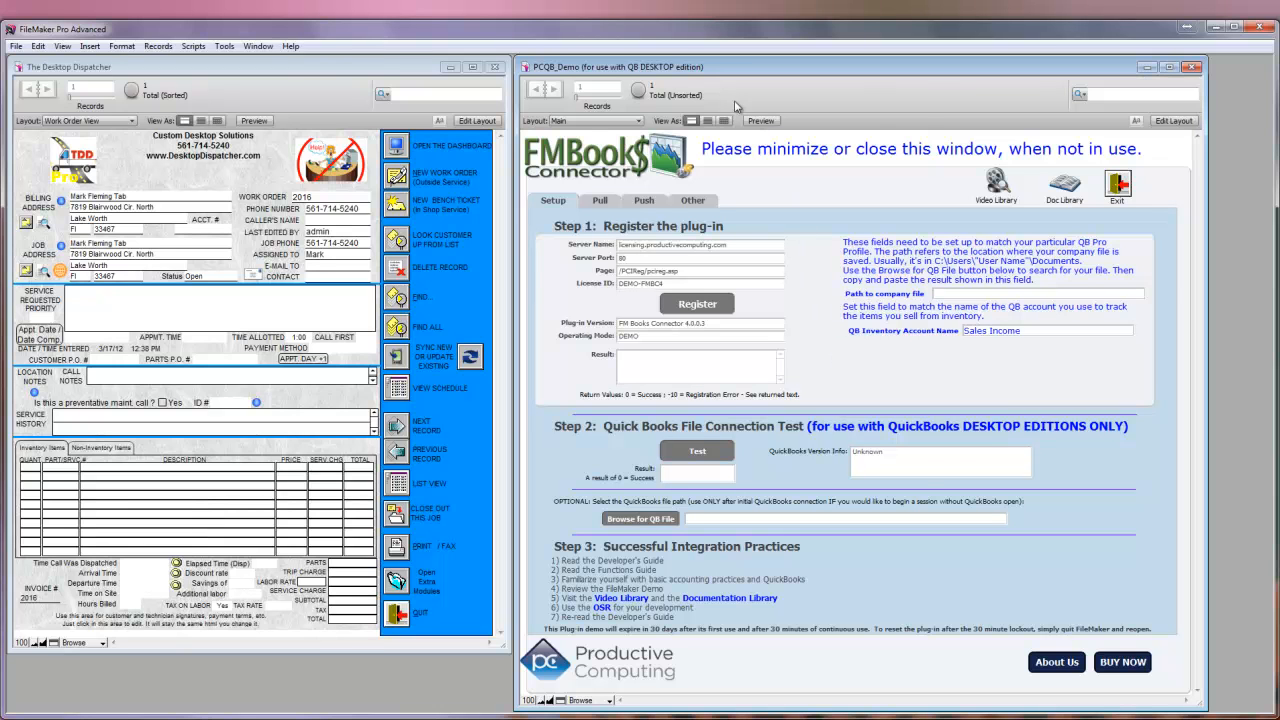
mouse_move(240, 70)
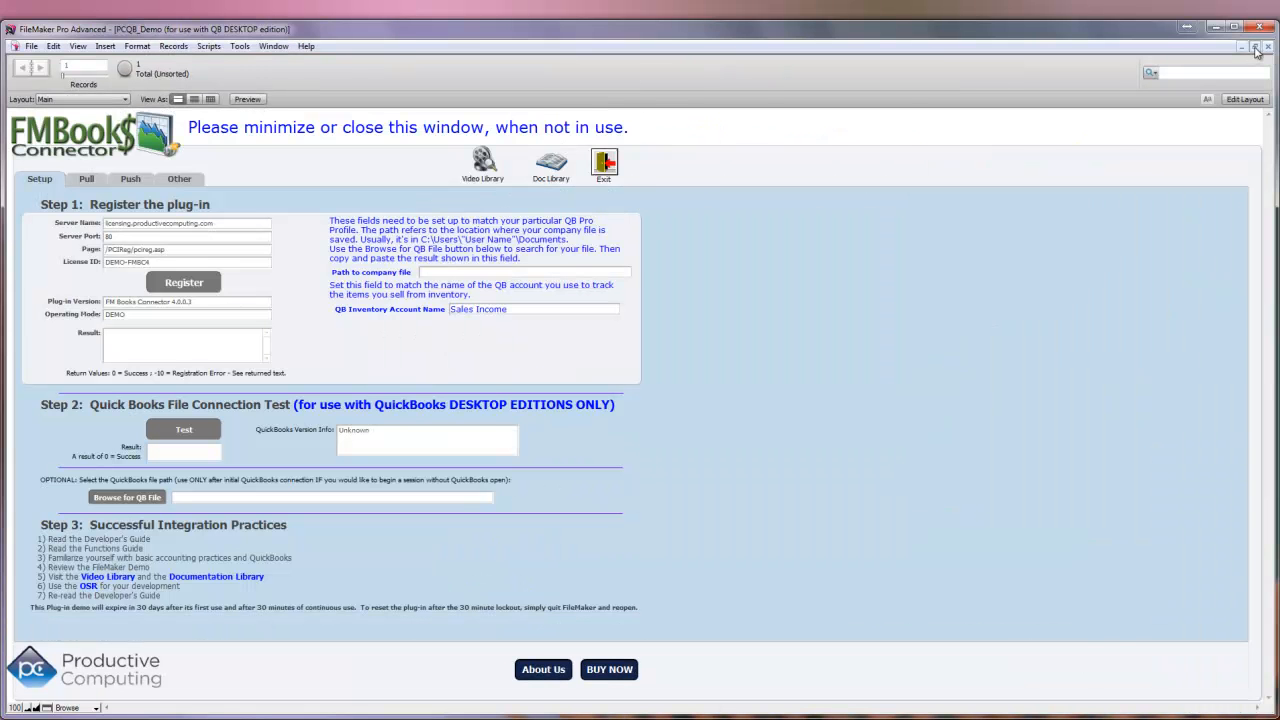
click(1256, 48)
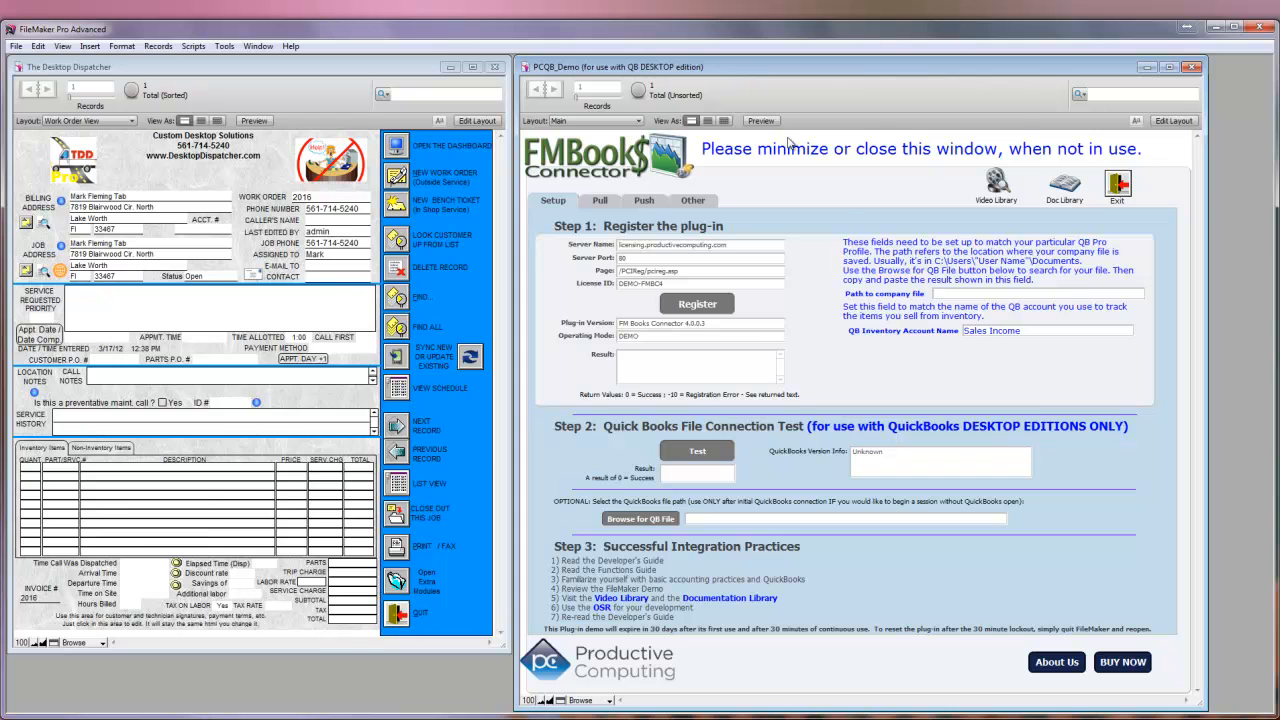
mouse_move(834, 204)
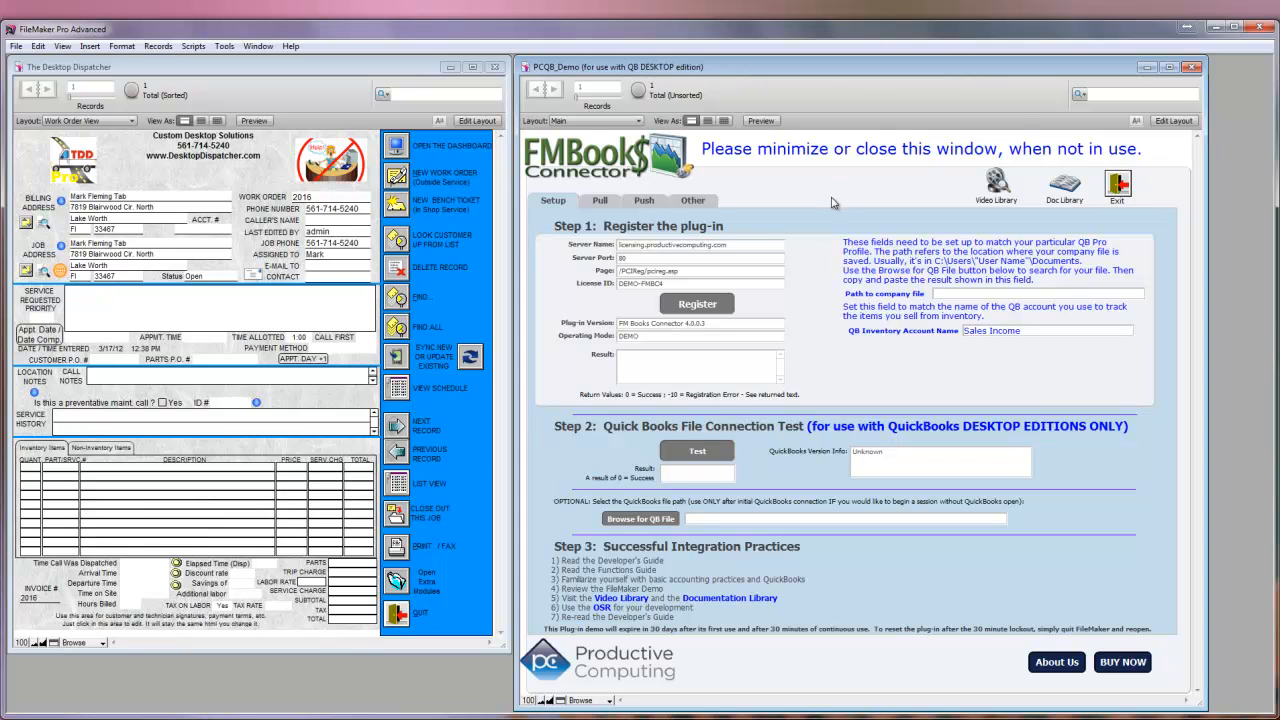
mouse_move(784, 400)
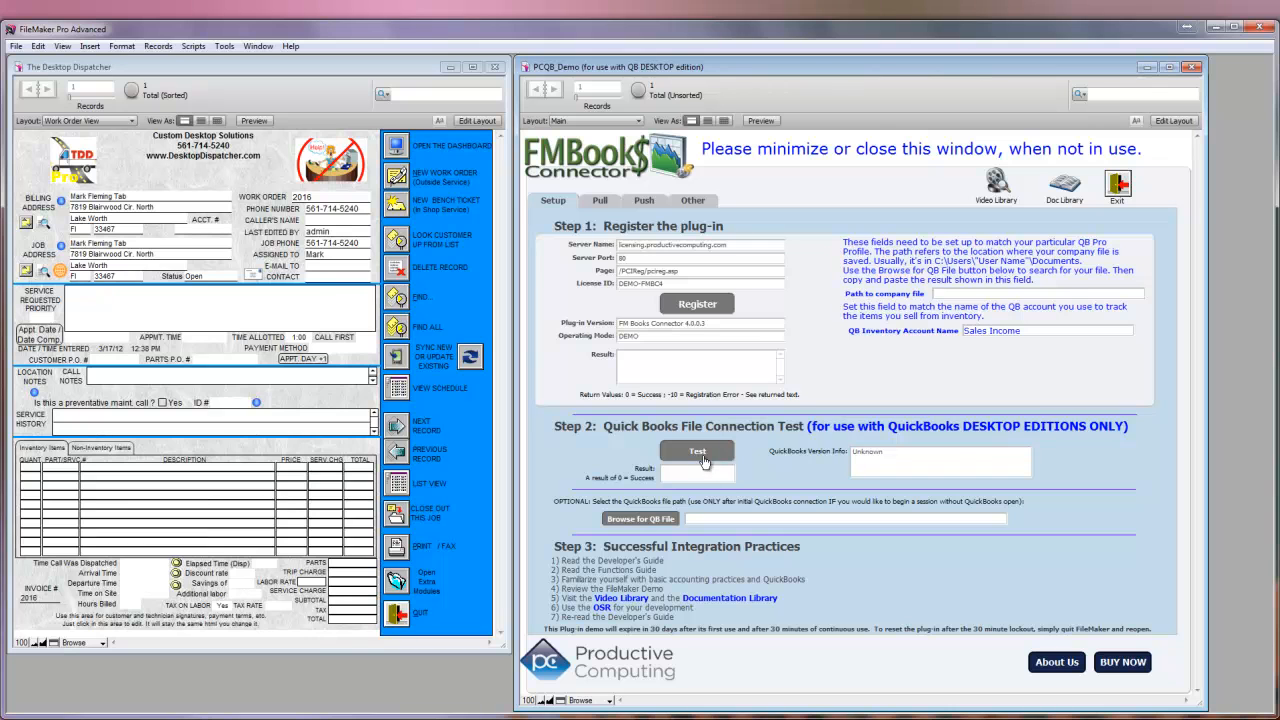
mouse_move(798, 500)
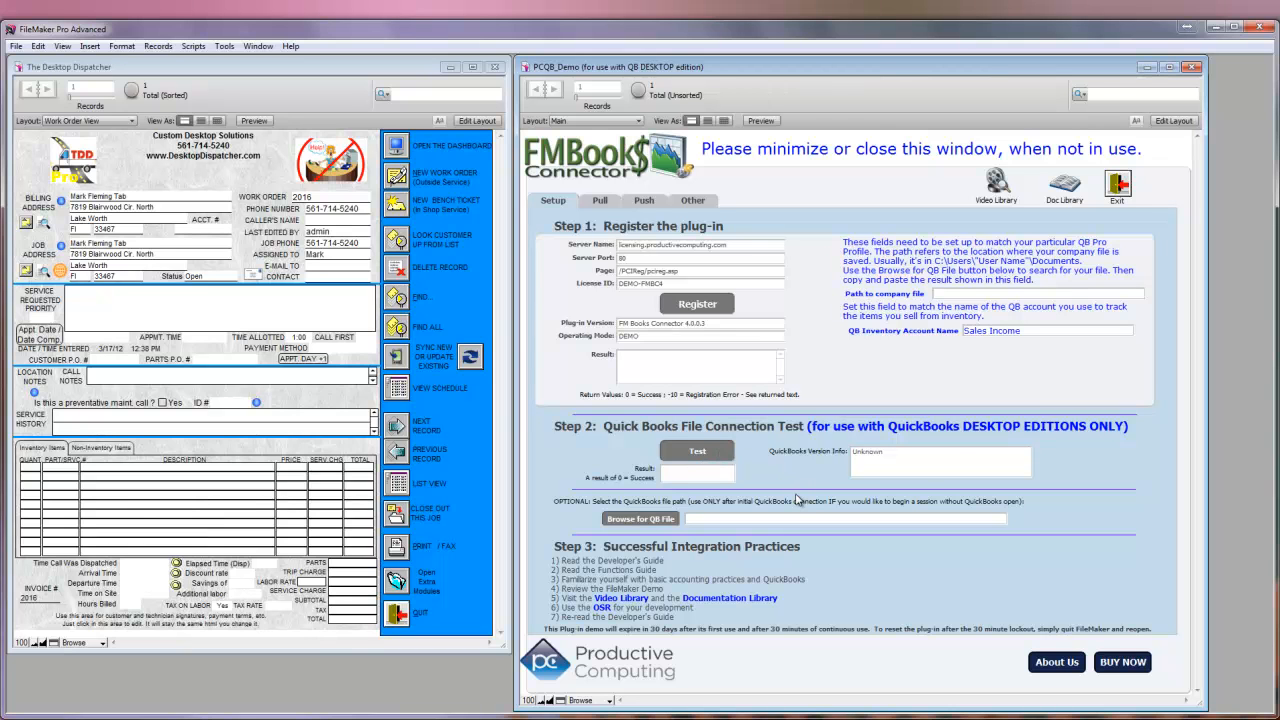
mouse_move(732, 516)
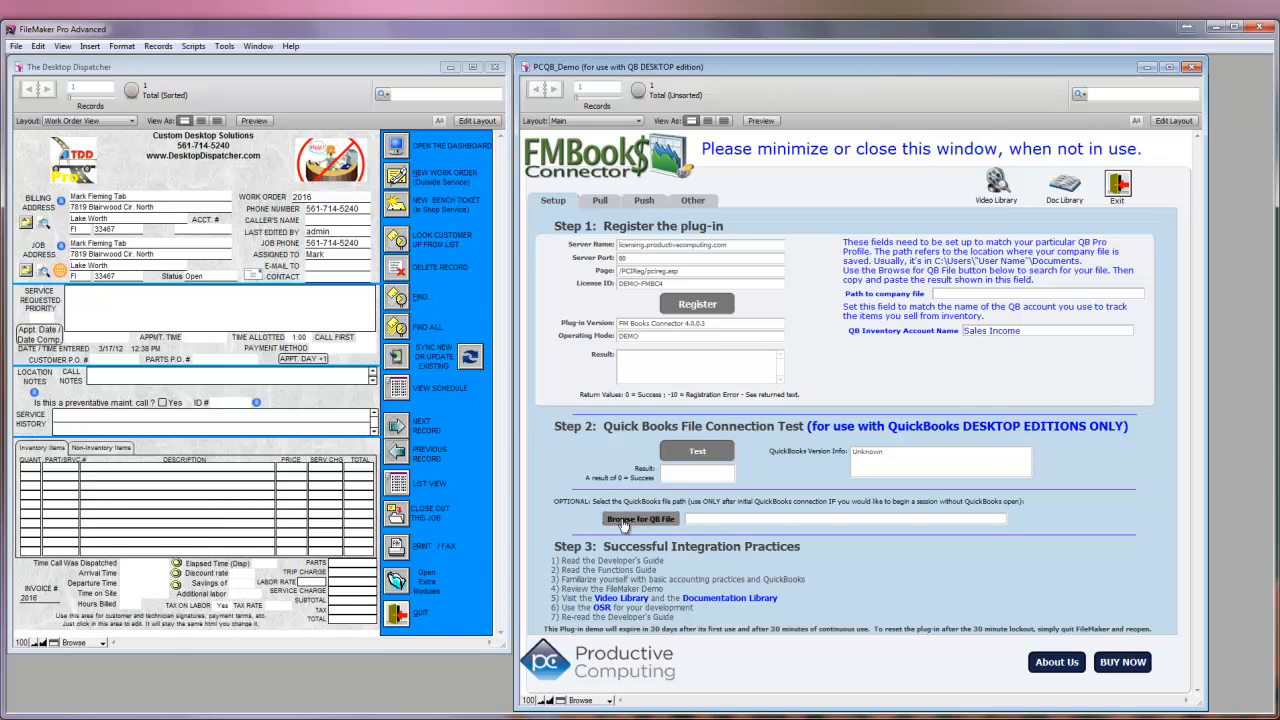
Point both company file paths to C:\Users\Mark\Documents\mark fleming ent.qbw
click(640, 520)
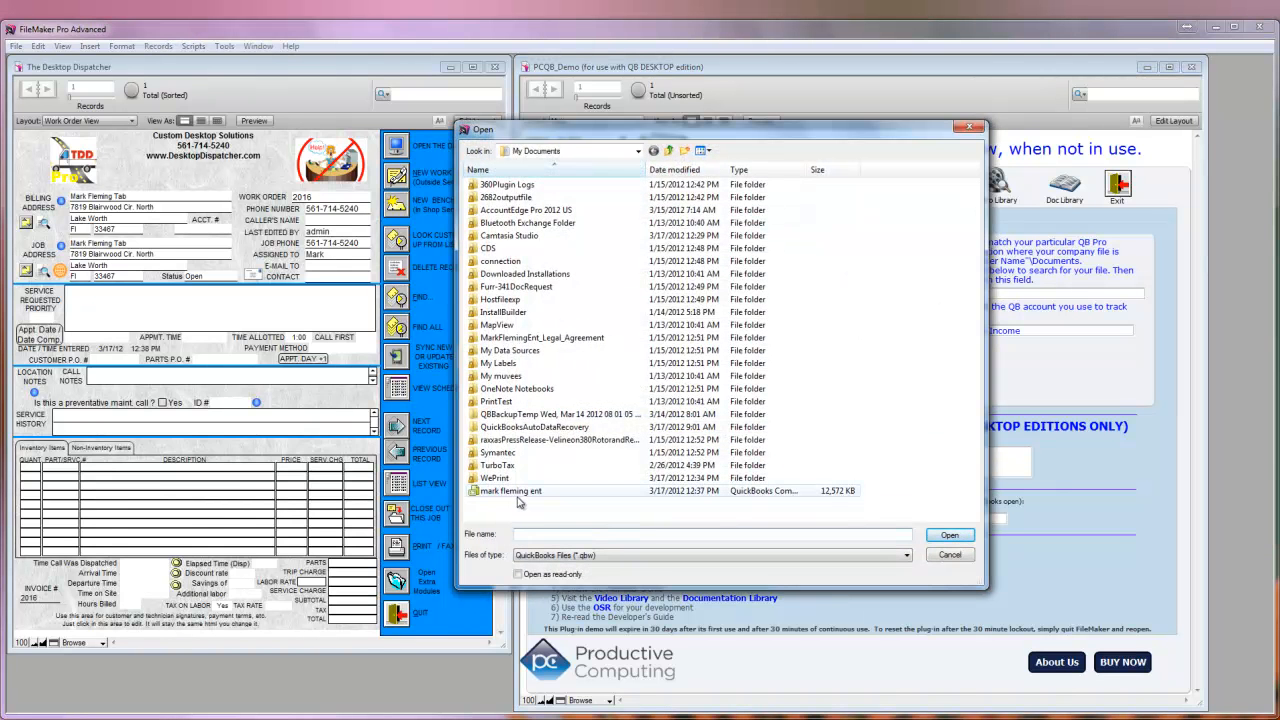
mouse_move(520, 492)
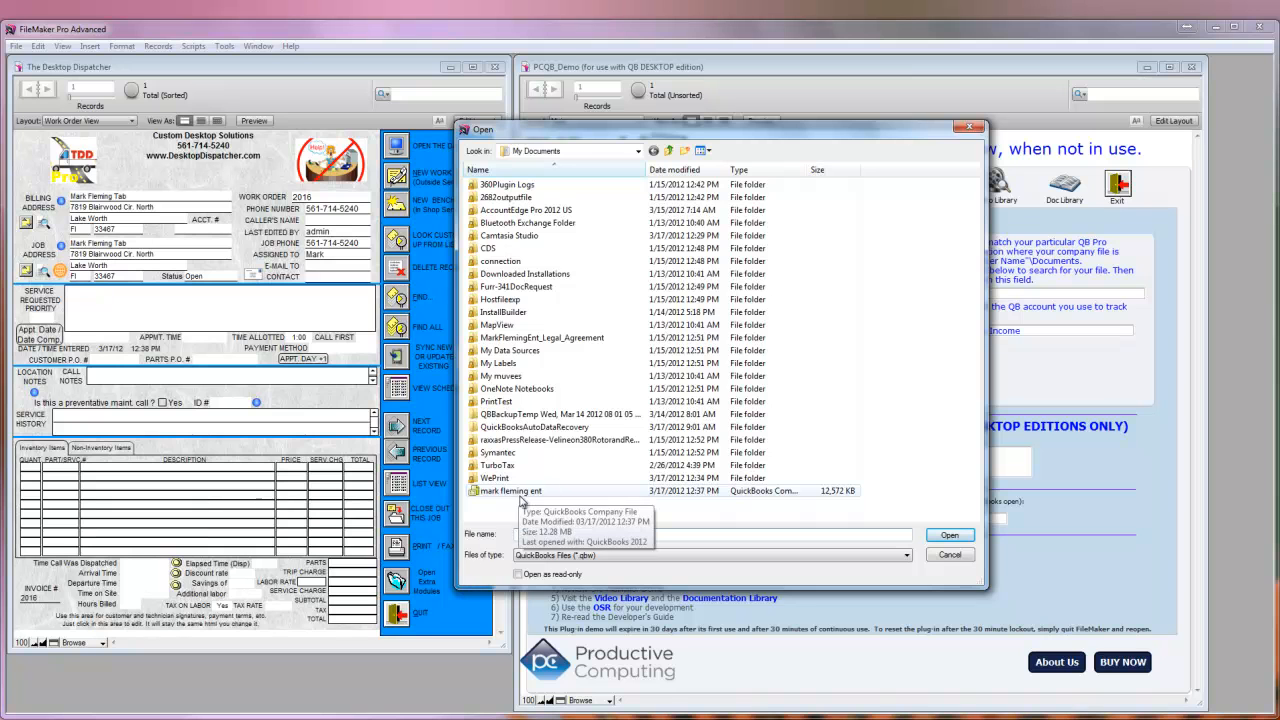
click(948, 534)
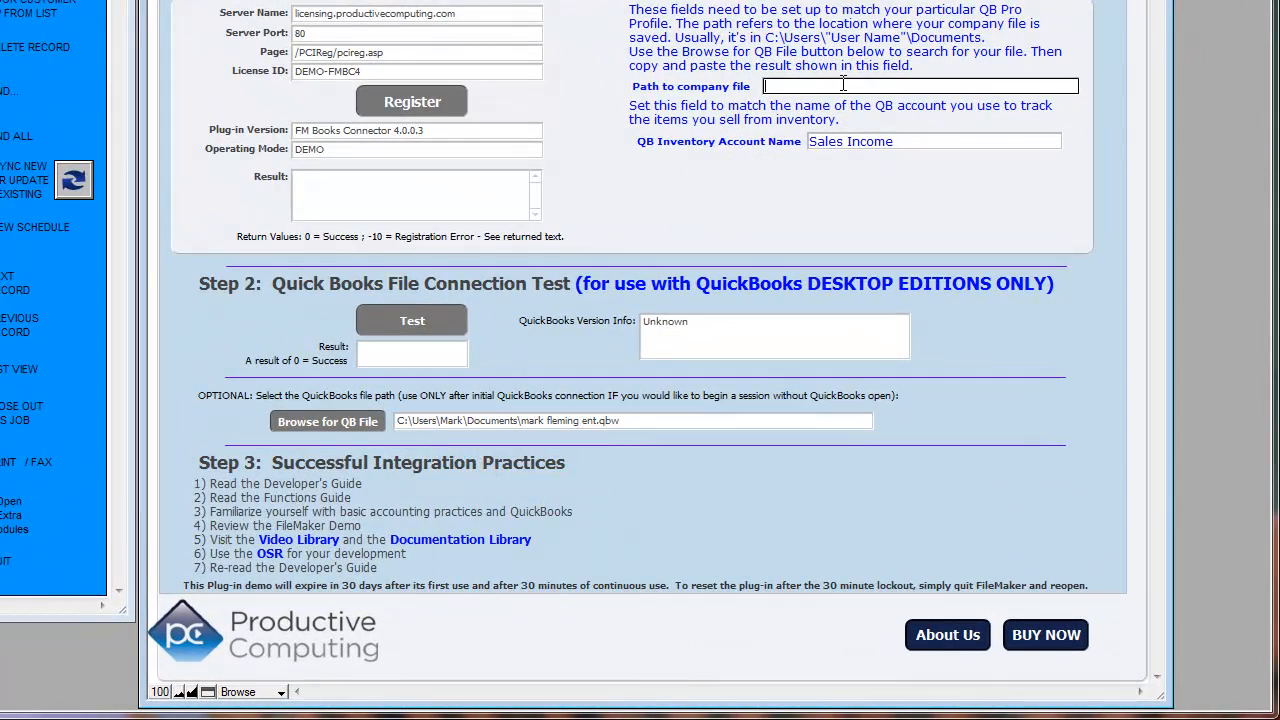
text(C:\Users\Mark\Documents\mark fleming ent.qbw)
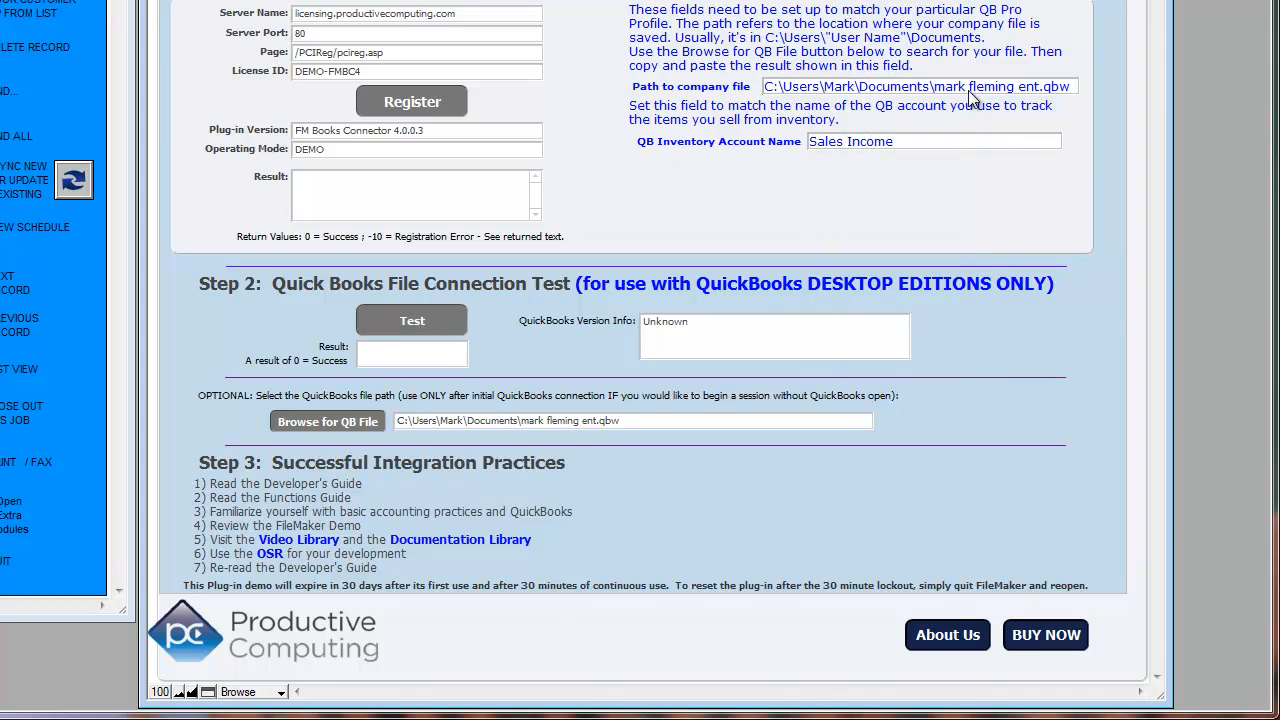
mouse_move(936, 222)
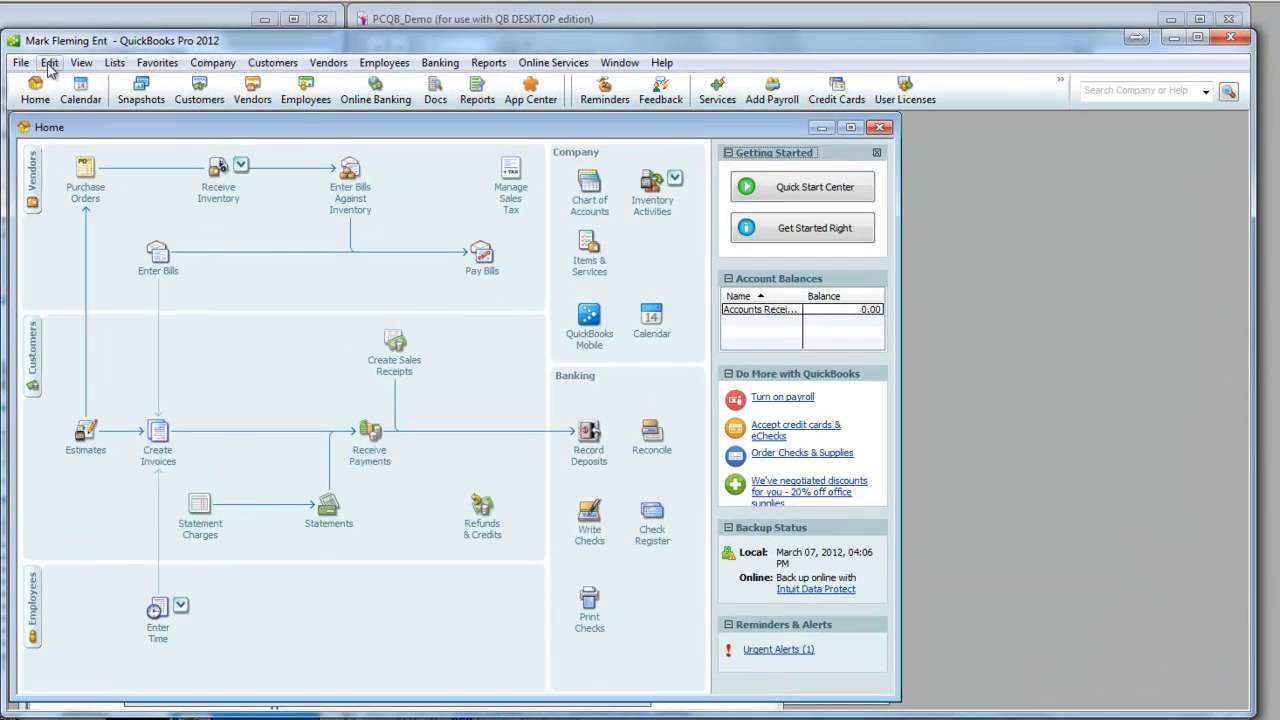
View Edit > Preferences > Integrated Applications, Company Preferences, confirming FMBooks Connector access
click(48, 62)
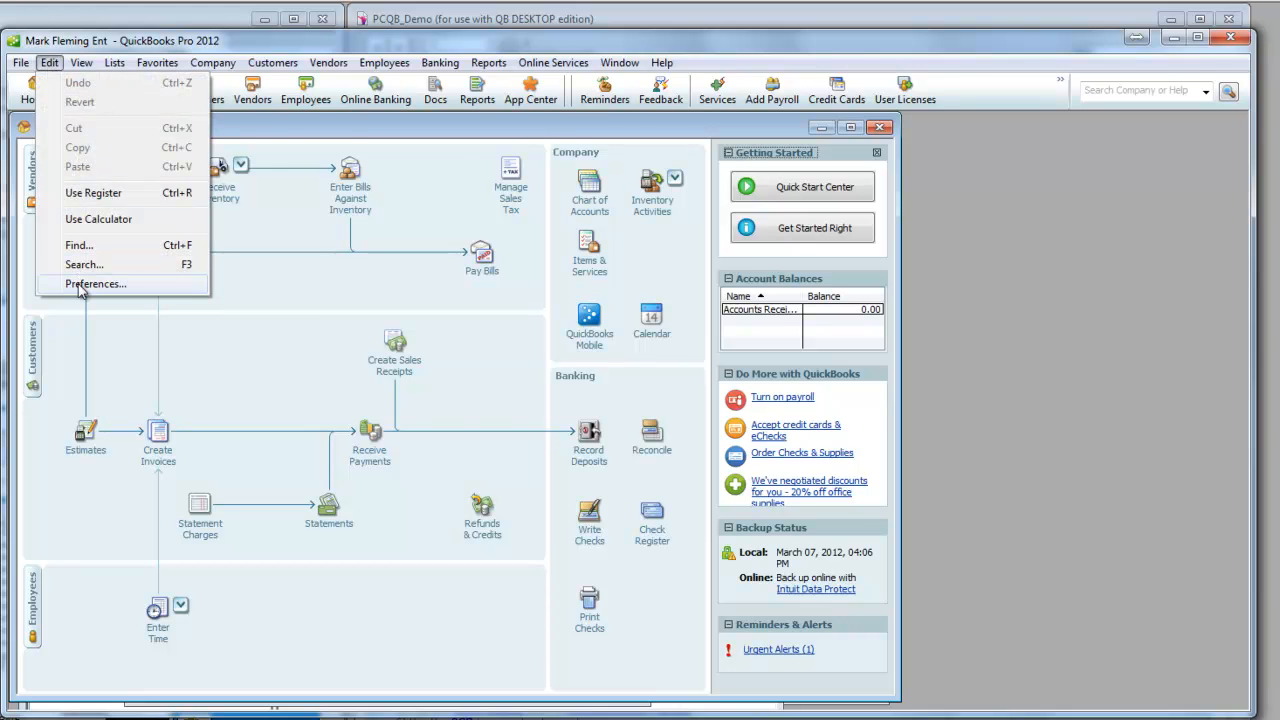
click(96, 284)
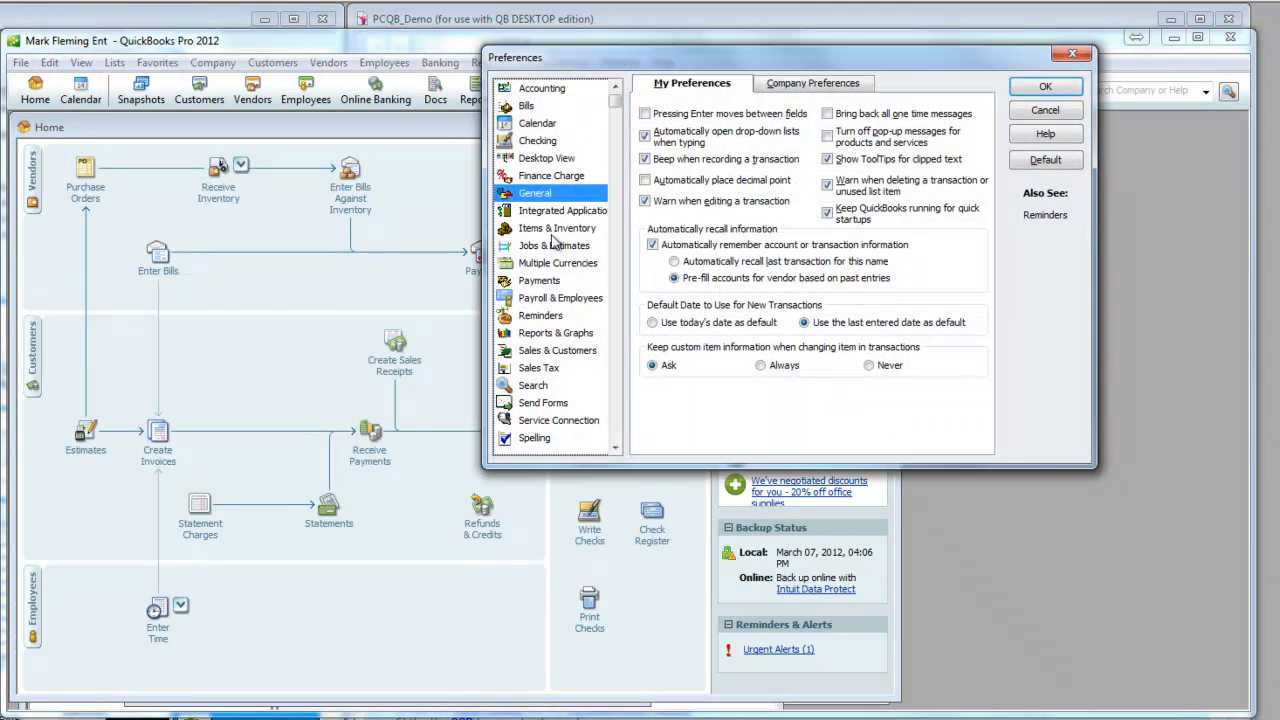
mouse_move(564, 312)
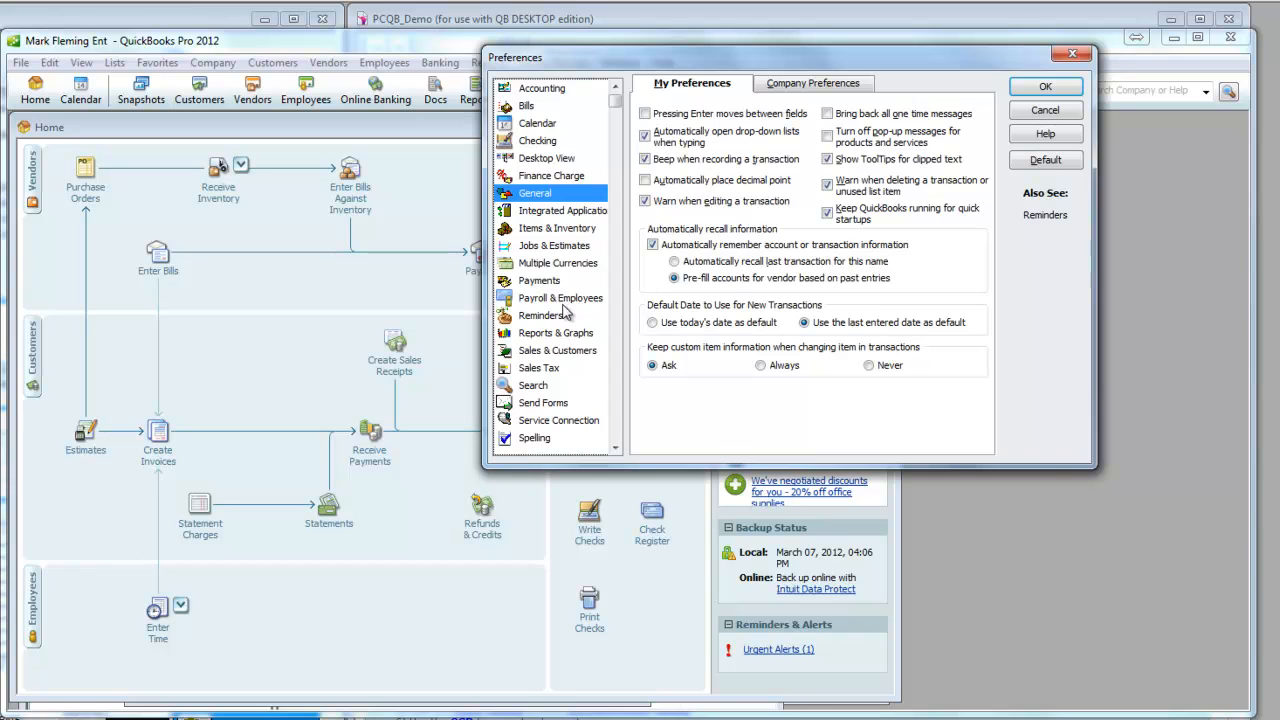
mouse_move(568, 318)
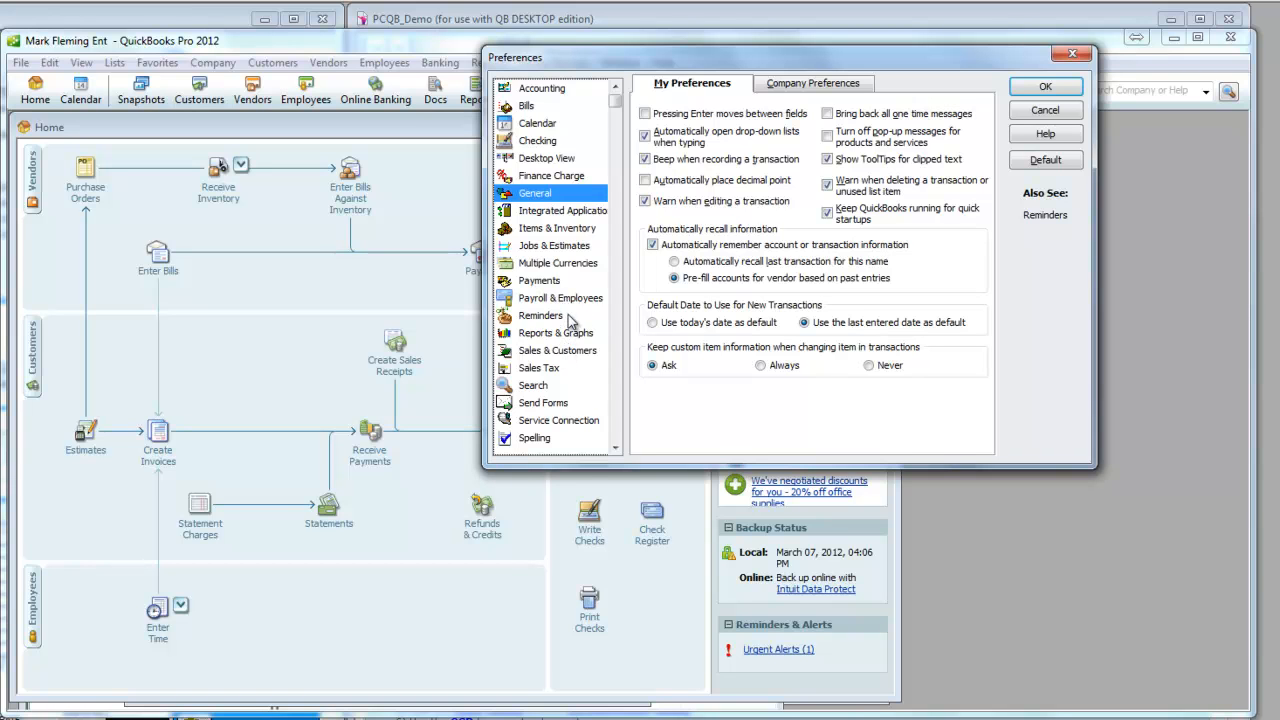
mouse_move(578, 304)
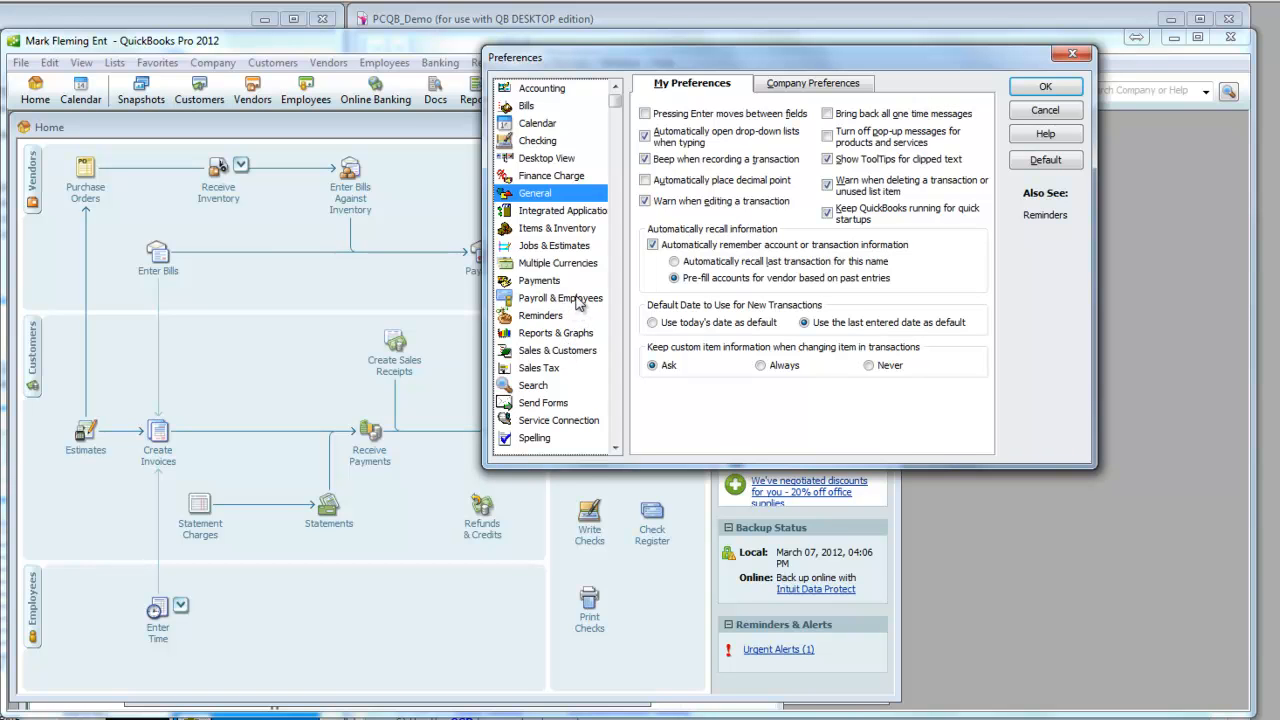
mouse_move(570, 230)
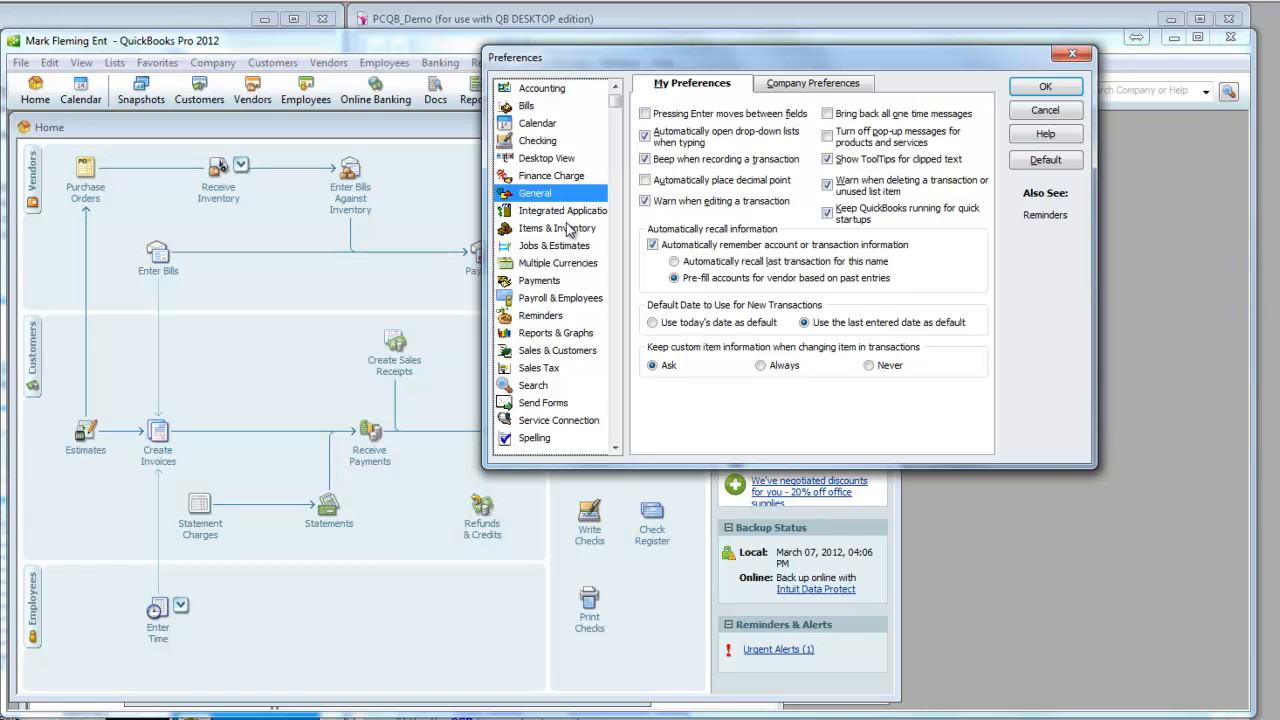
click(564, 210)
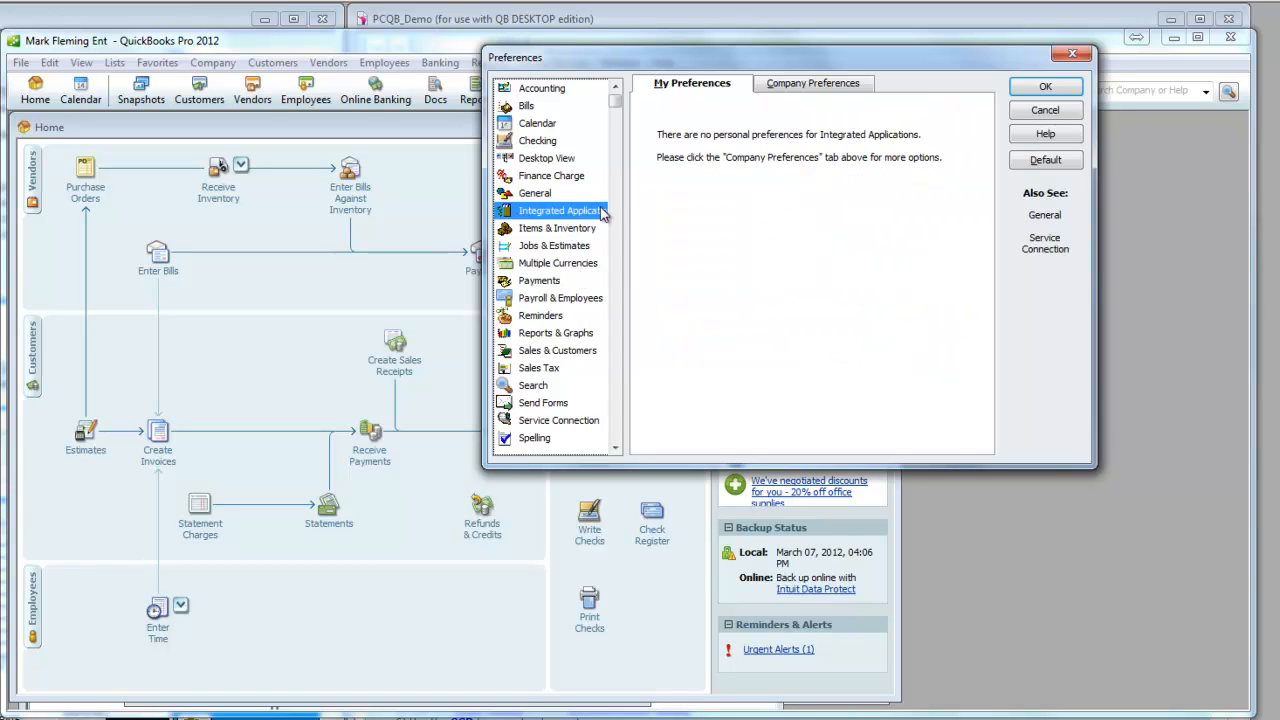
click(812, 84)
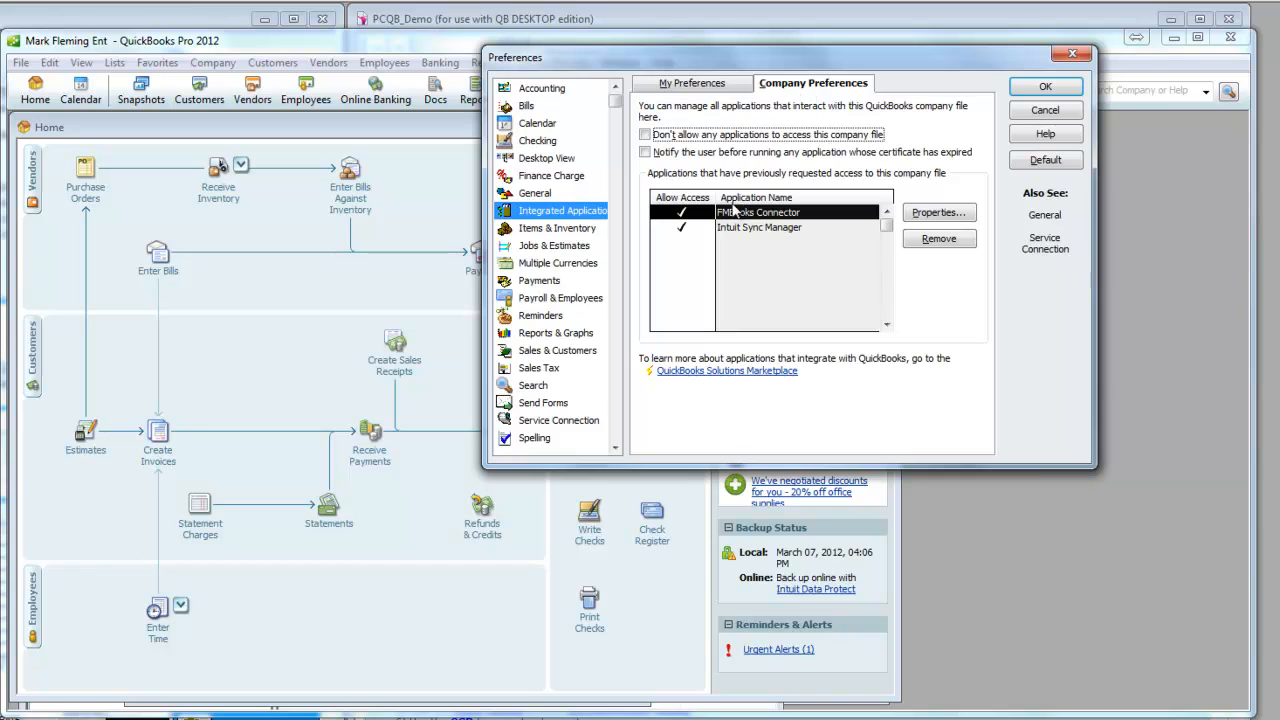
mouse_move(810, 224)
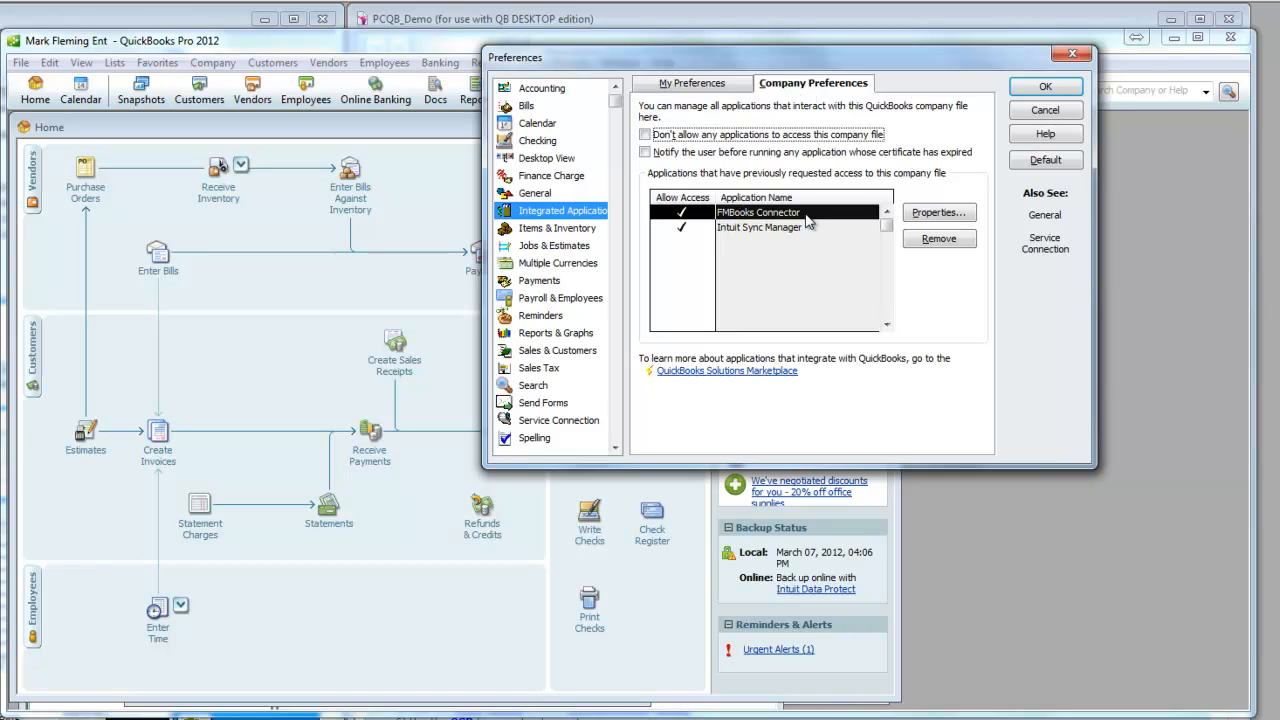
mouse_move(784, 228)
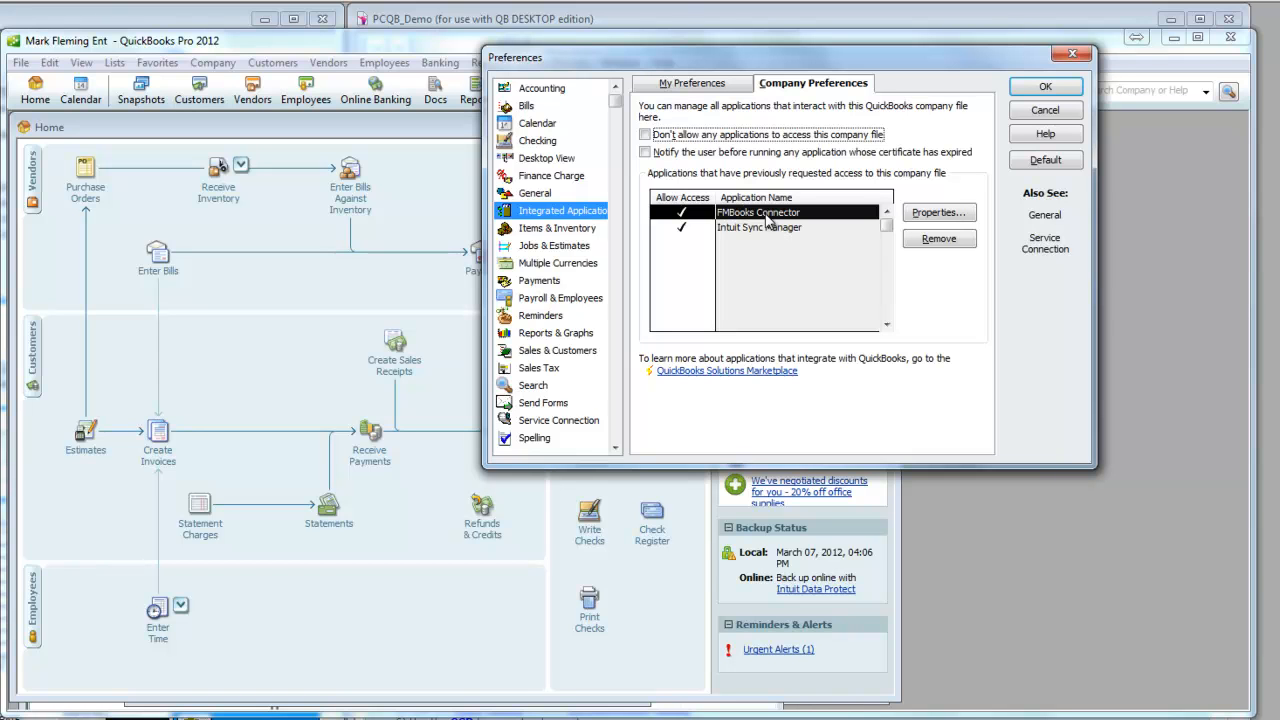
mouse_move(630, 170)
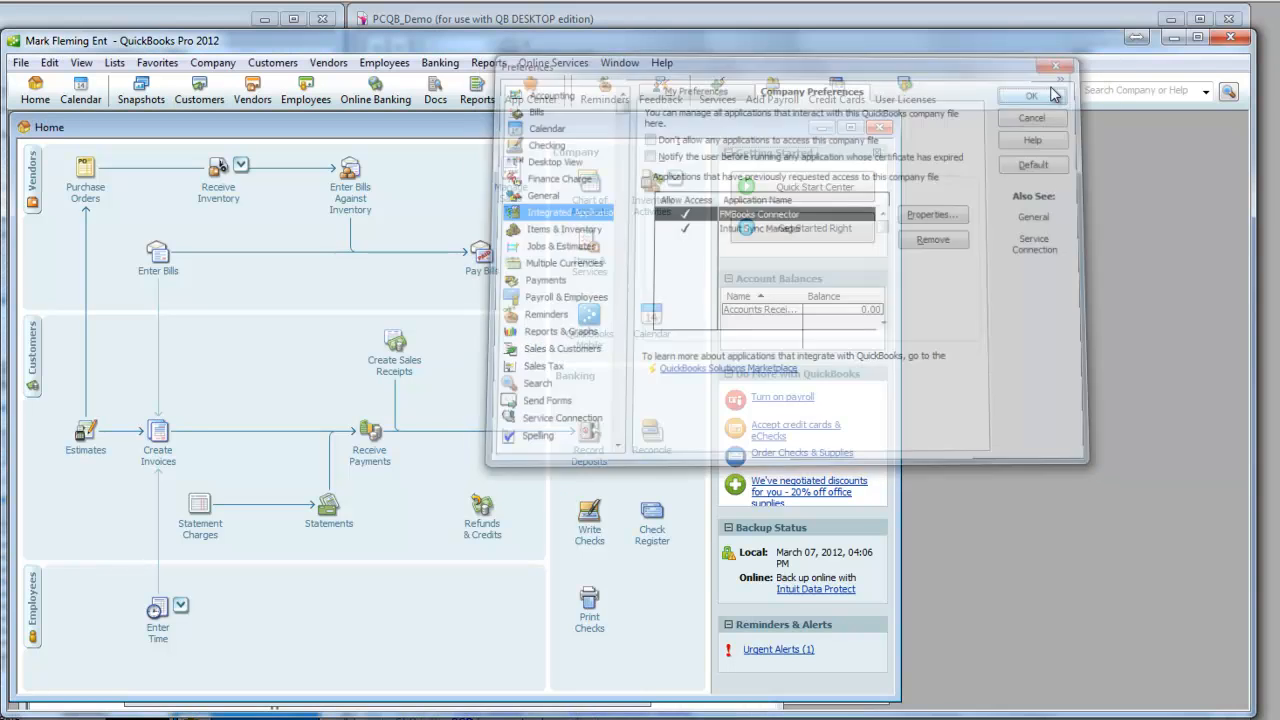
Accept the preferences, test the connector's link to QuickBooks Pro 2012, and go to Pull
click(1032, 96)
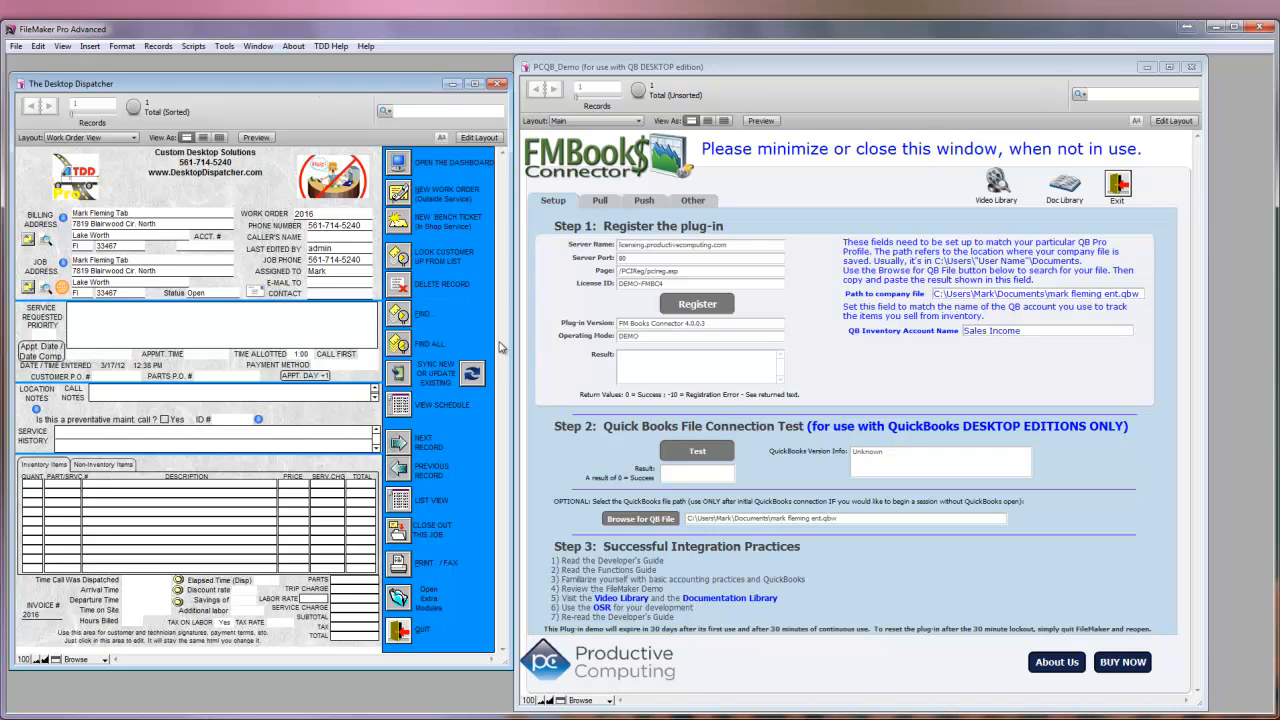
mouse_move(932, 348)
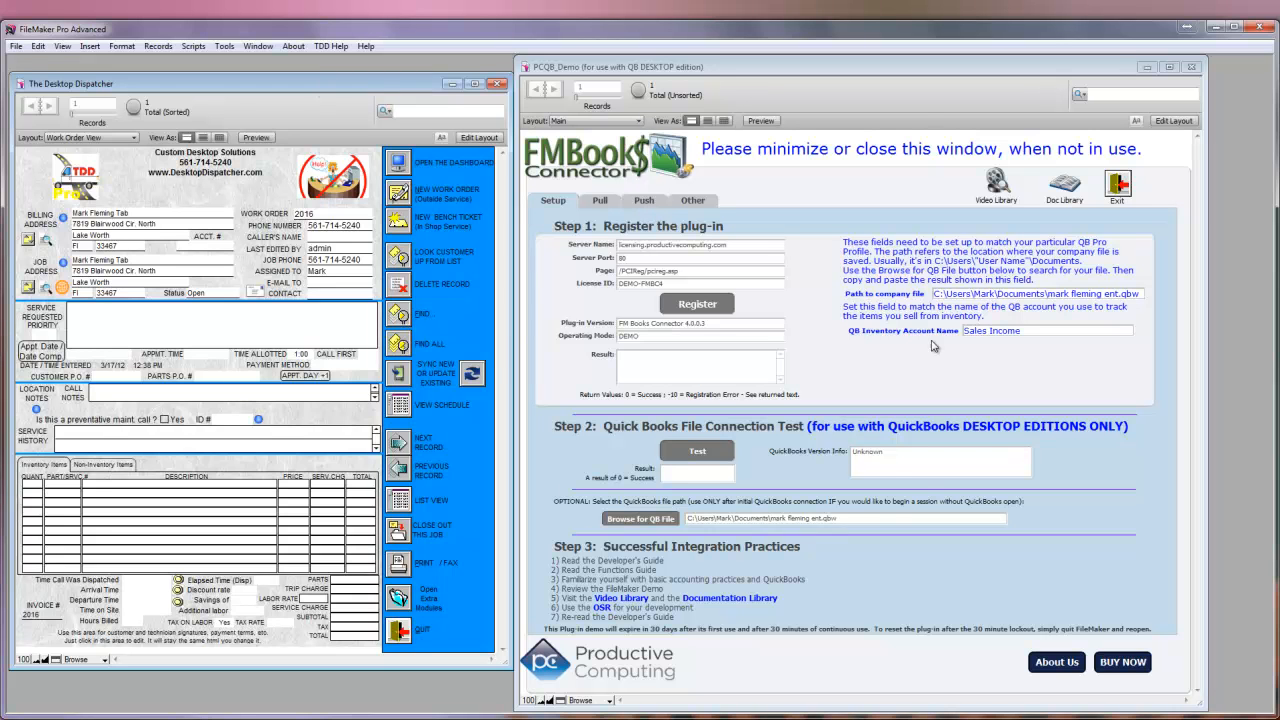
mouse_move(984, 308)
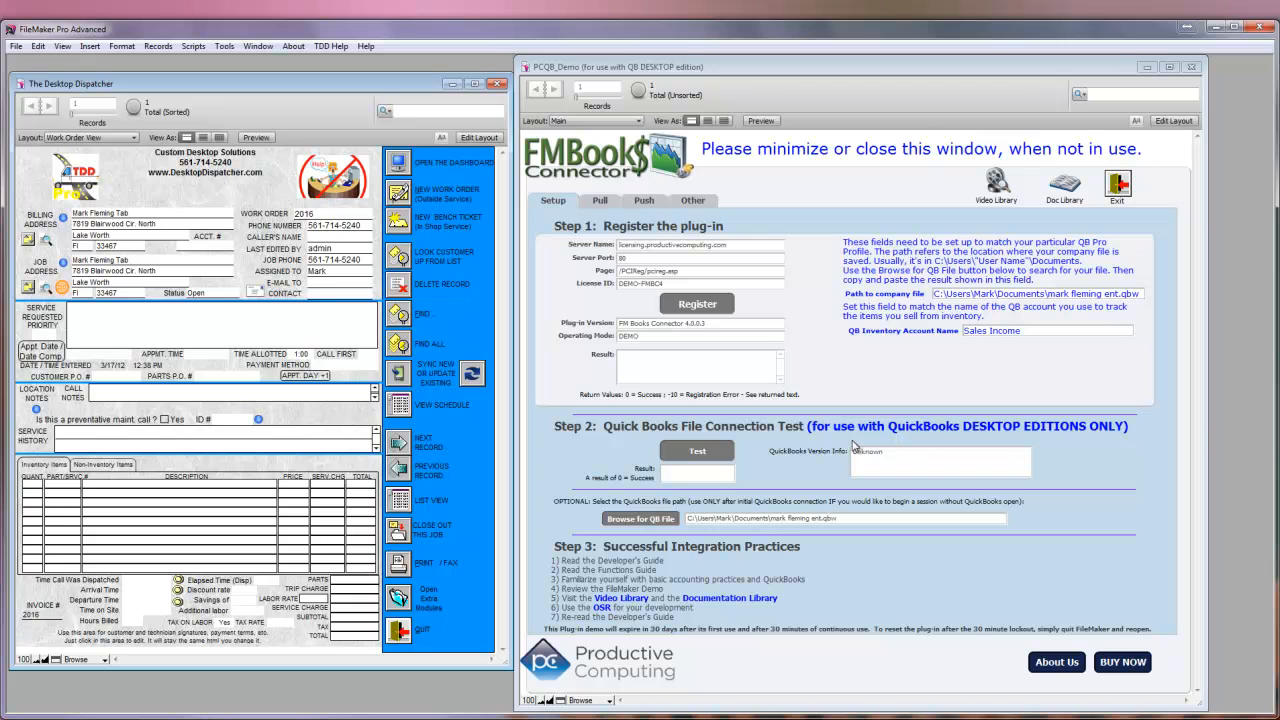
mouse_move(816, 452)
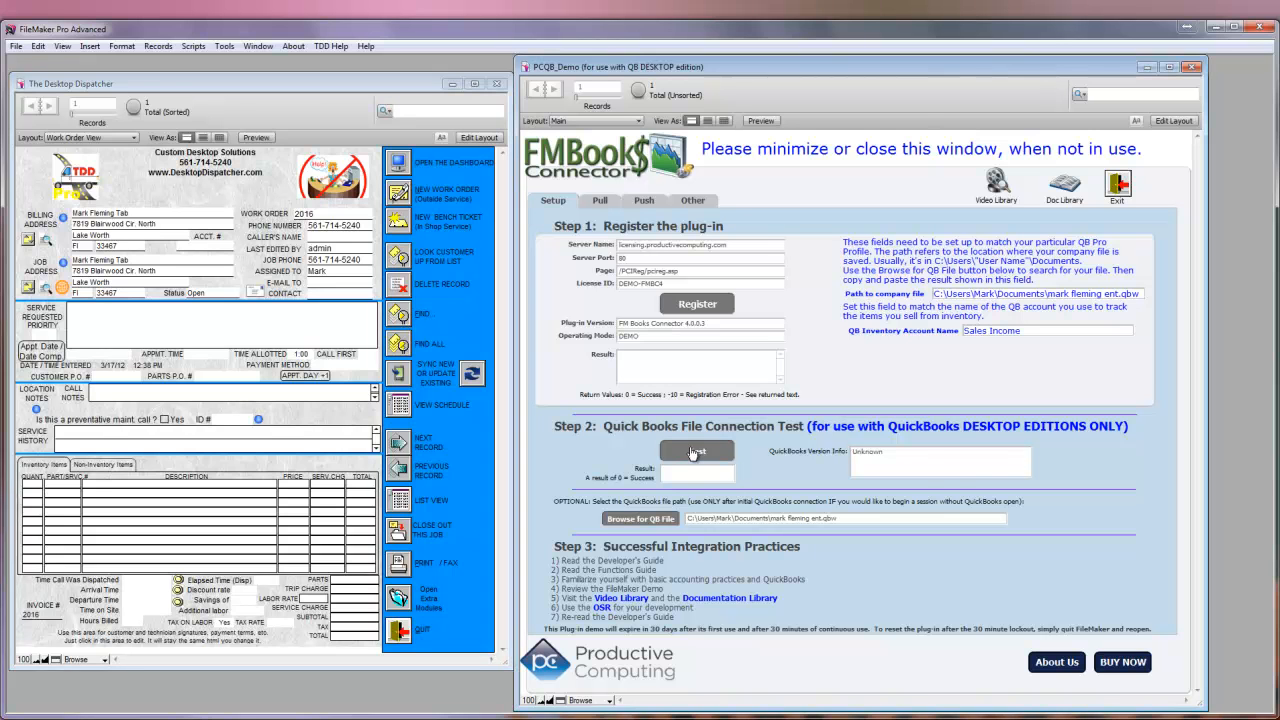
click(696, 450)
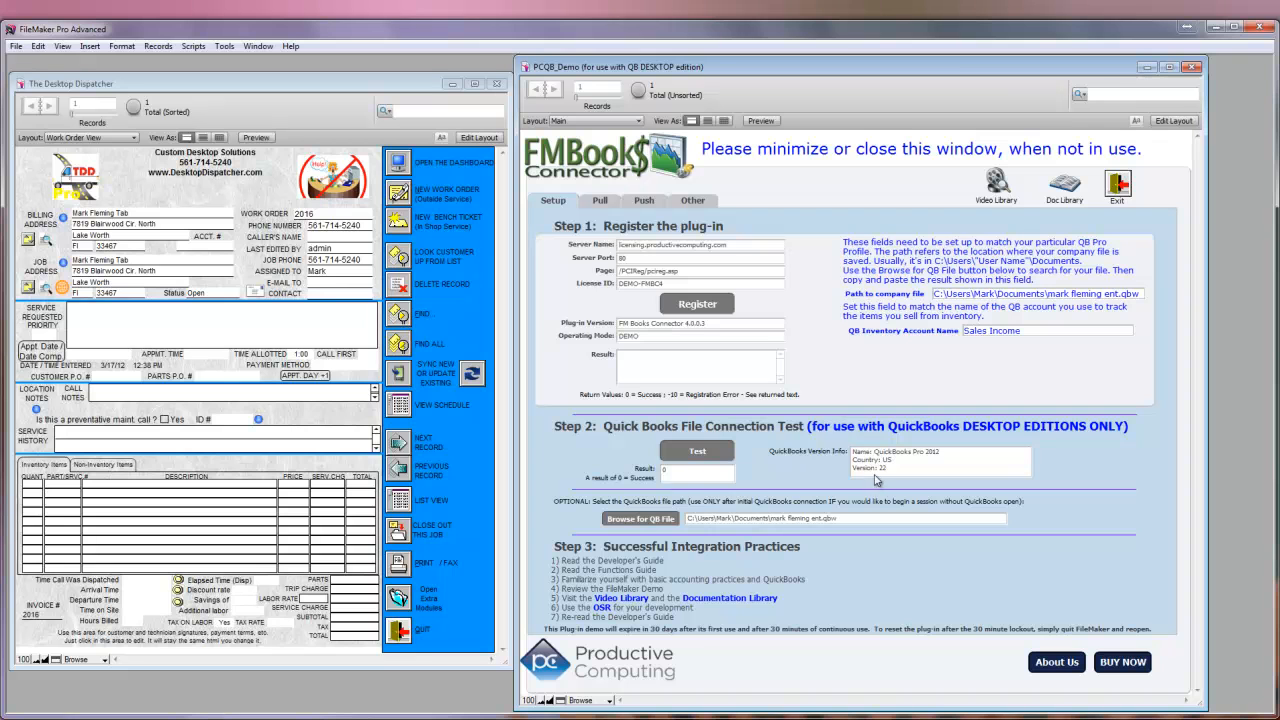
click(600, 200)
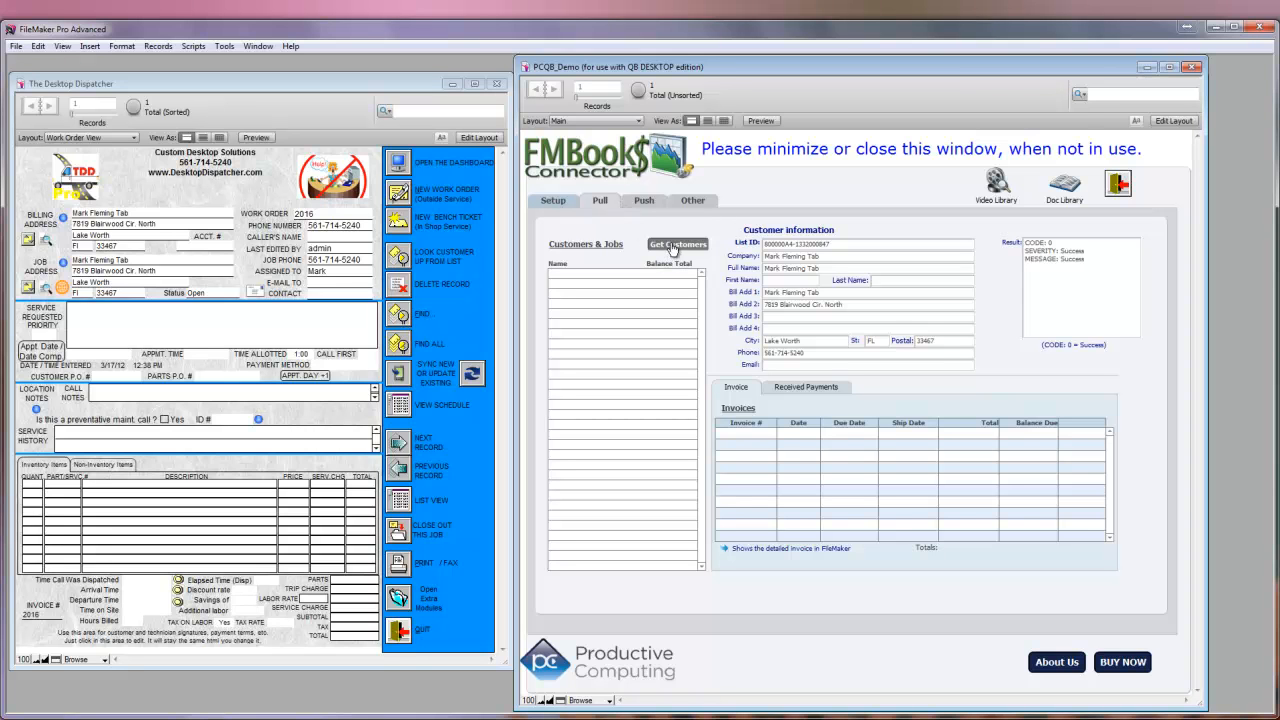
Pull the customer list from QuickBooks with Get Customers
click(676, 244)
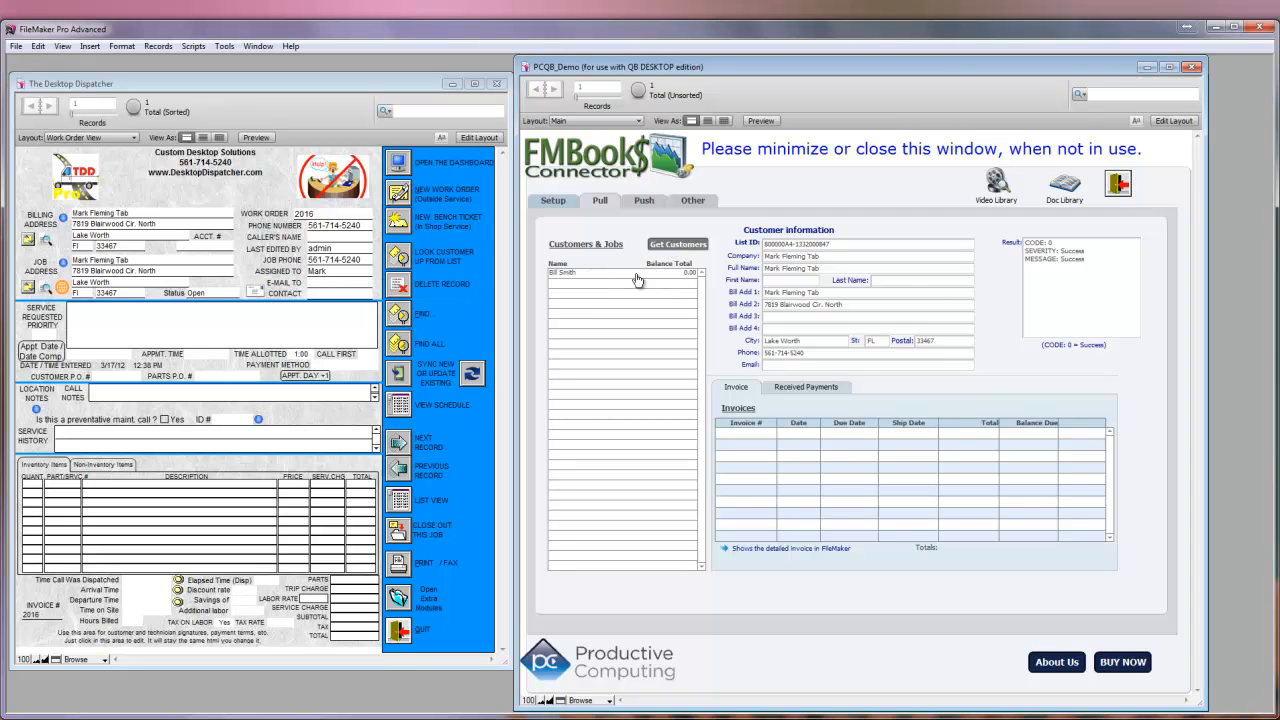
mouse_move(560, 216)
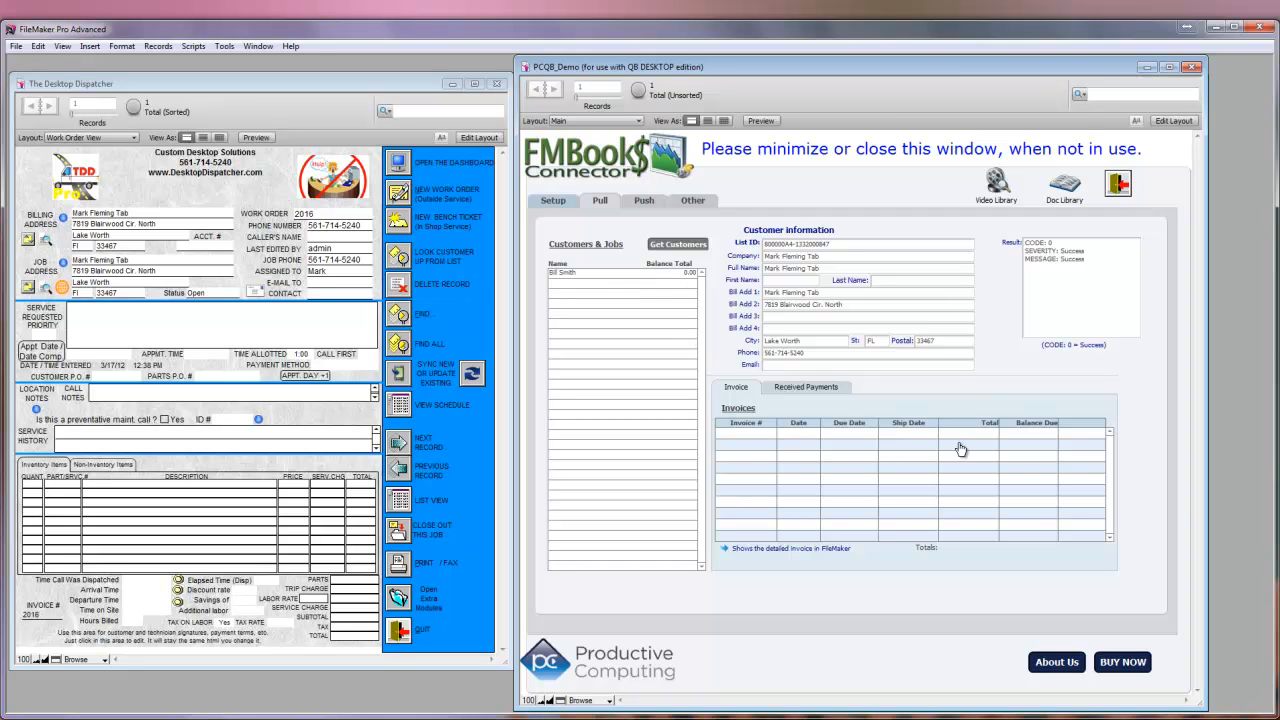
mouse_move(770, 344)
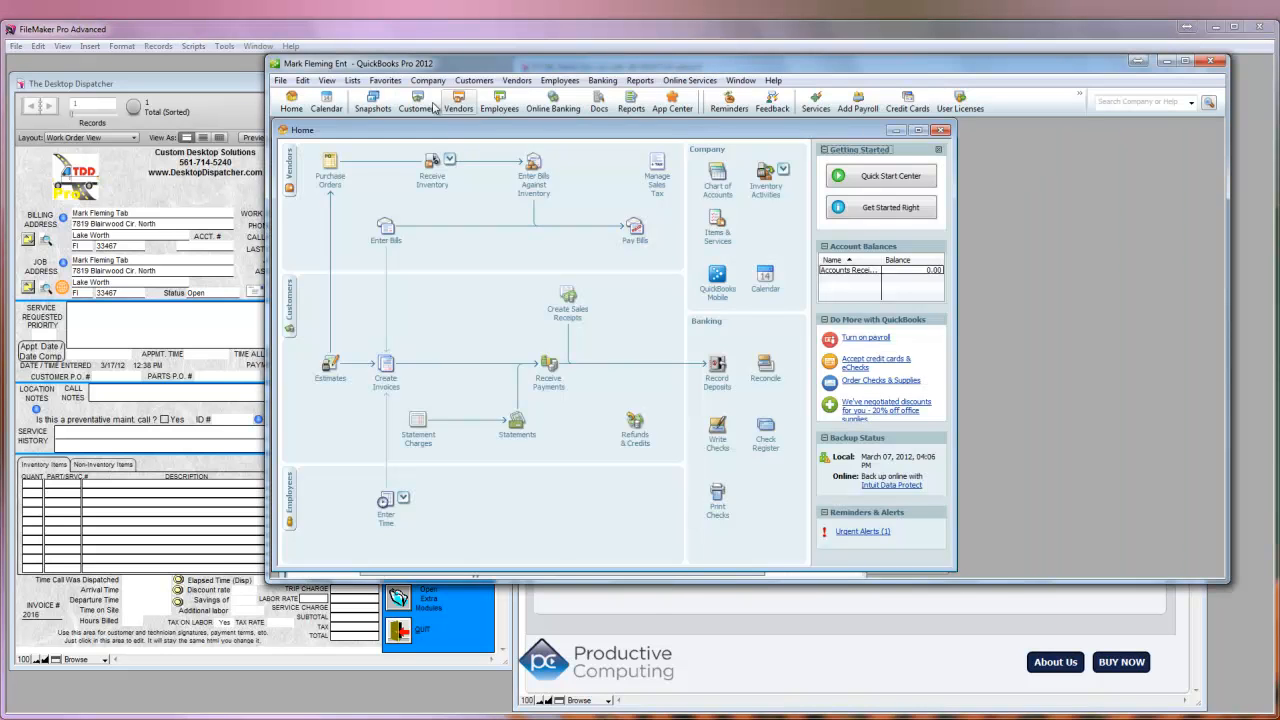
Show the QuickBooks Item List from the Lists menu
click(352, 80)
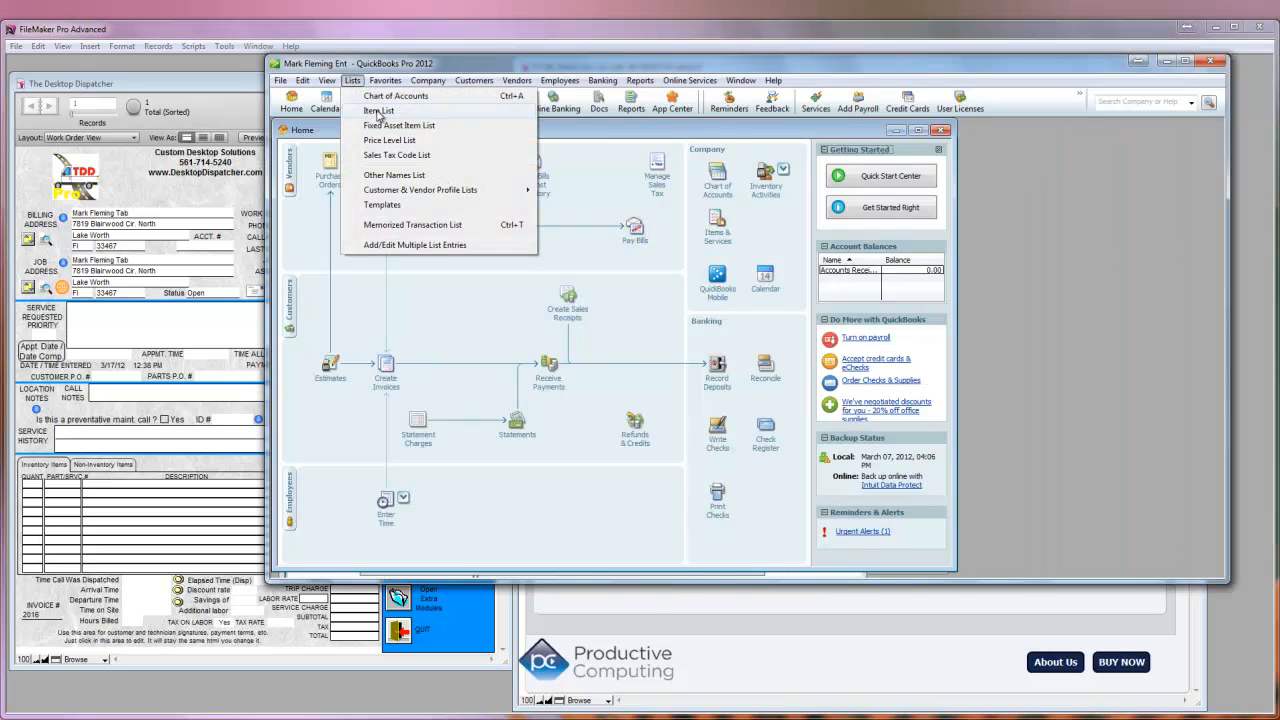
click(380, 110)
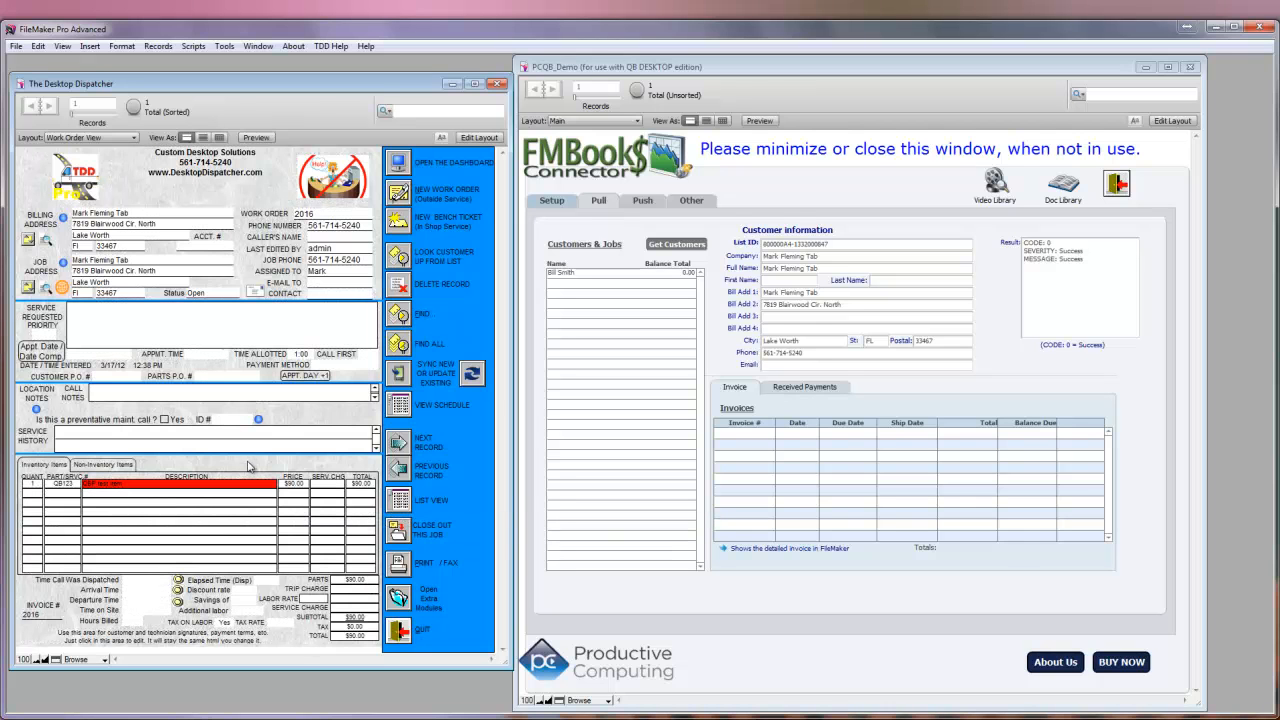
mouse_move(48, 492)
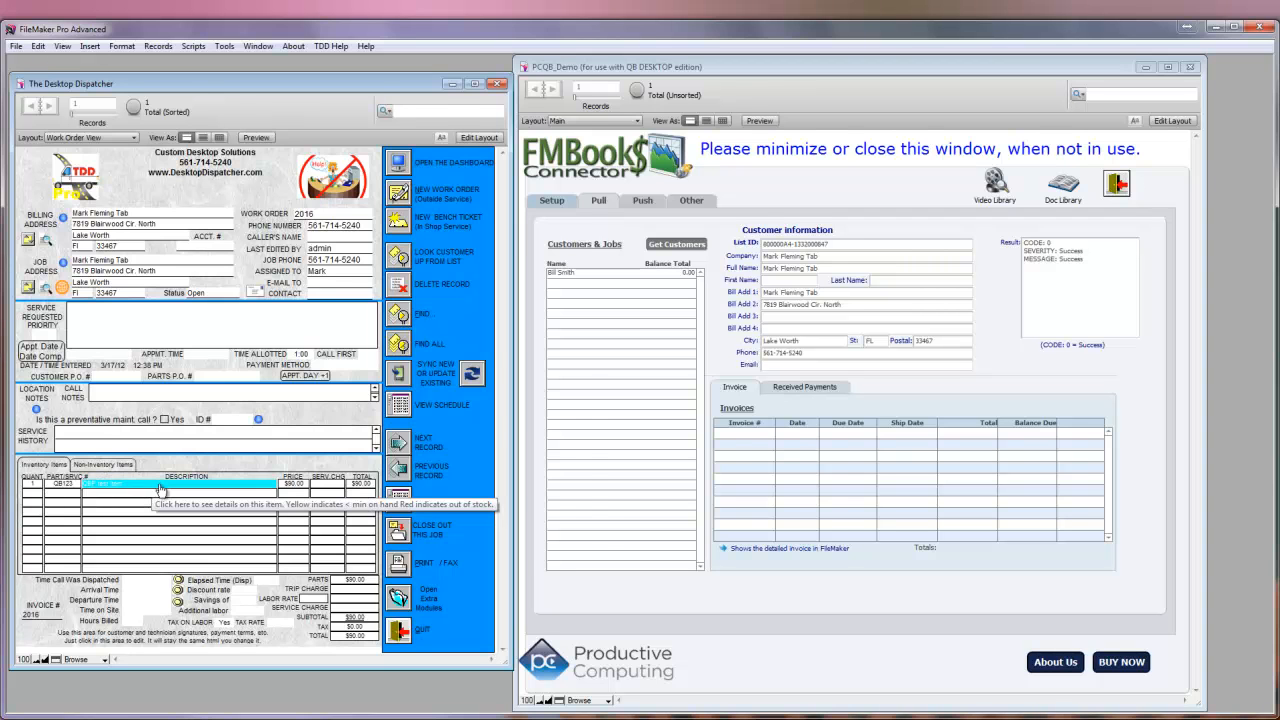
View part QB123, QBP TEST ITEM, in Detail View with $90.00 cost and price
click(160, 484)
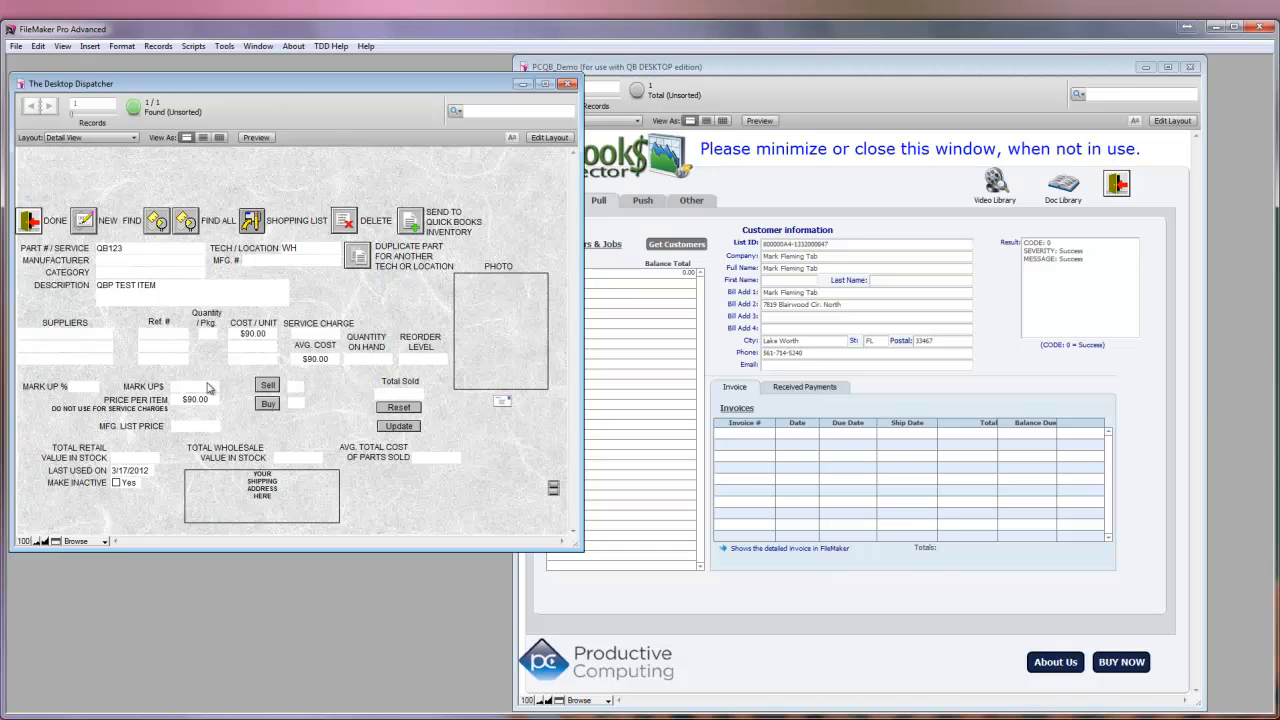
mouse_move(108, 408)
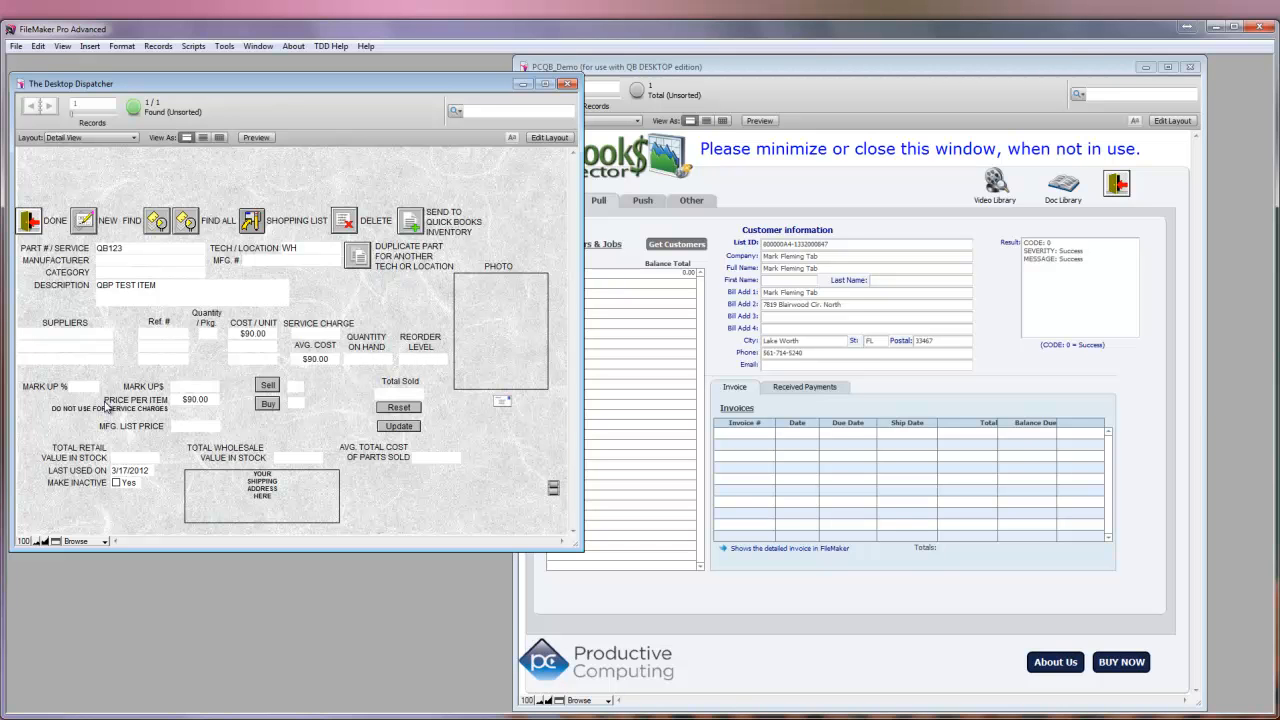
mouse_move(336, 414)
text(IDN)
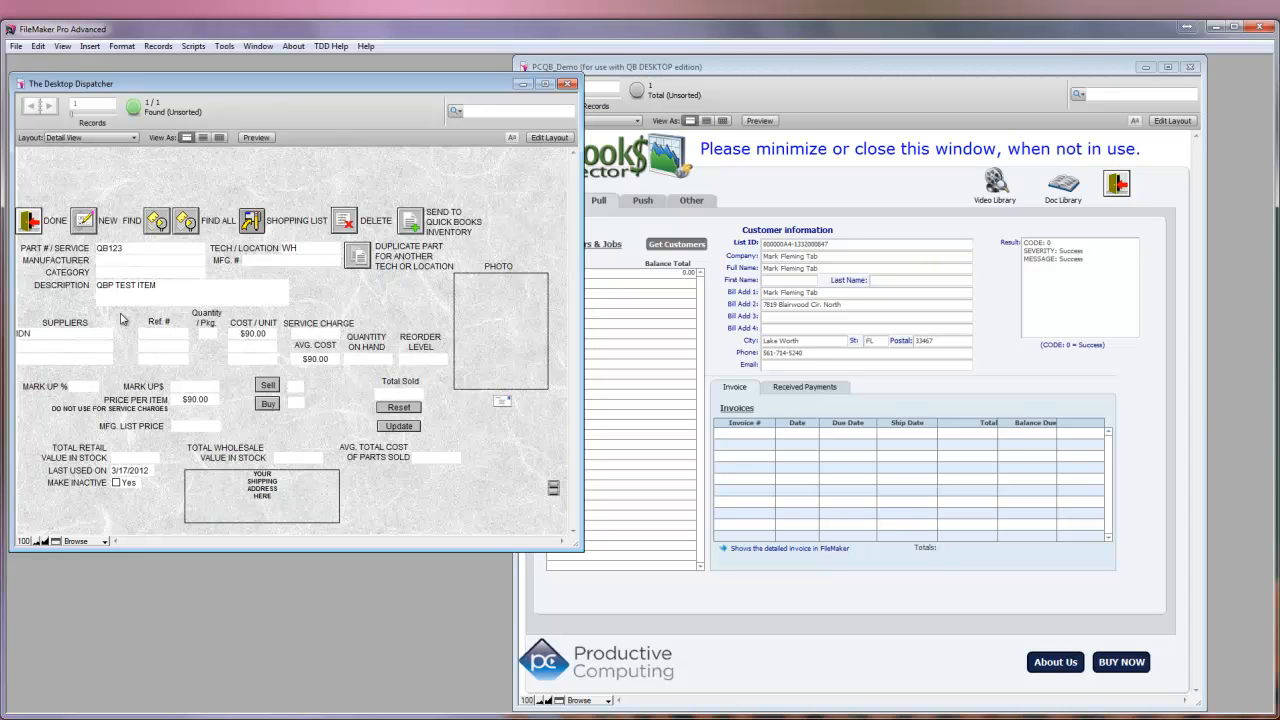
mouse_move(490, 278)
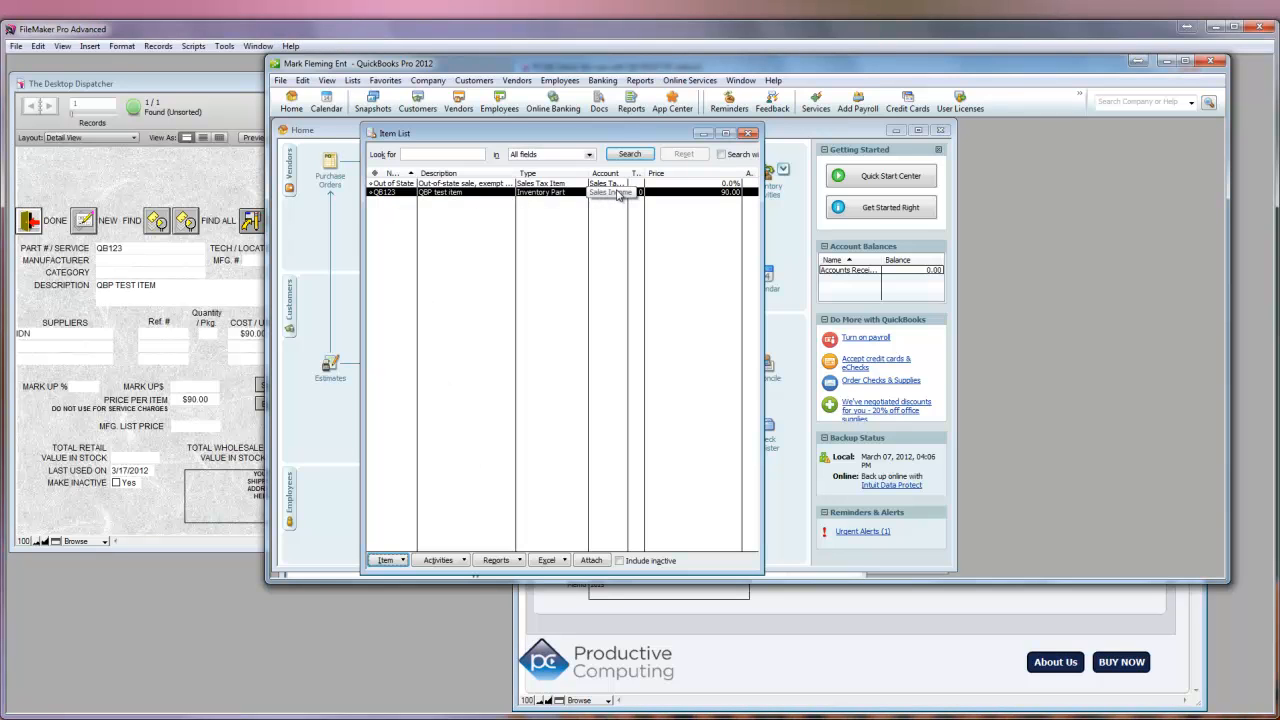
Confirm QBP Test Item at 90.00 without editing, then show the Customer Center
double_click(460, 192)
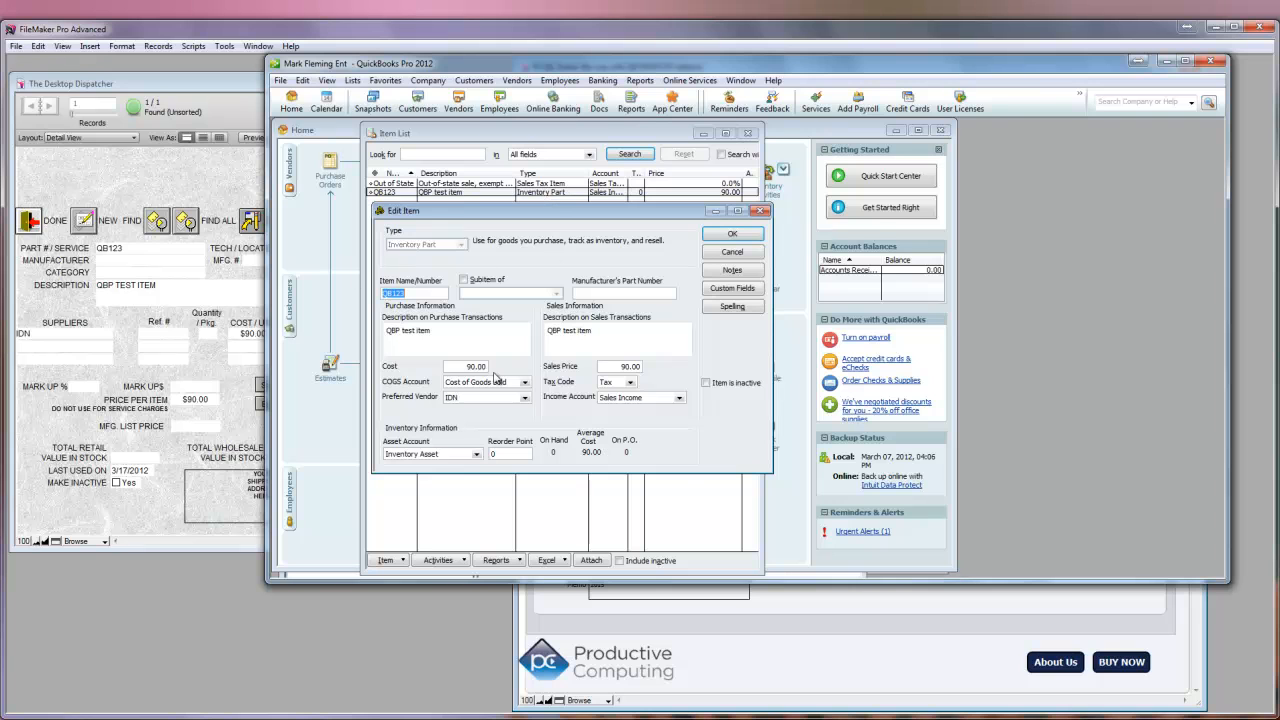
mouse_move(748, 250)
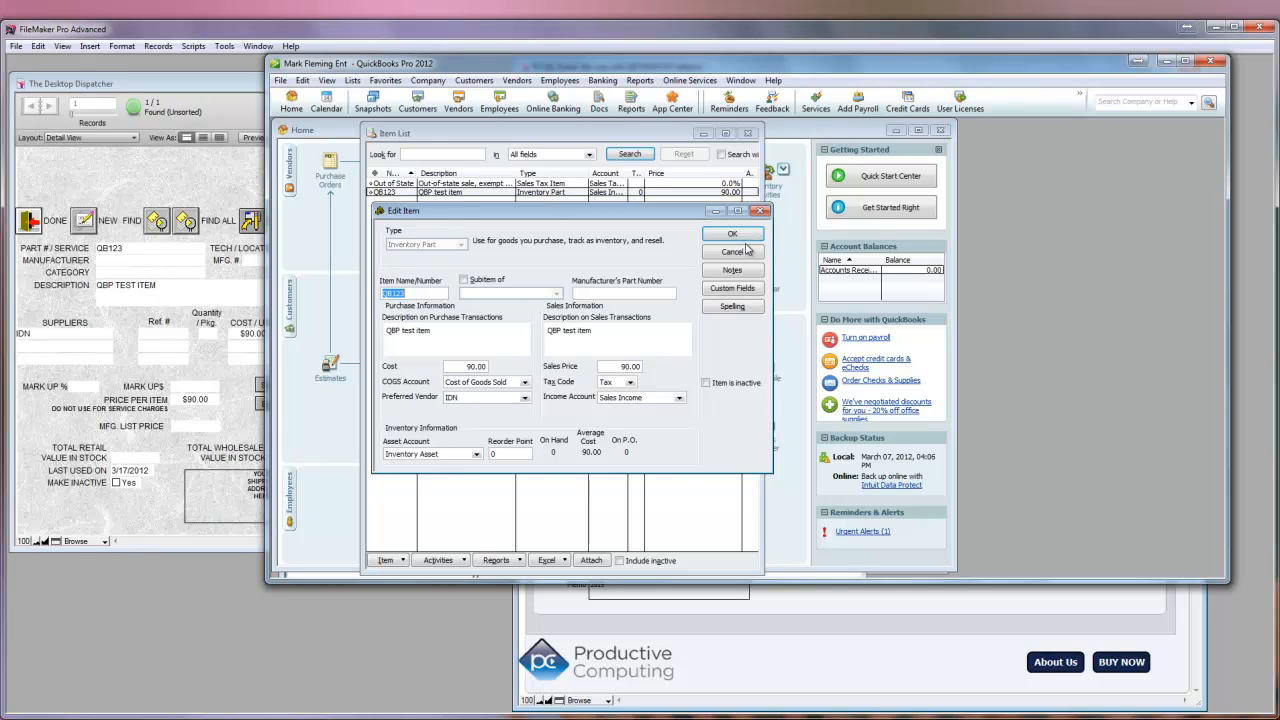
click(732, 252)
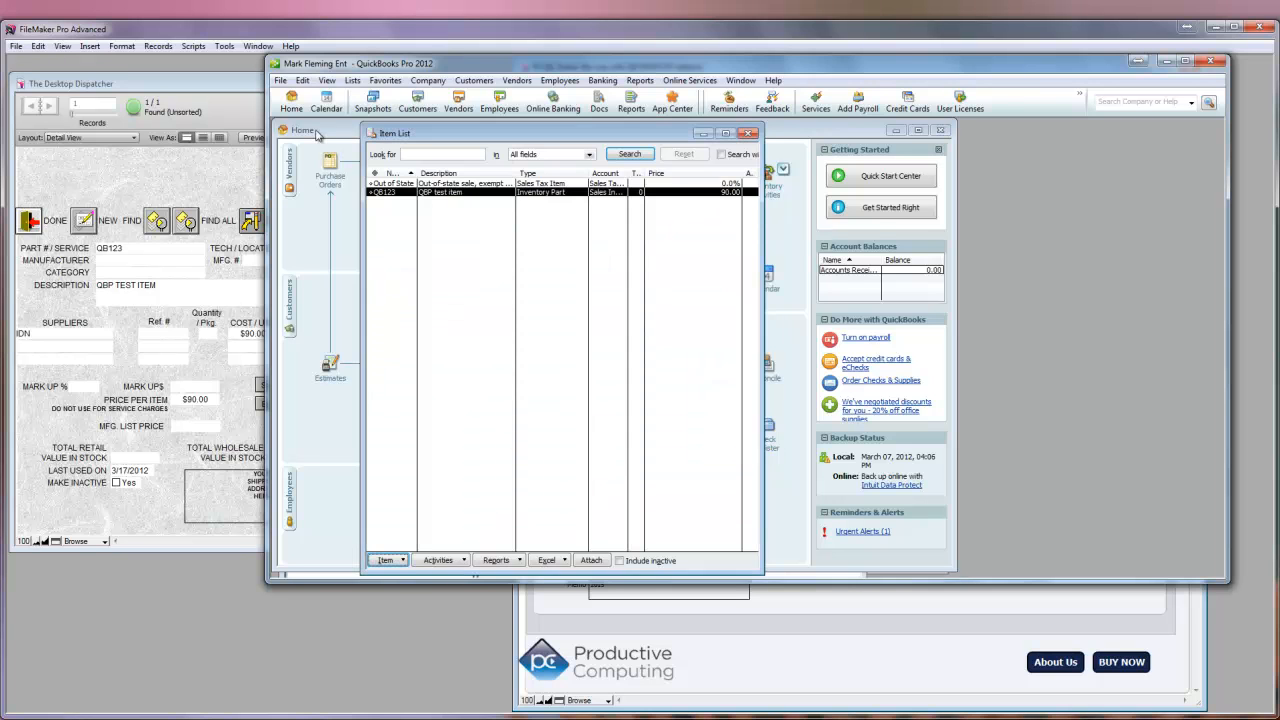
click(416, 102)
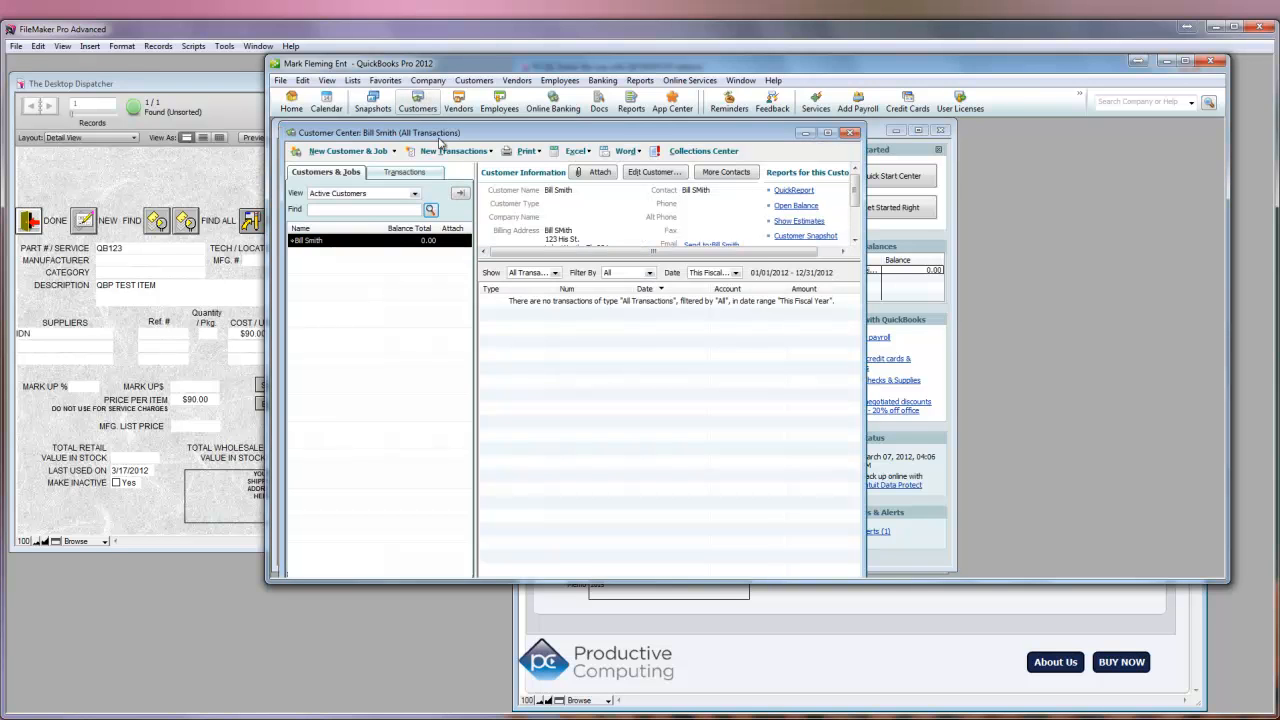
mouse_move(316, 248)
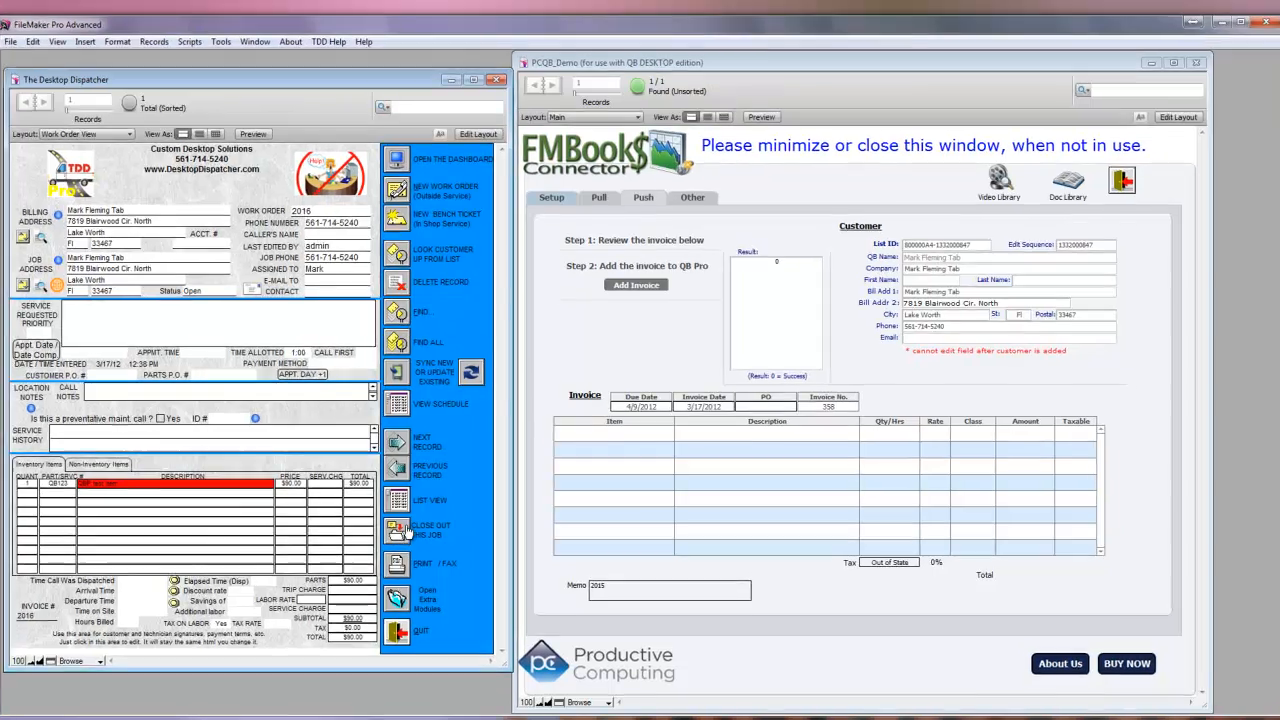
Clear the finished call and agree to build the invoice in QB Pro only
click(430, 528)
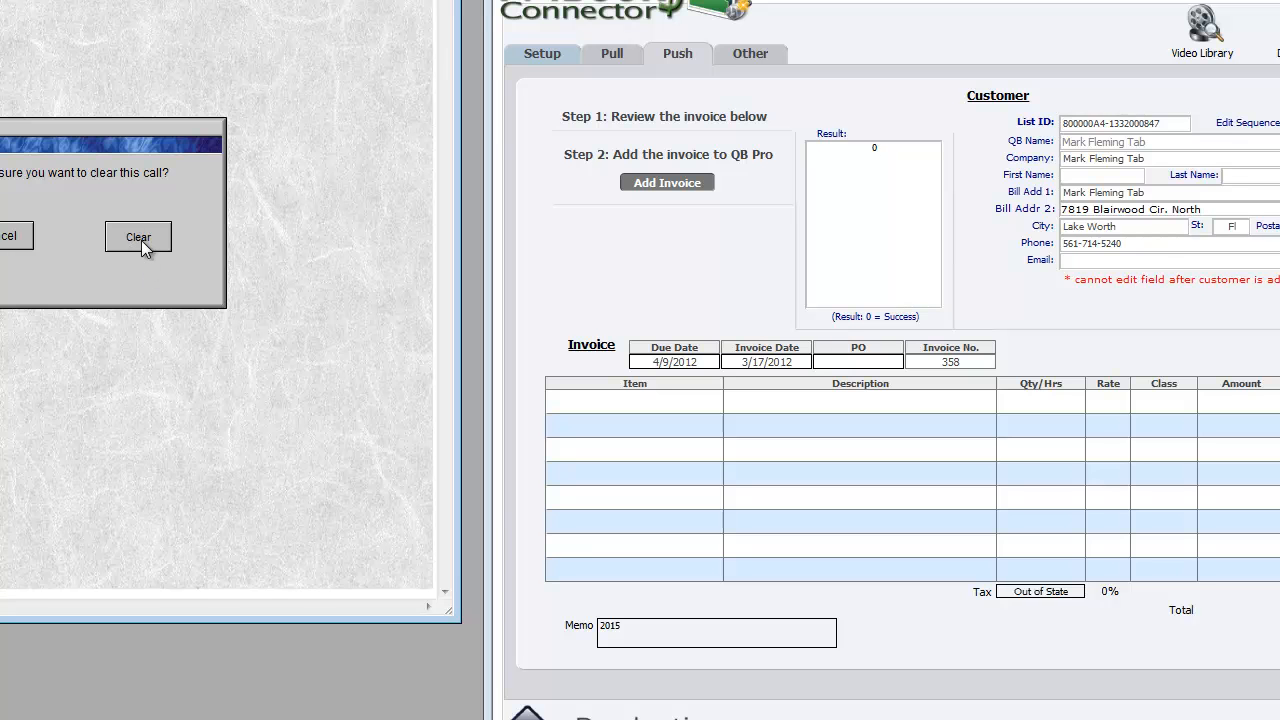
click(138, 236)
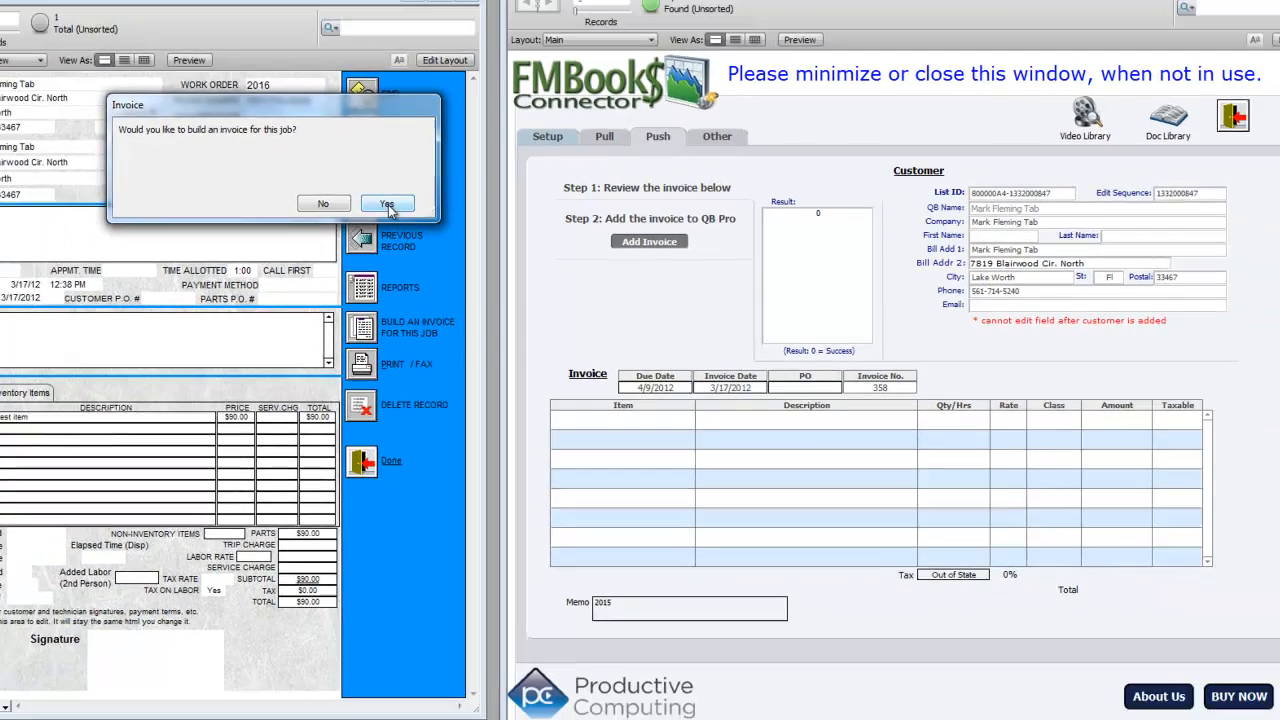
click(388, 204)
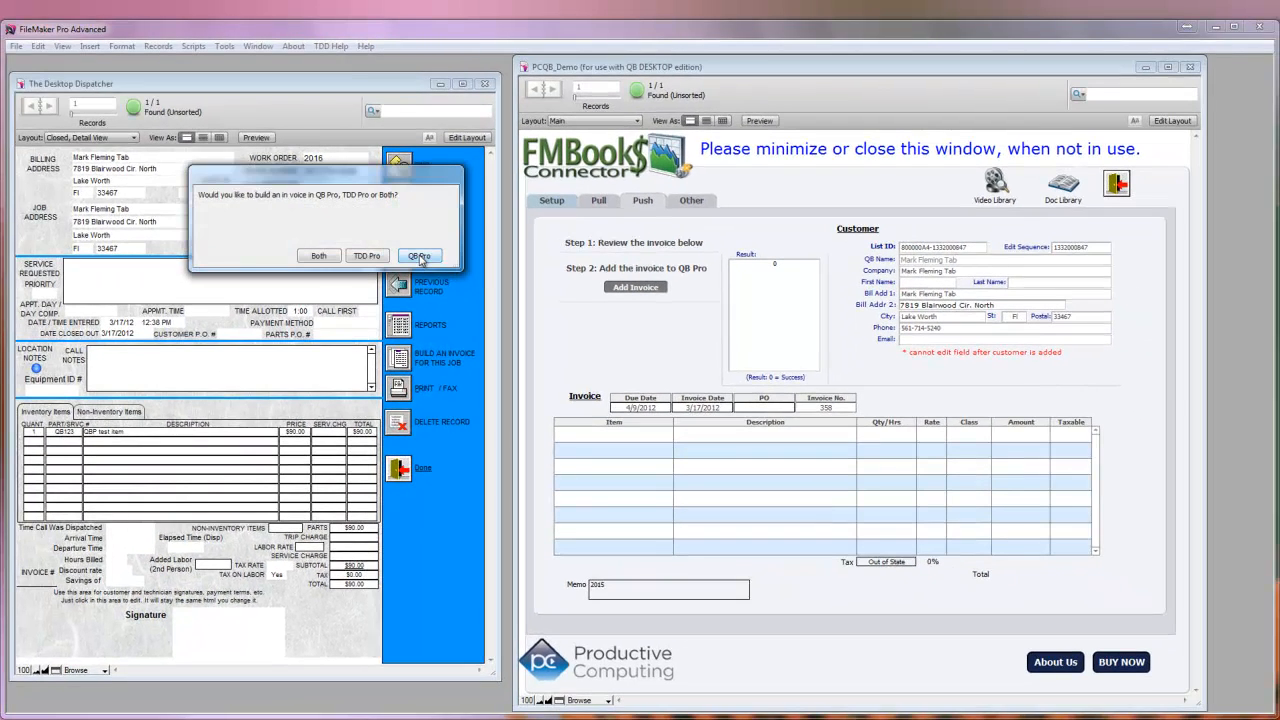
click(420, 256)
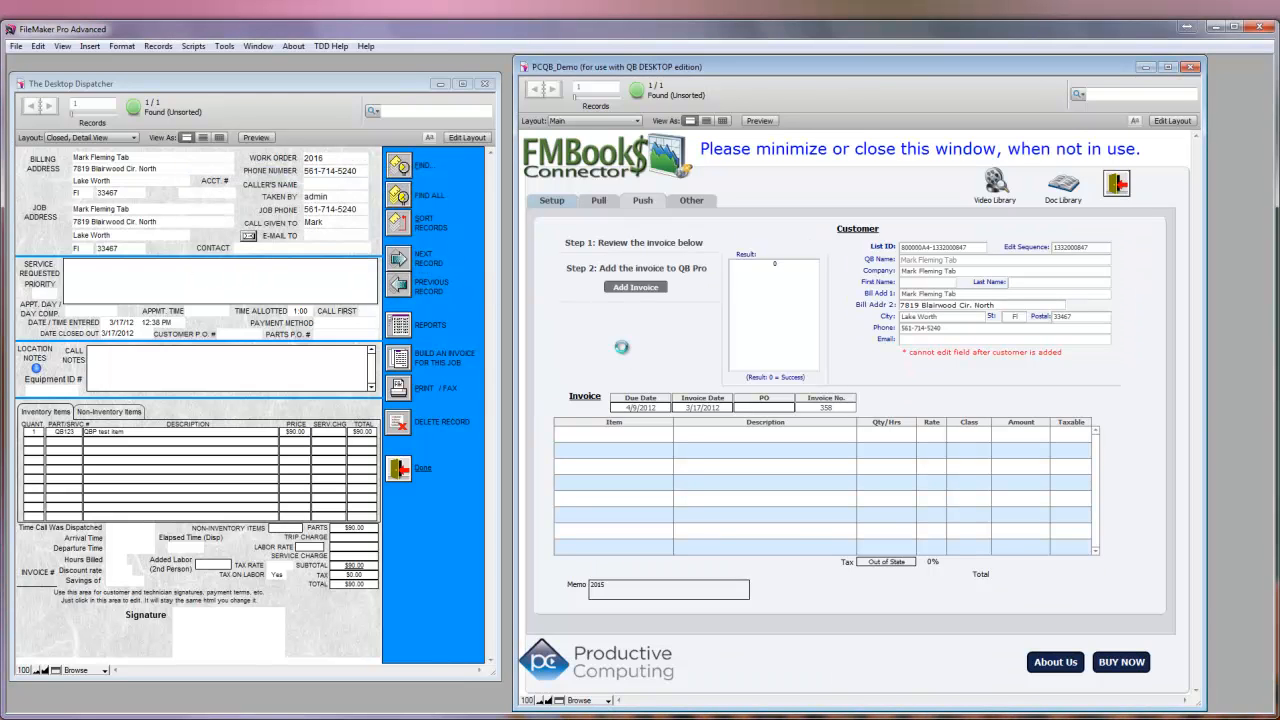
Approve adding the missing customer to QuickBooks with Add Now
click(636, 288)
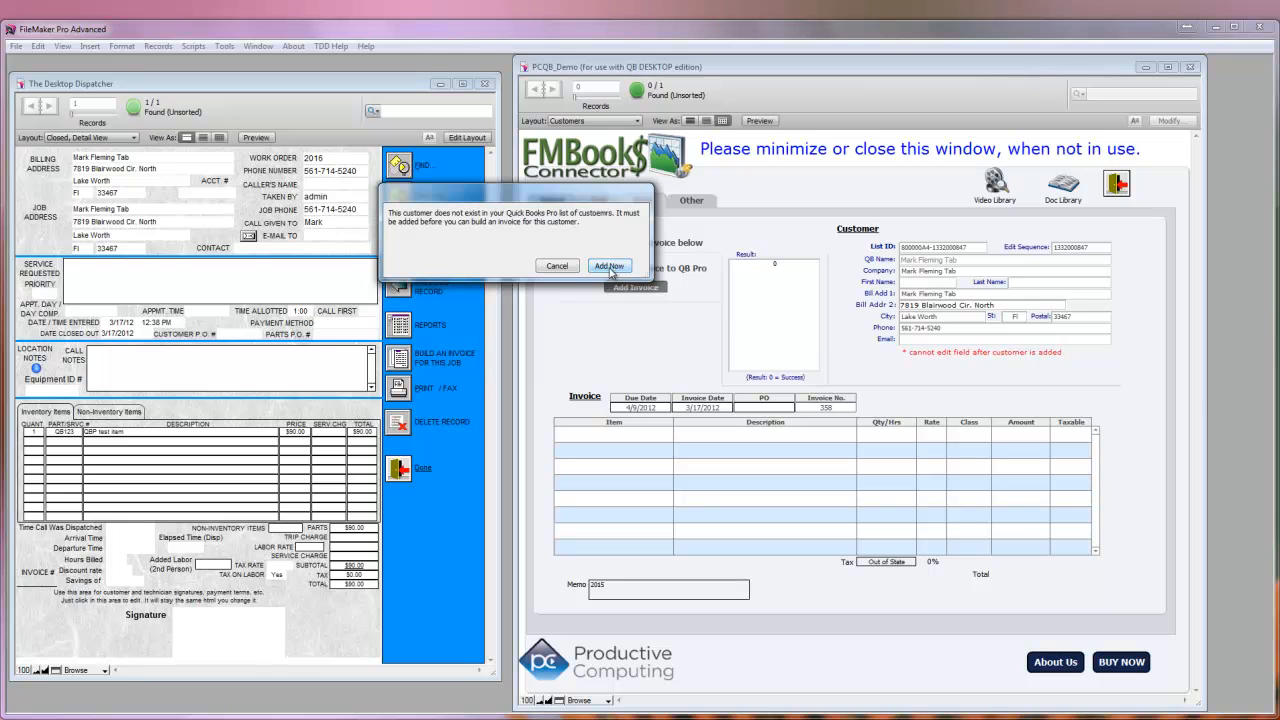
click(610, 264)
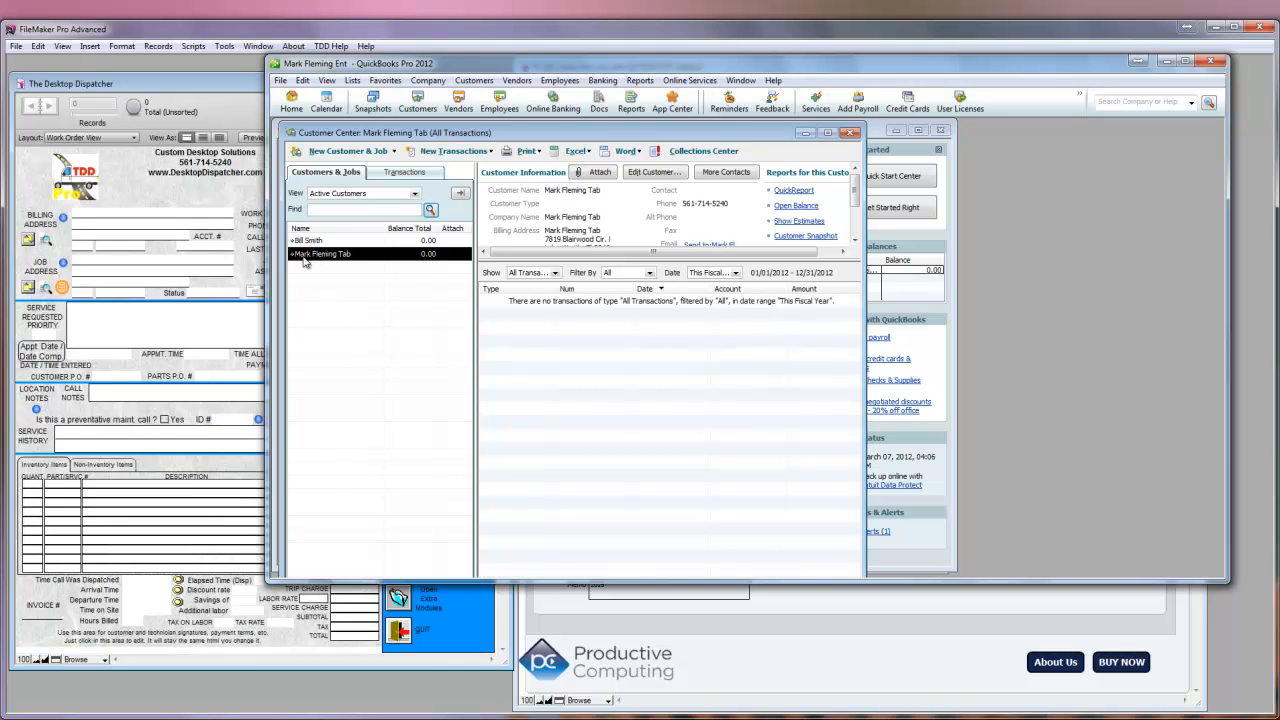
mouse_move(672, 308)
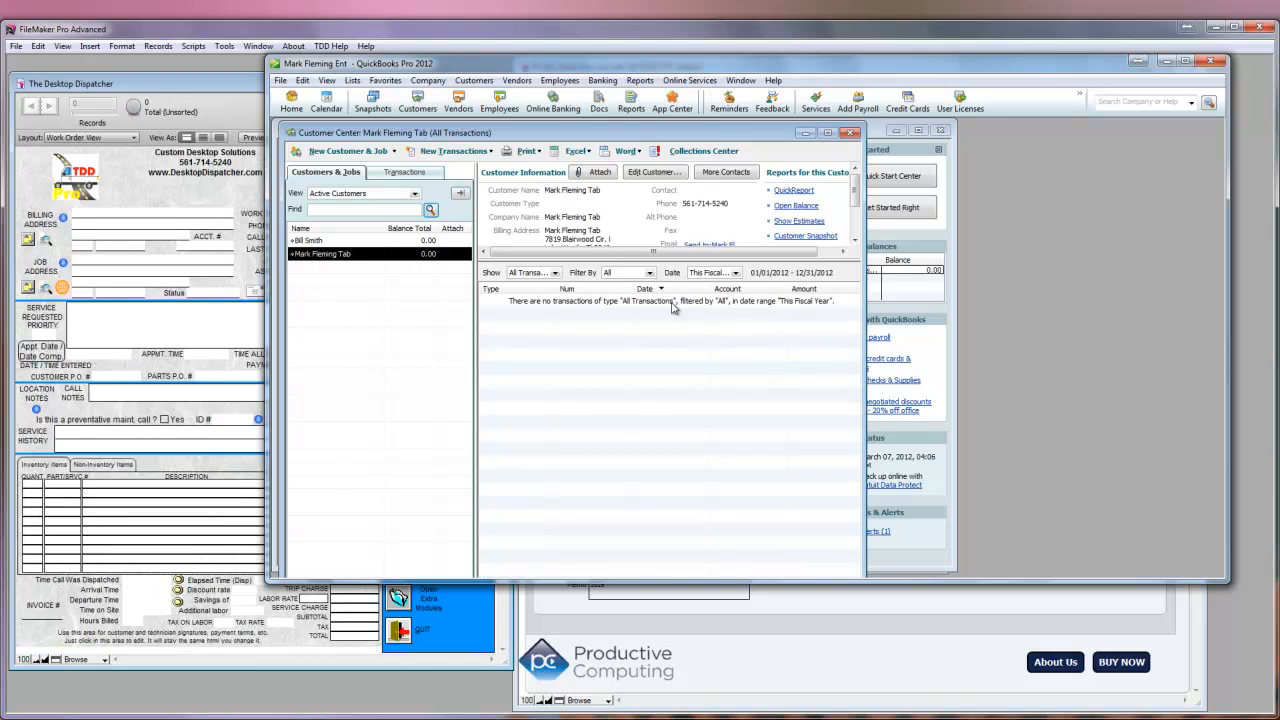
mouse_move(776, 348)
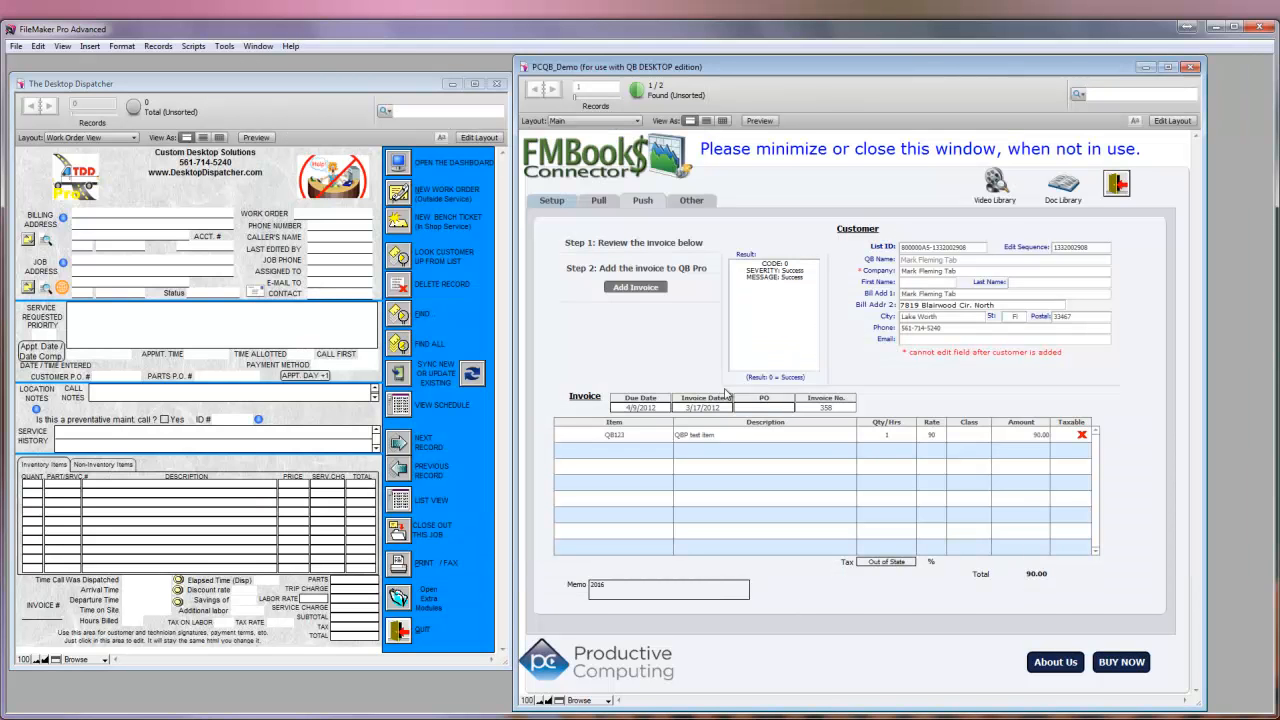
mouse_move(736, 276)
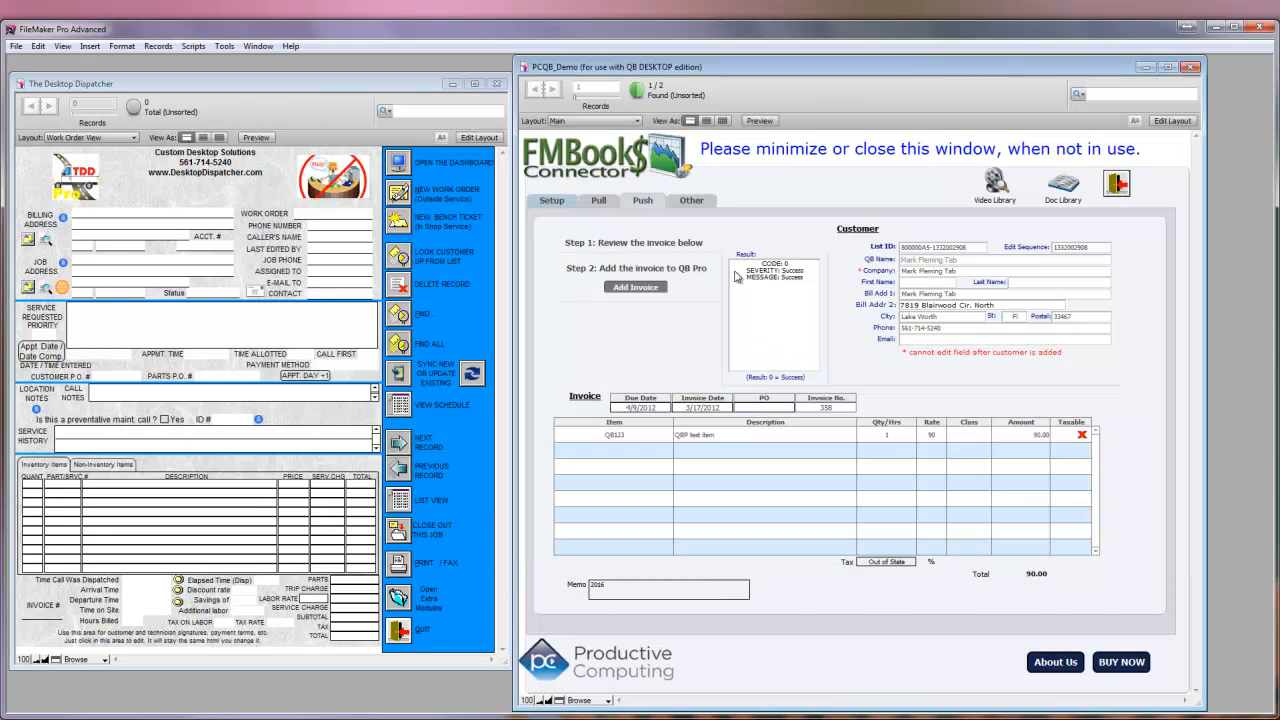
mouse_move(862, 366)
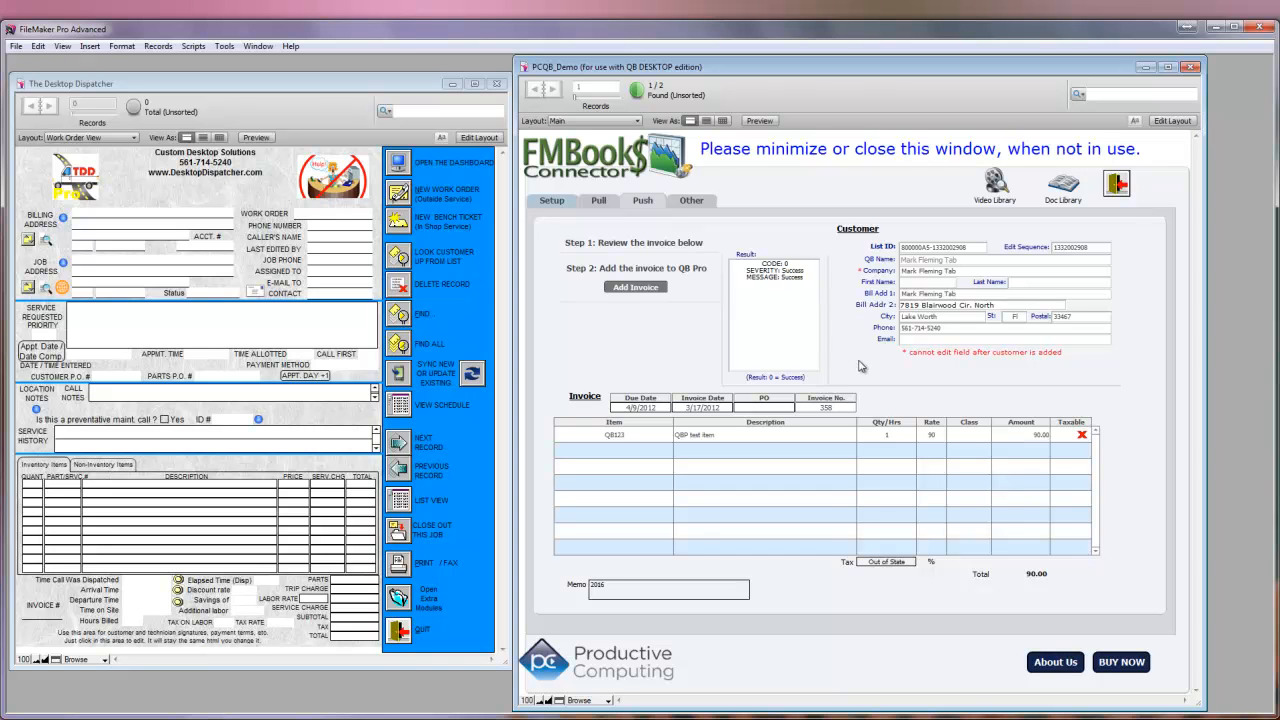
mouse_move(1086, 404)
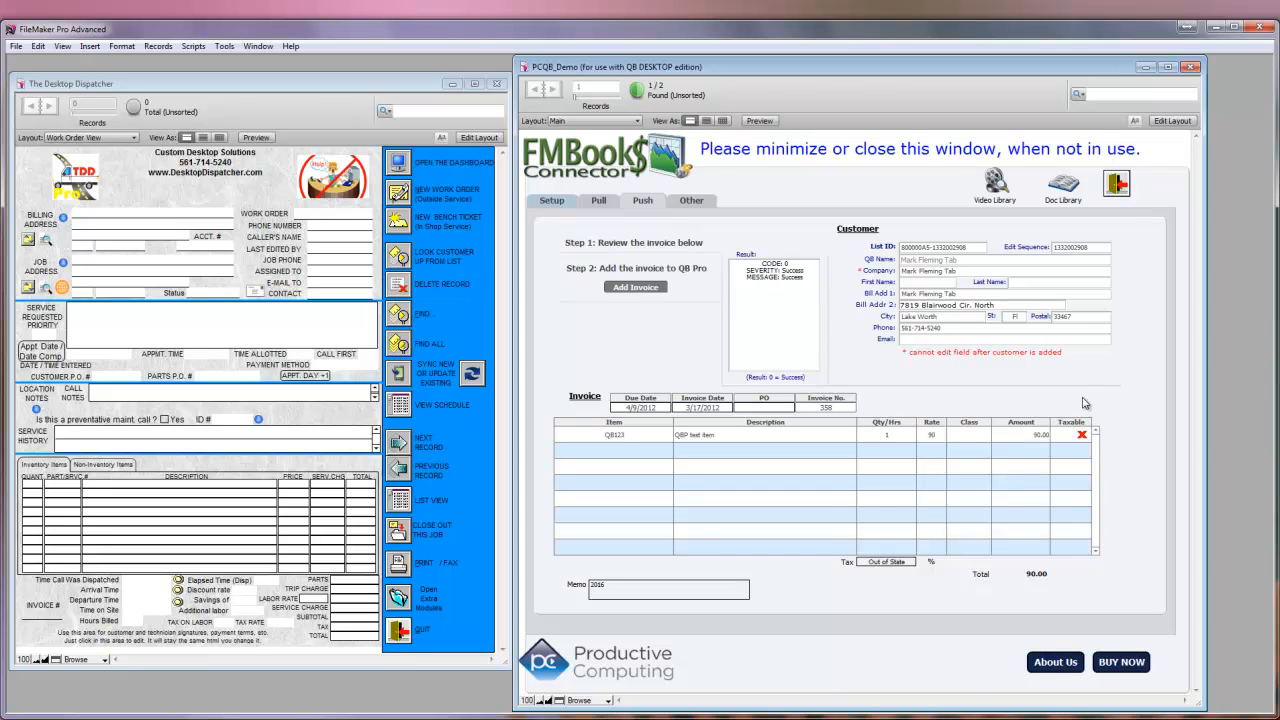
mouse_move(908, 384)
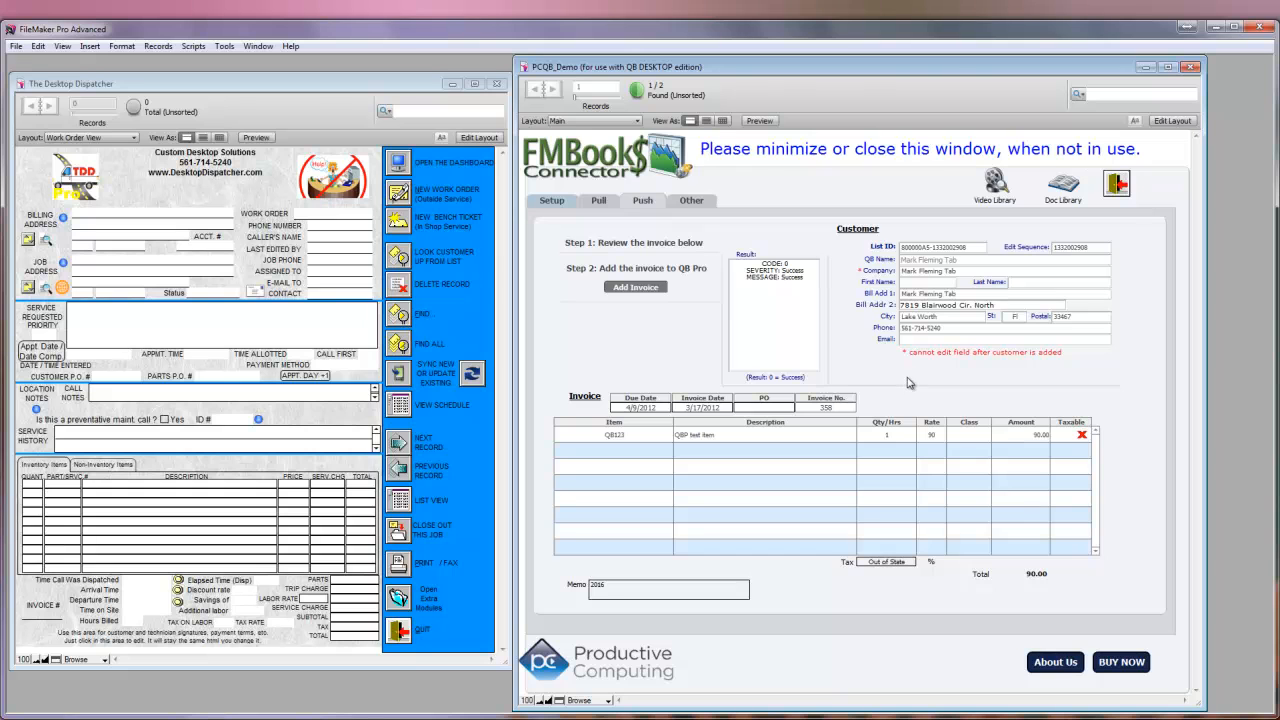
mouse_move(636, 288)
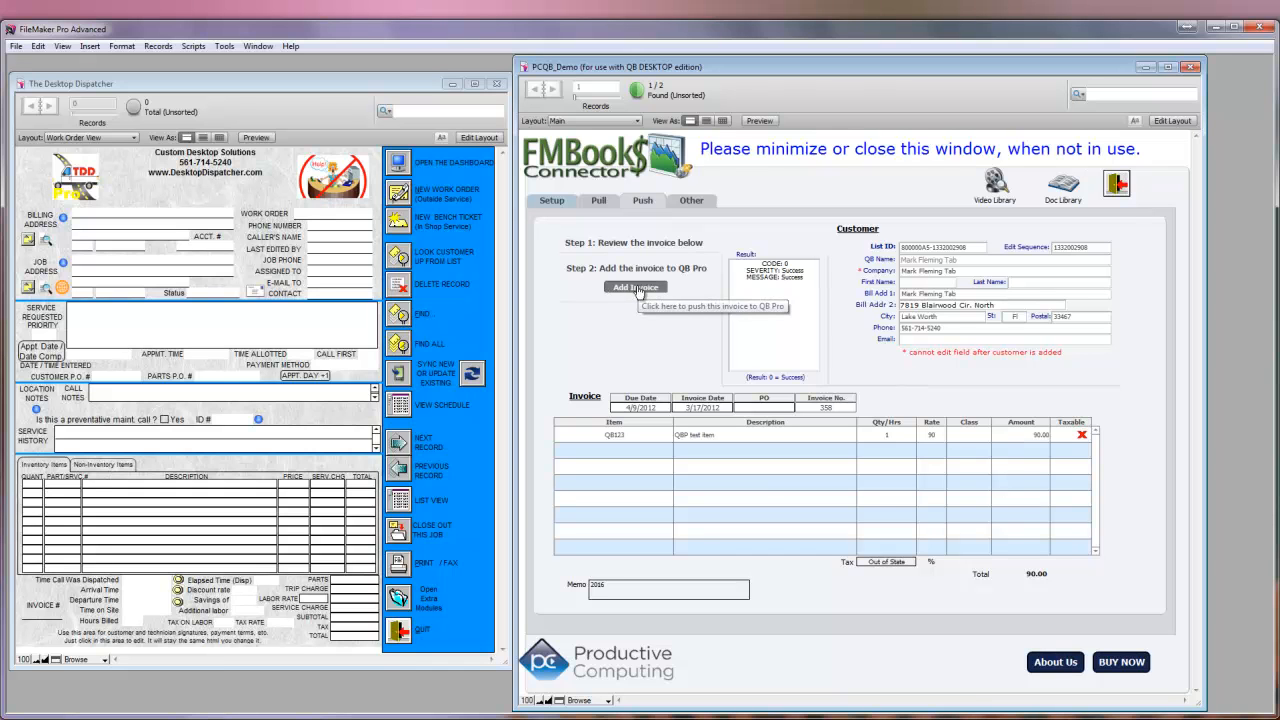
Add the reviewed invoice (QB123 QBP Test Item, qty 1 at 90.00) to QuickBooks
click(636, 288)
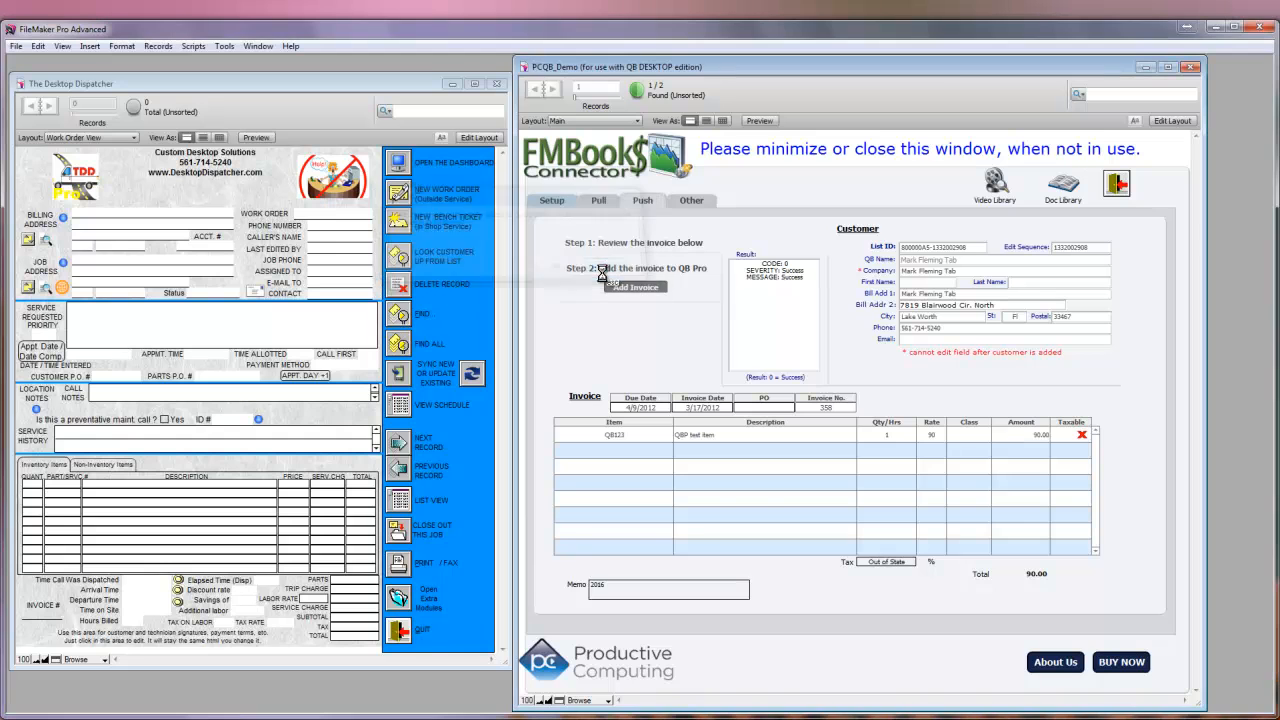
click(634, 288)
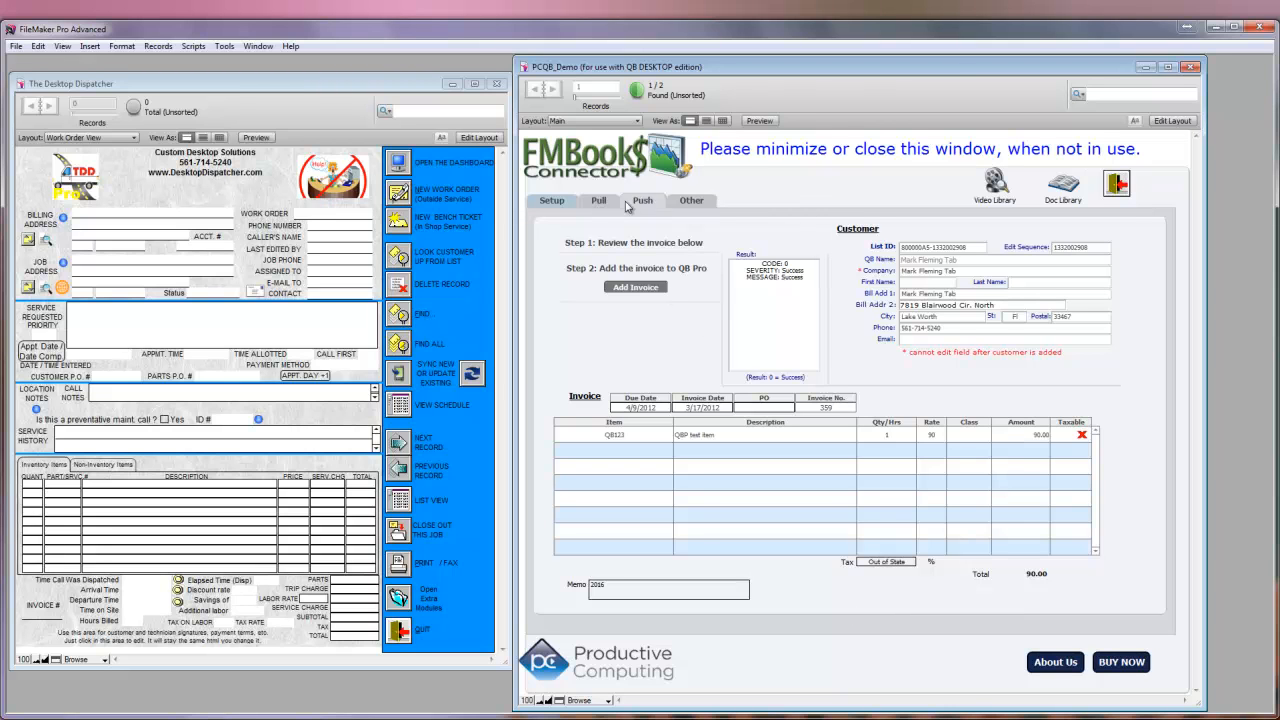
Pull the new customer's data showing the 90.00 balance and open invoice 358 in QuickBooks
click(598, 200)
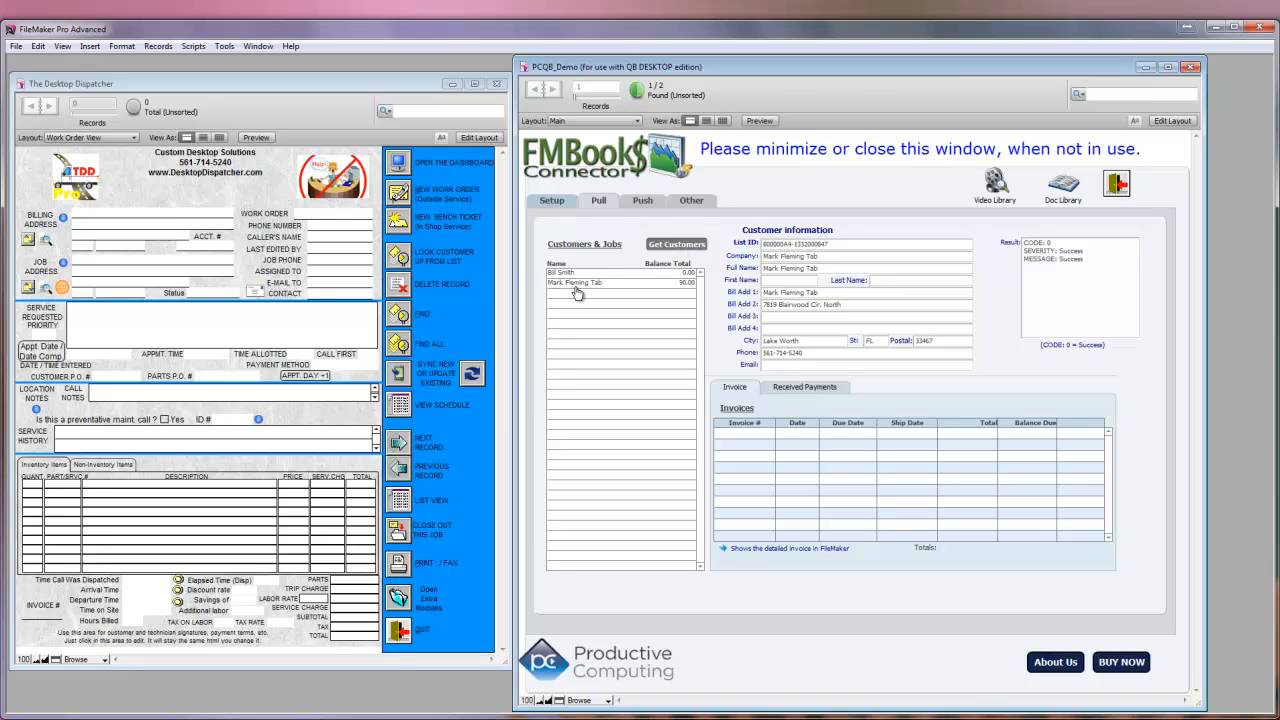
mouse_move(628, 292)
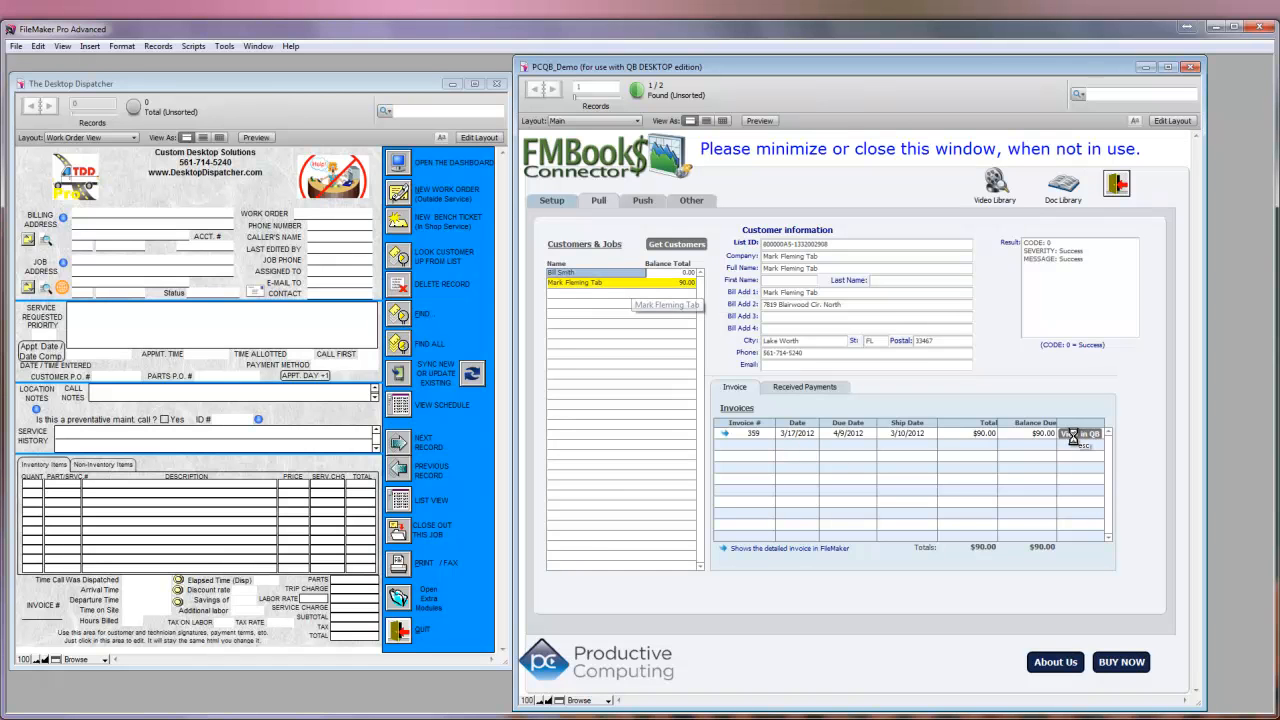
click(1080, 432)
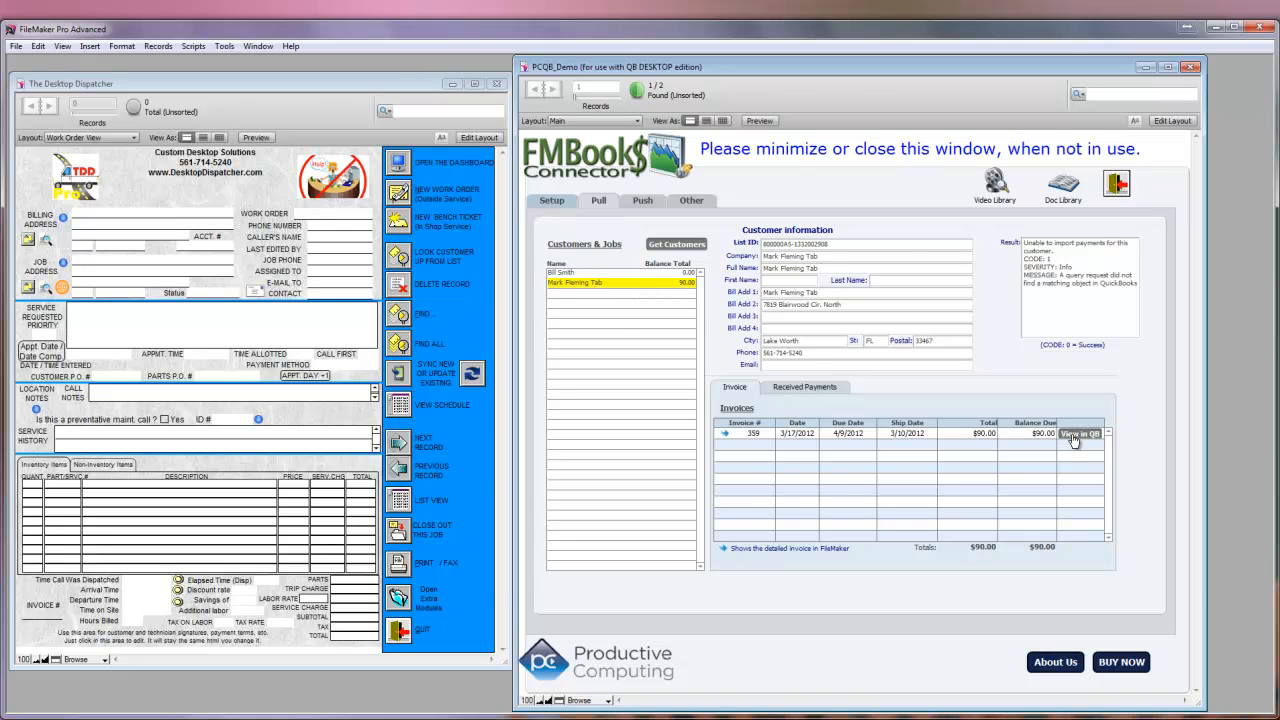
click(1078, 432)
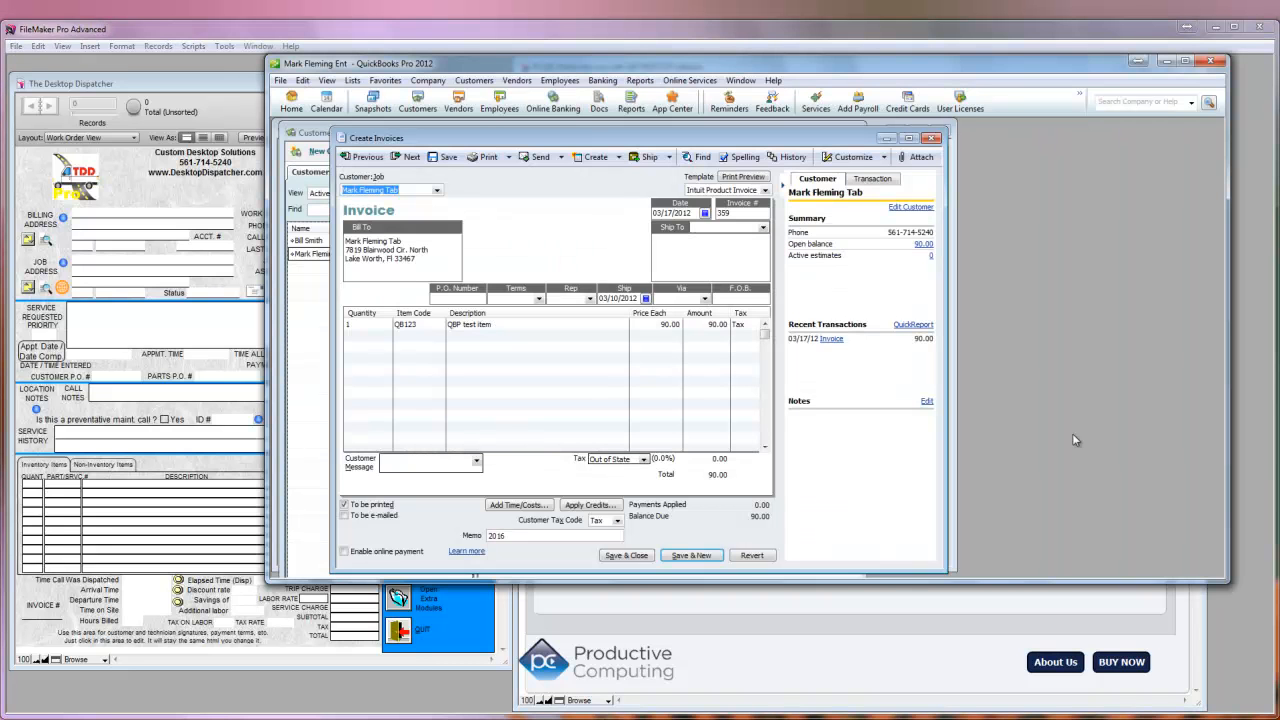